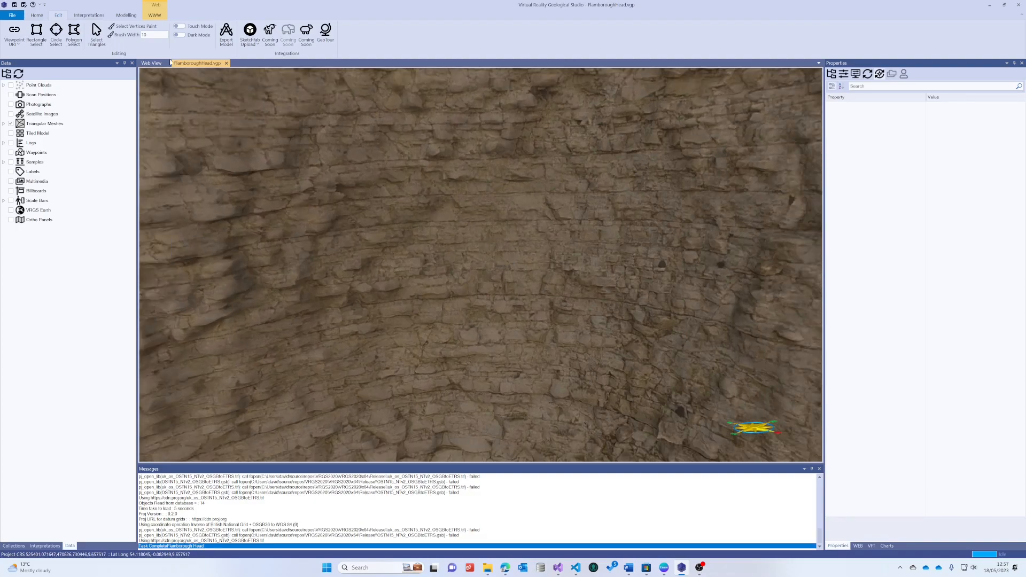
Digitise a polyline along the upper bed of the cliff from the Interpretations tab
left_click(88, 14)
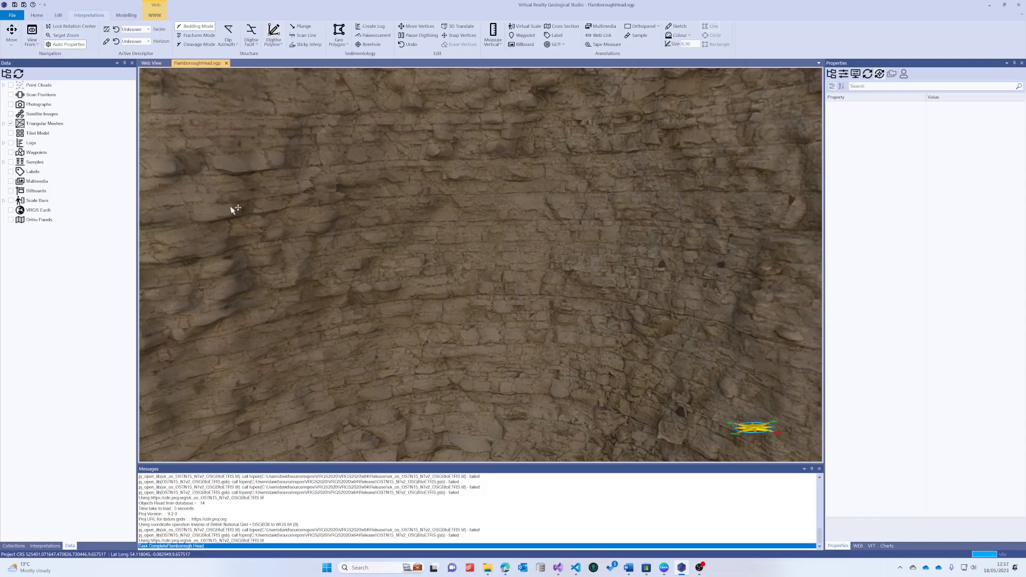
left_click(273, 35)
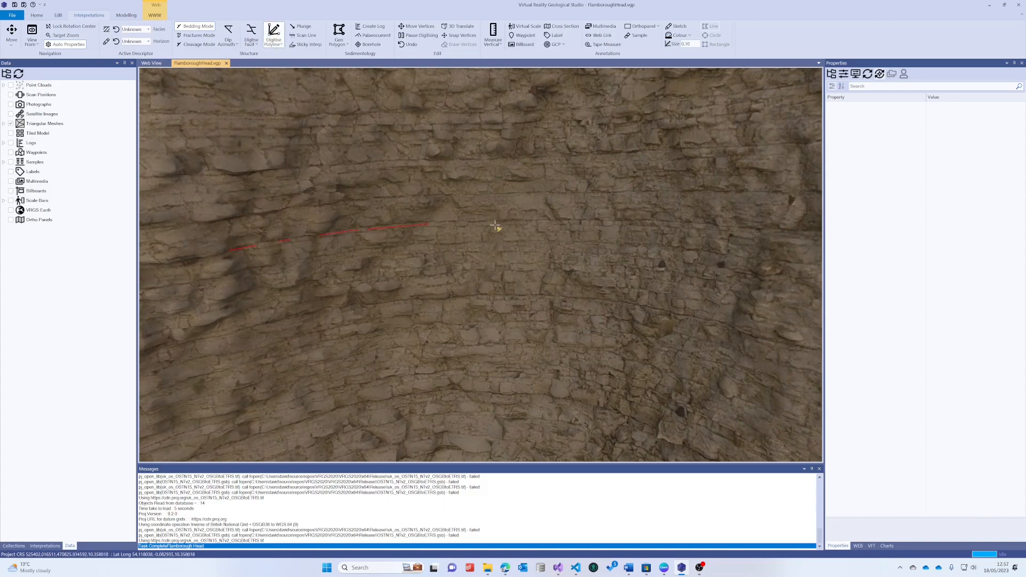
left_click(592, 221)
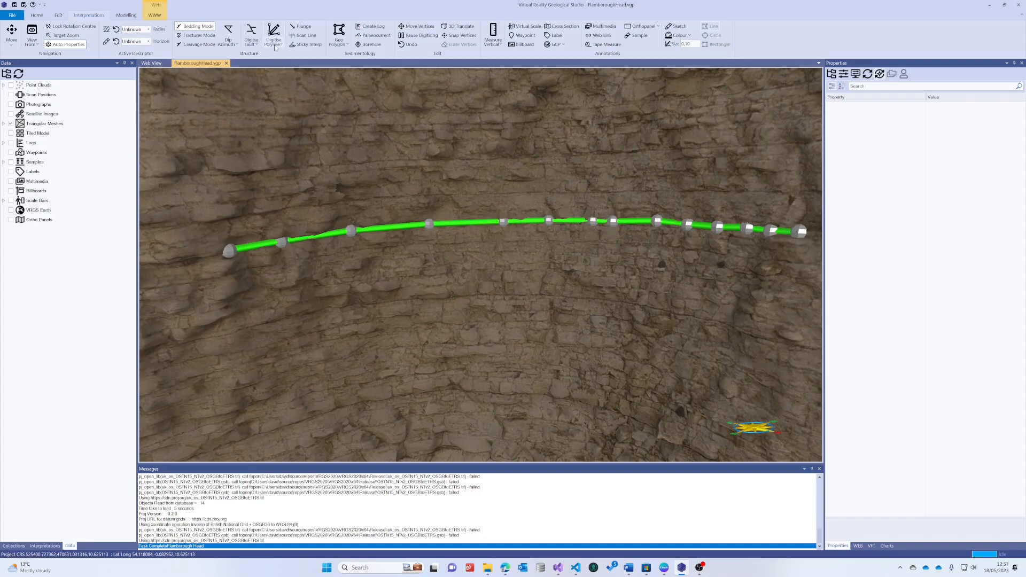
Restart Digitise Polyline and drag a new trace along the lower bed
left_click(273, 36)
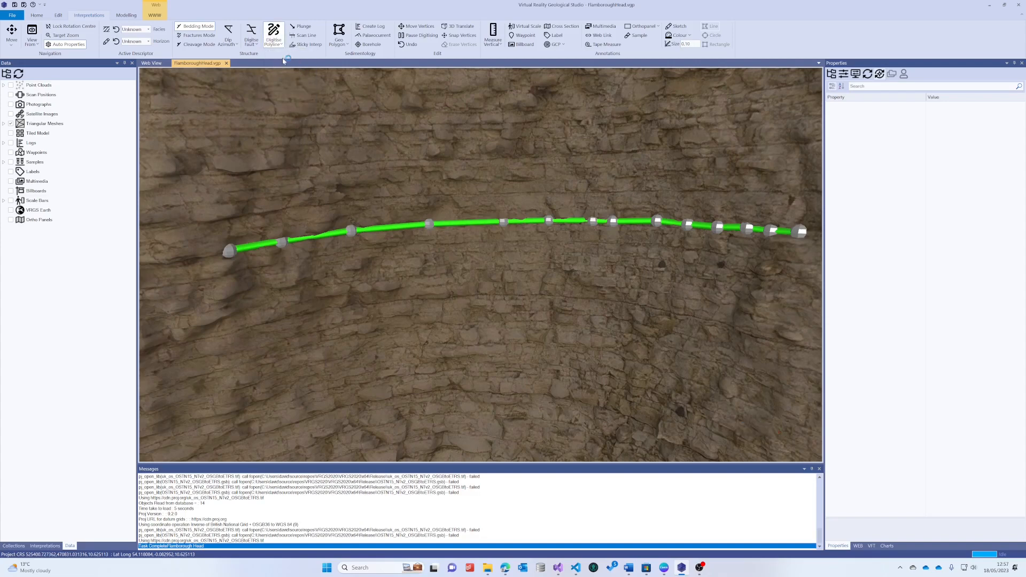
left_click(273, 37)
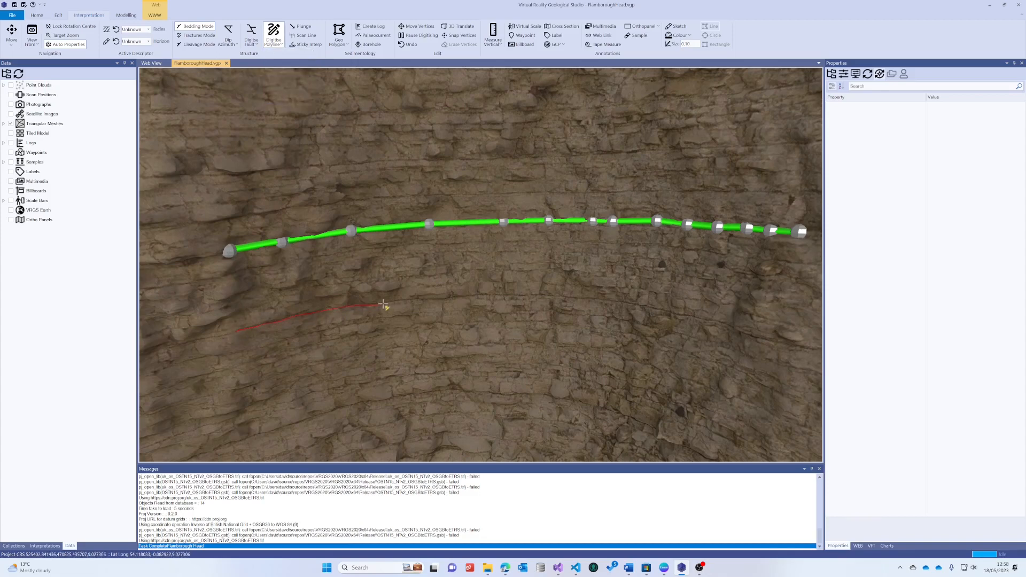
left_click_drag(383, 305, 519, 296)
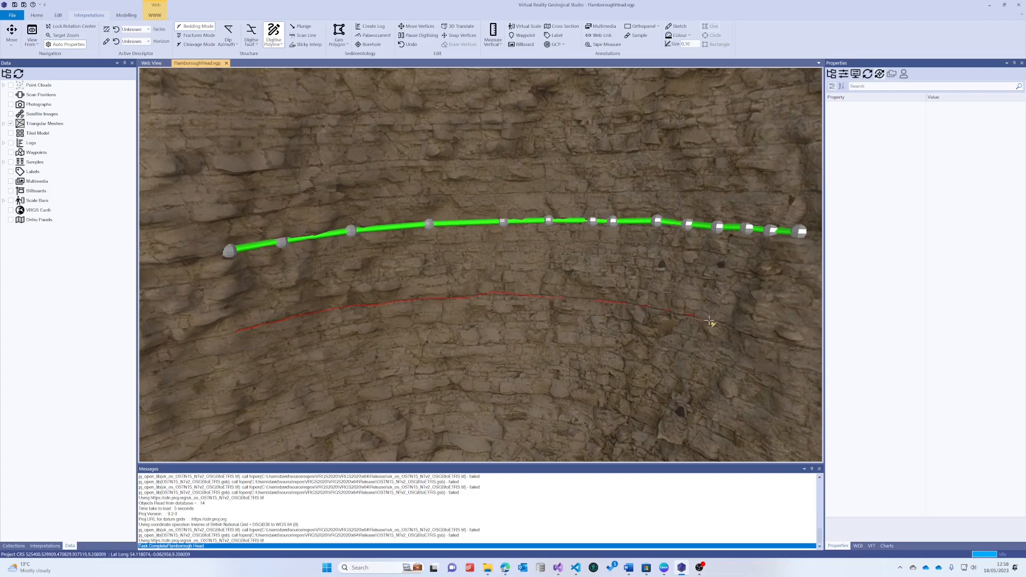
mouse_move(741, 332)
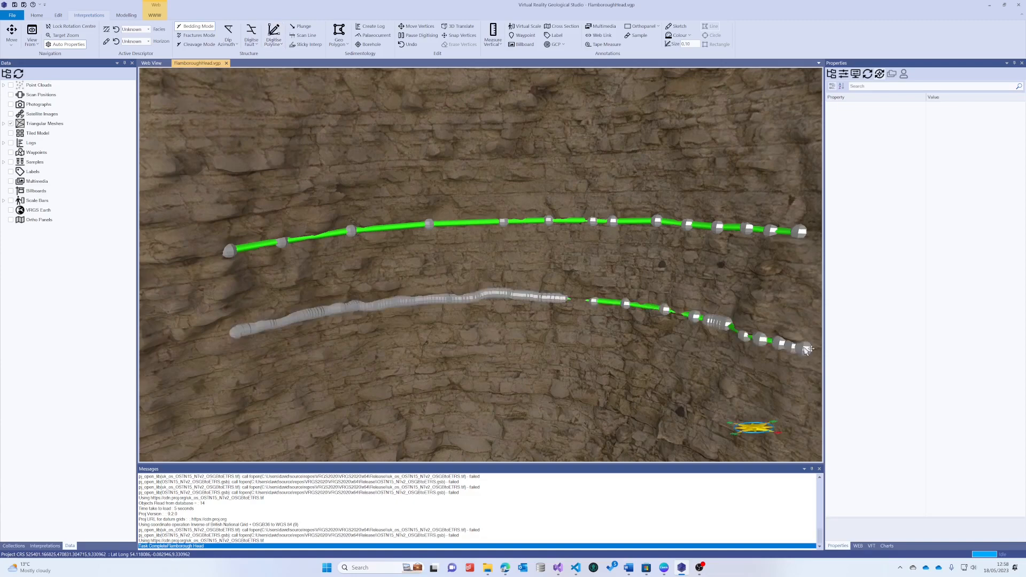
mouse_move(579, 299)
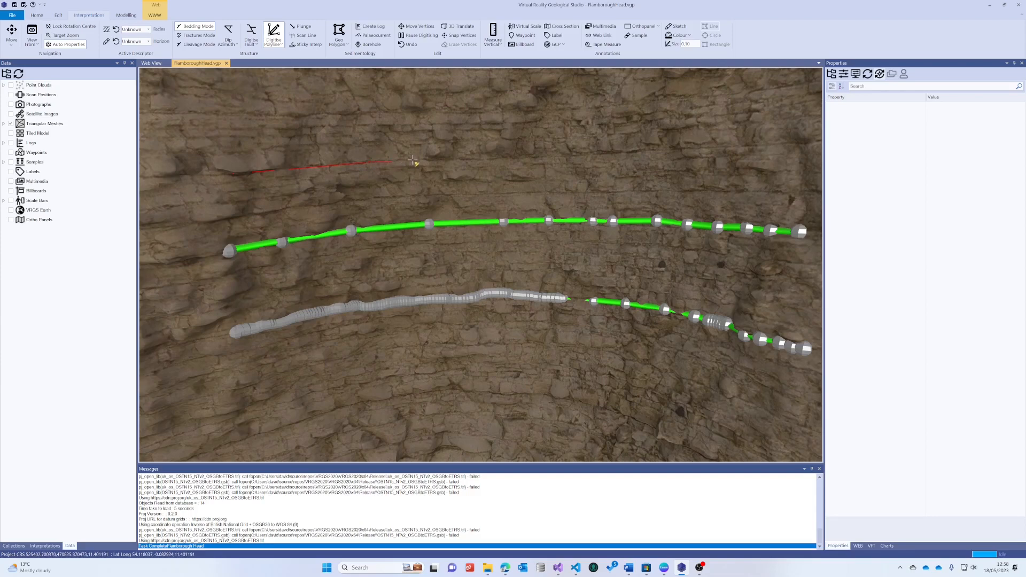
mouse_move(448, 161)
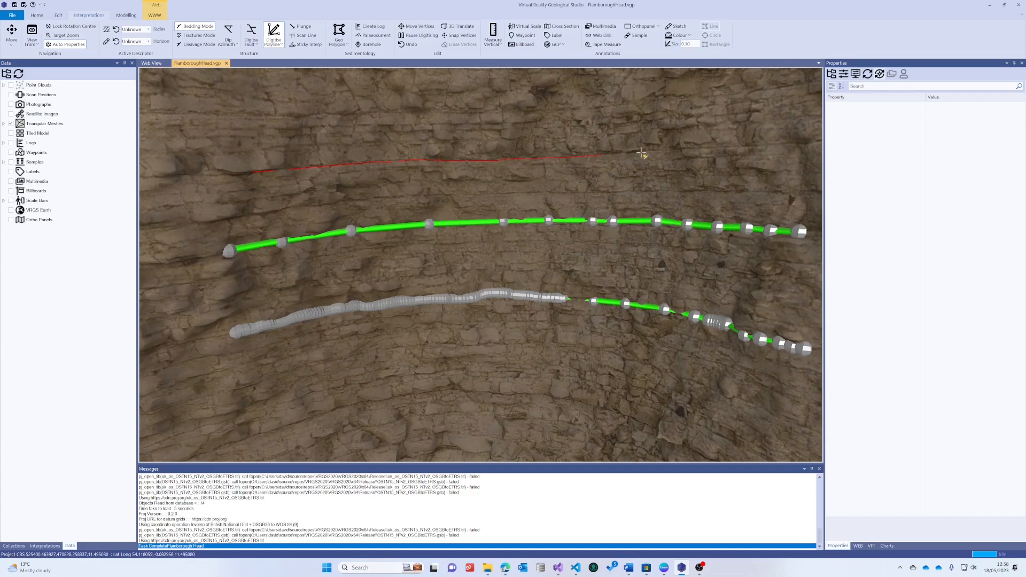
mouse_move(783, 145)
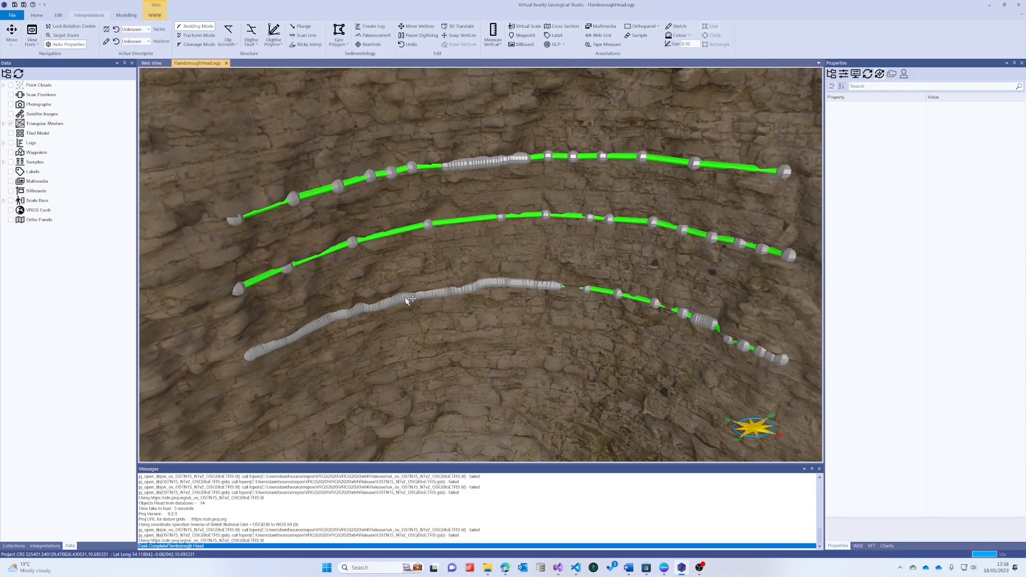
mouse_move(69, 501)
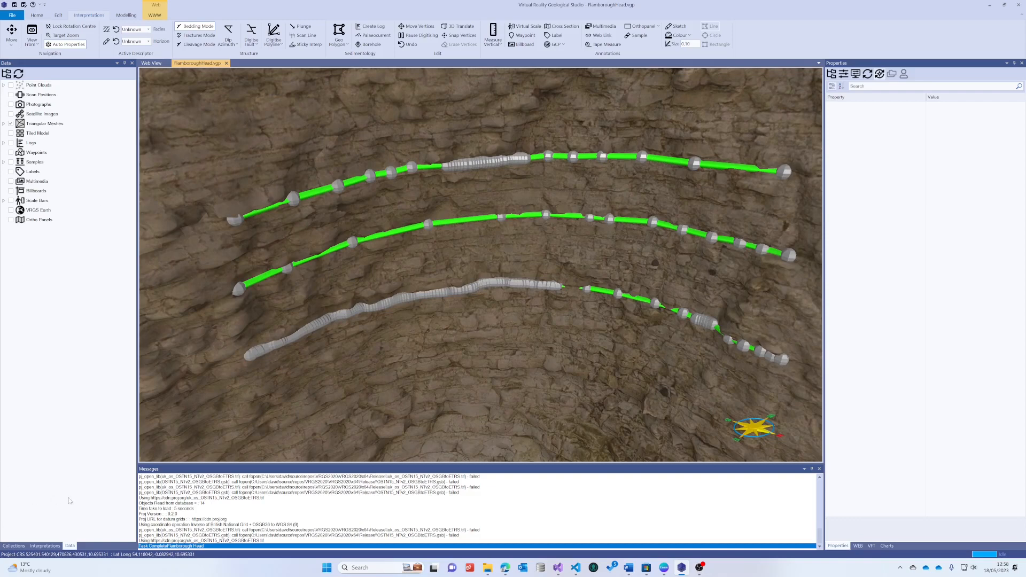
Apply Adaptive Decimate to Polyline_1 with a 170° cutoff angle
left_click(43, 545)
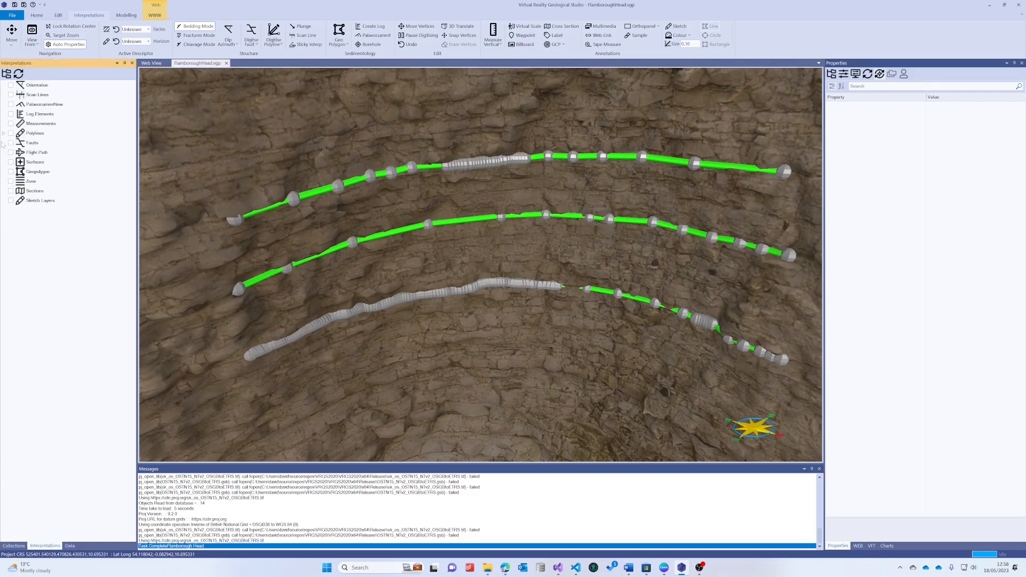
left_click(34, 133)
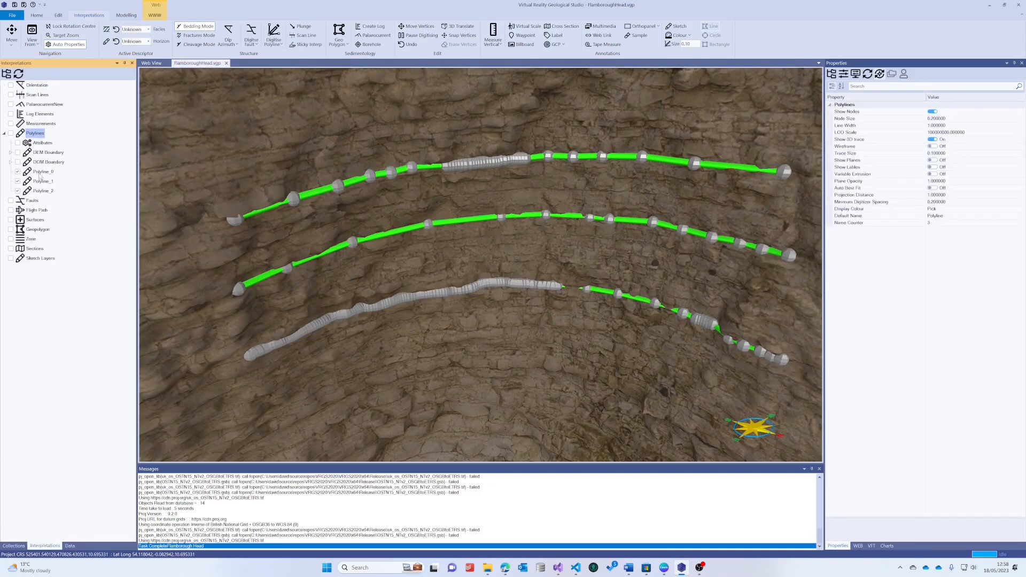
right_click(43, 171)
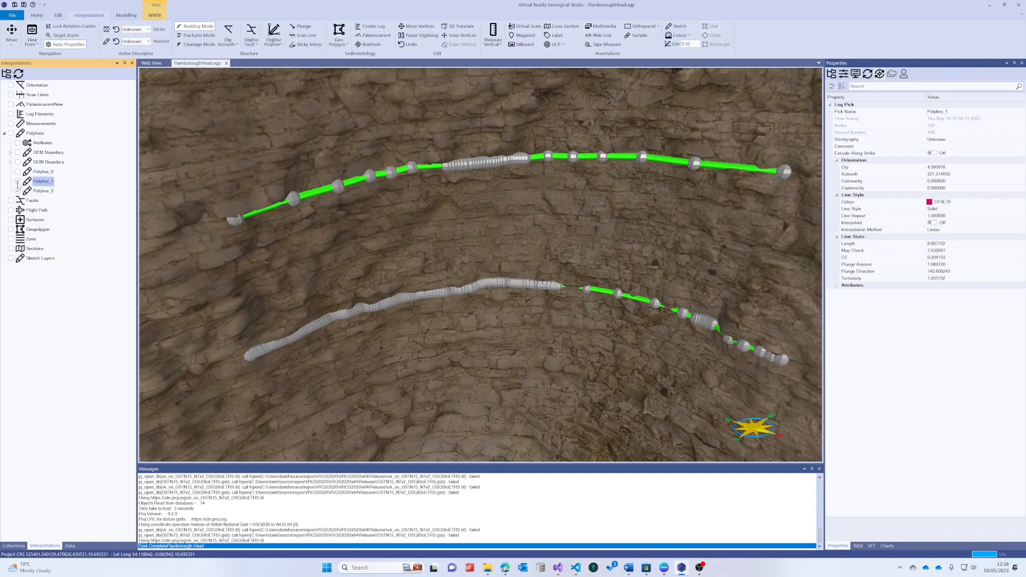
right_click(42, 181)
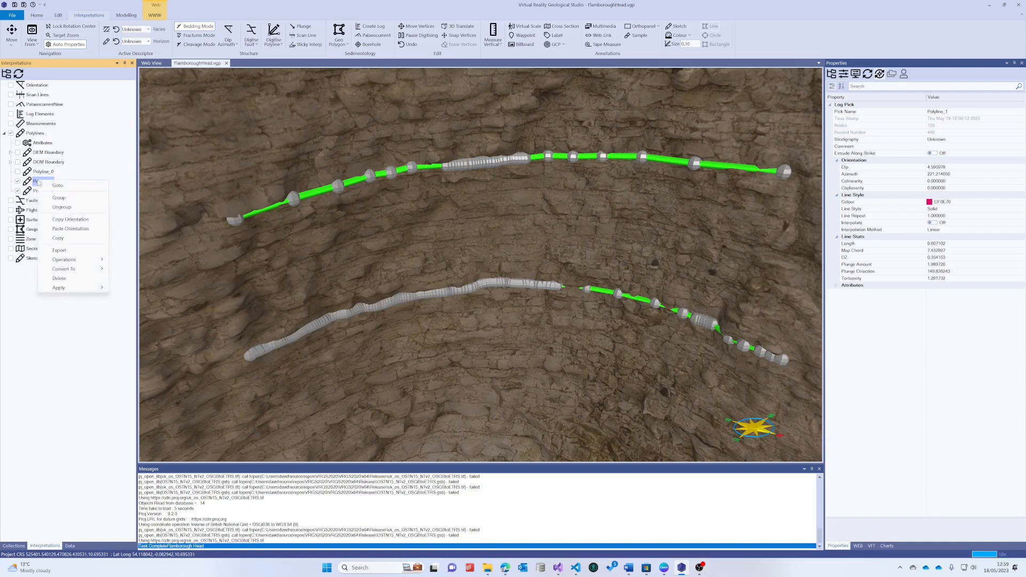
left_click(64, 259)
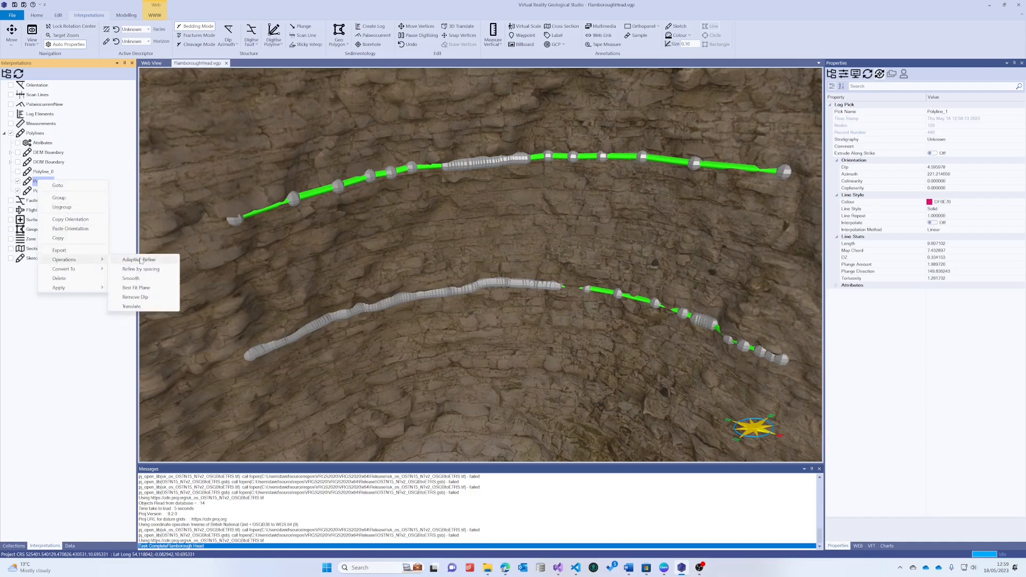
left_click(132, 260)
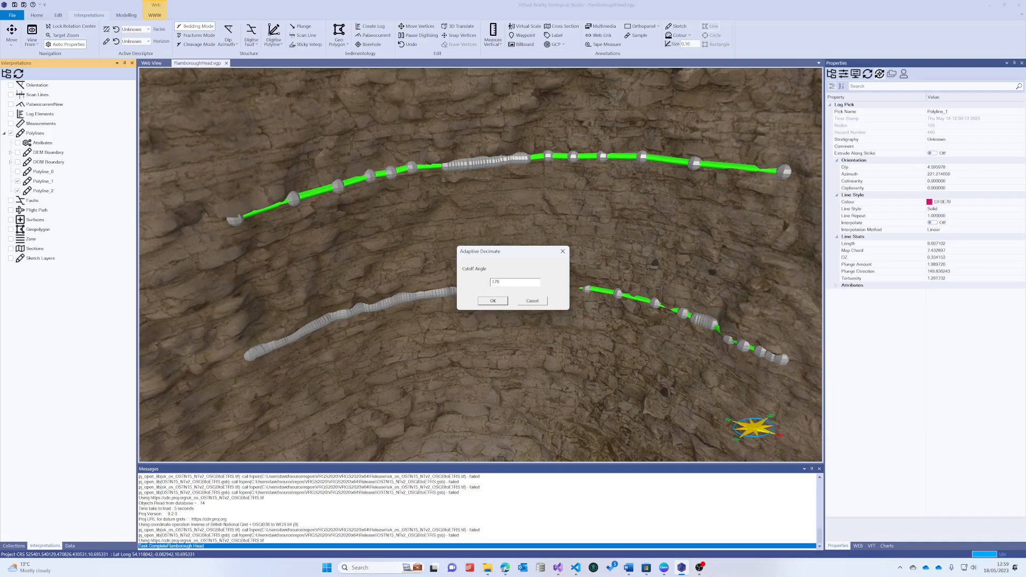
mouse_move(321, 324)
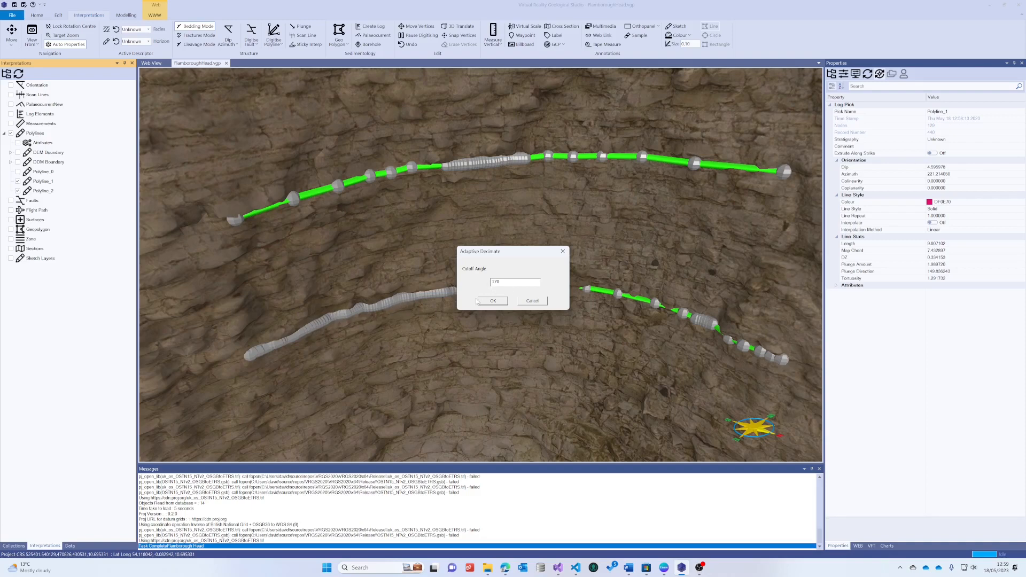
mouse_move(373, 312)
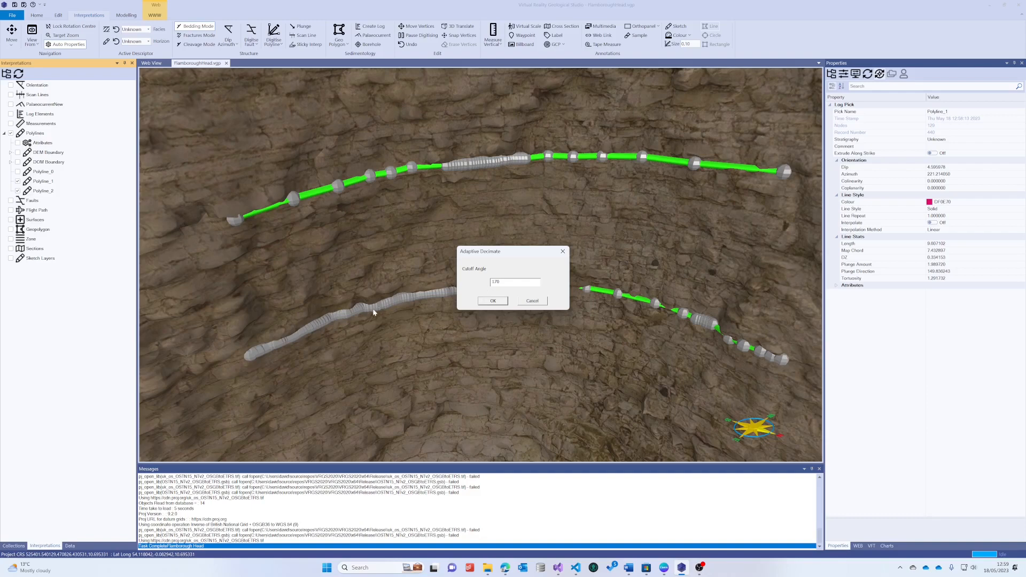
mouse_move(604, 292)
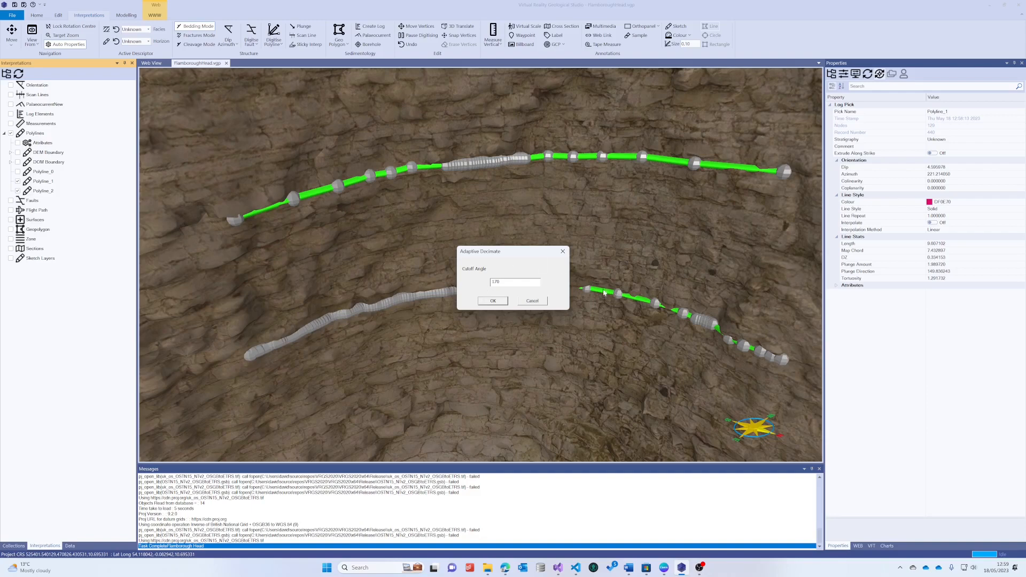
mouse_move(589, 296)
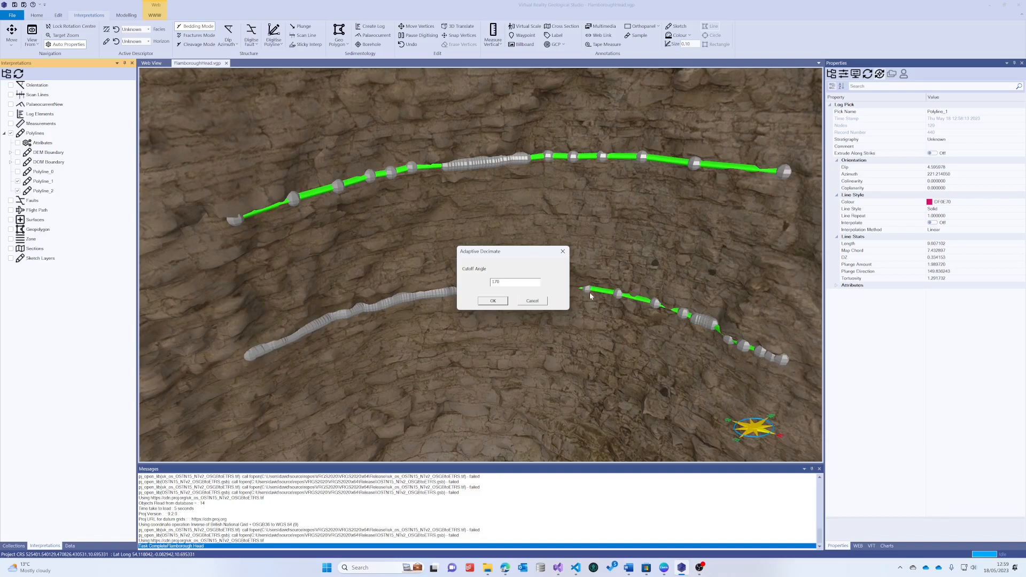
mouse_move(524, 294)
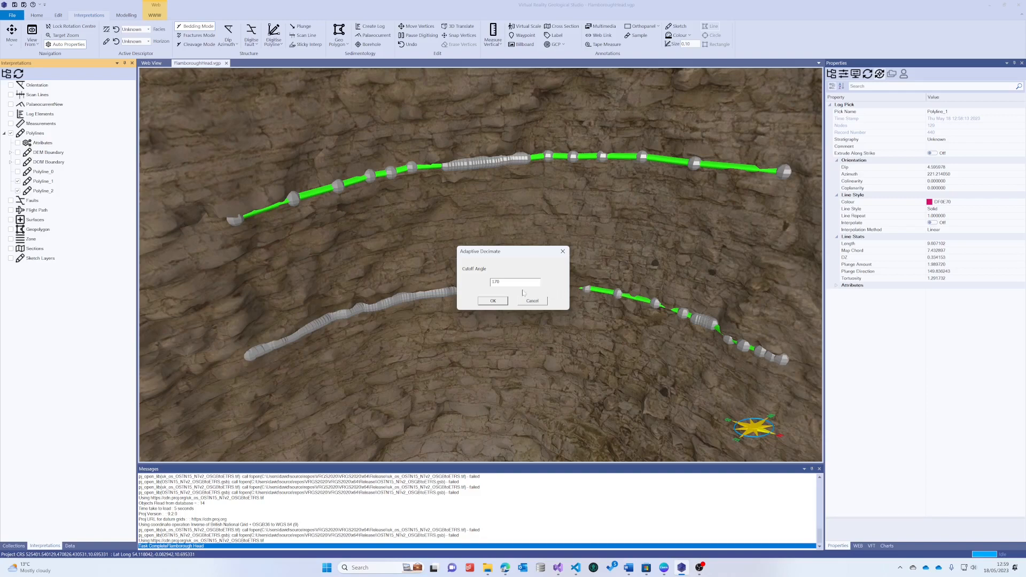
mouse_move(522, 293)
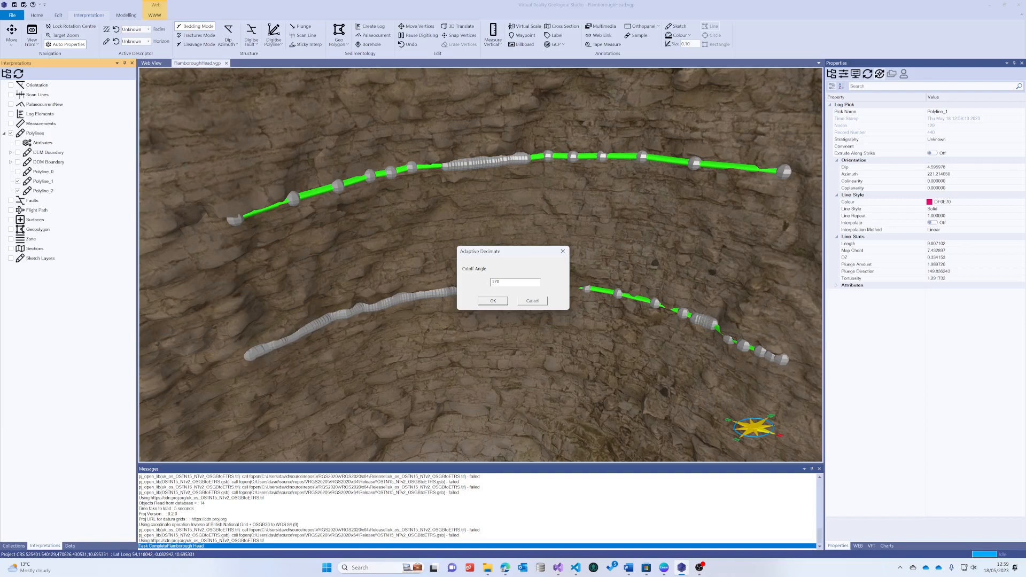
mouse_move(615, 298)
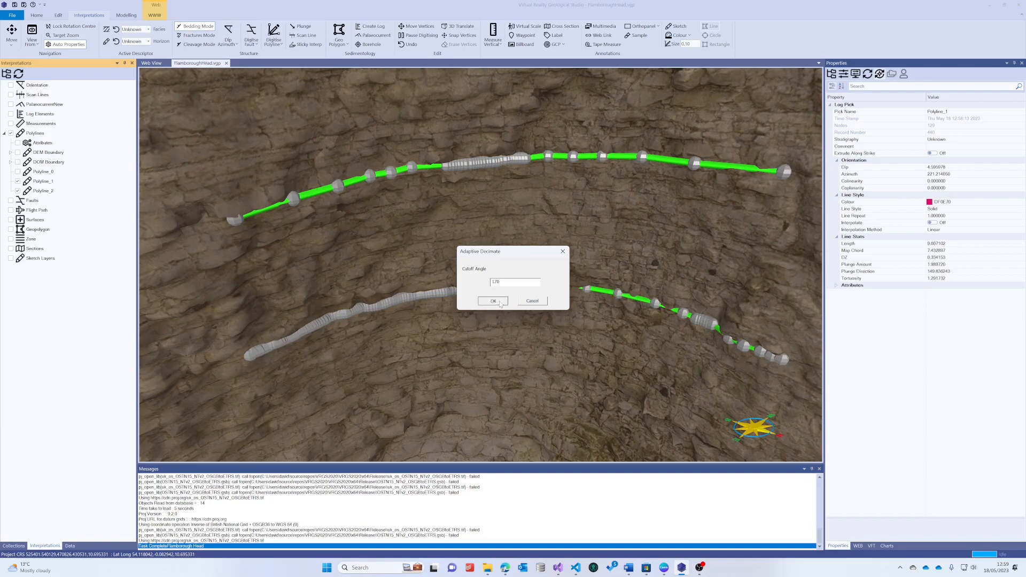
left_click(493, 300)
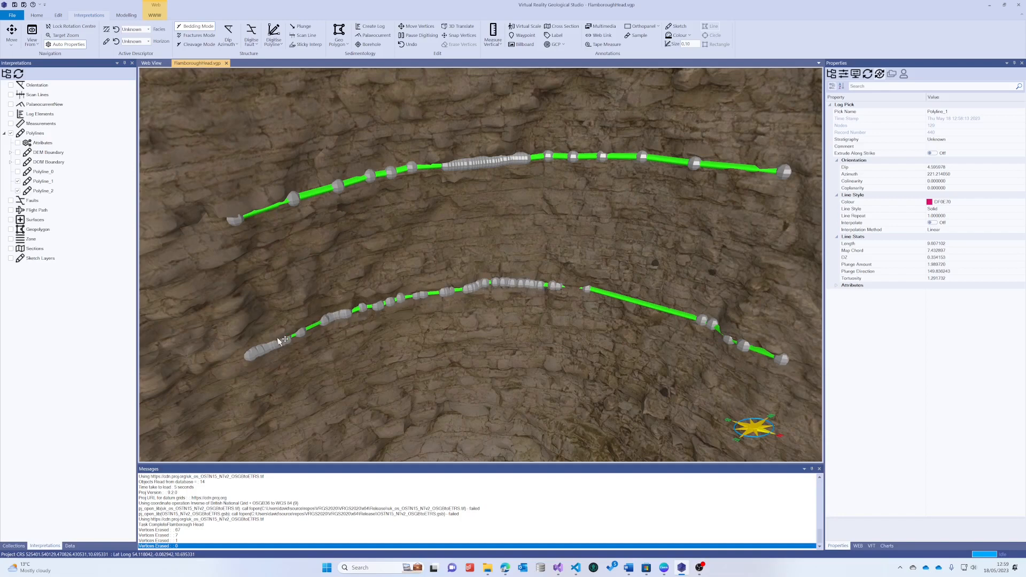
mouse_move(496, 284)
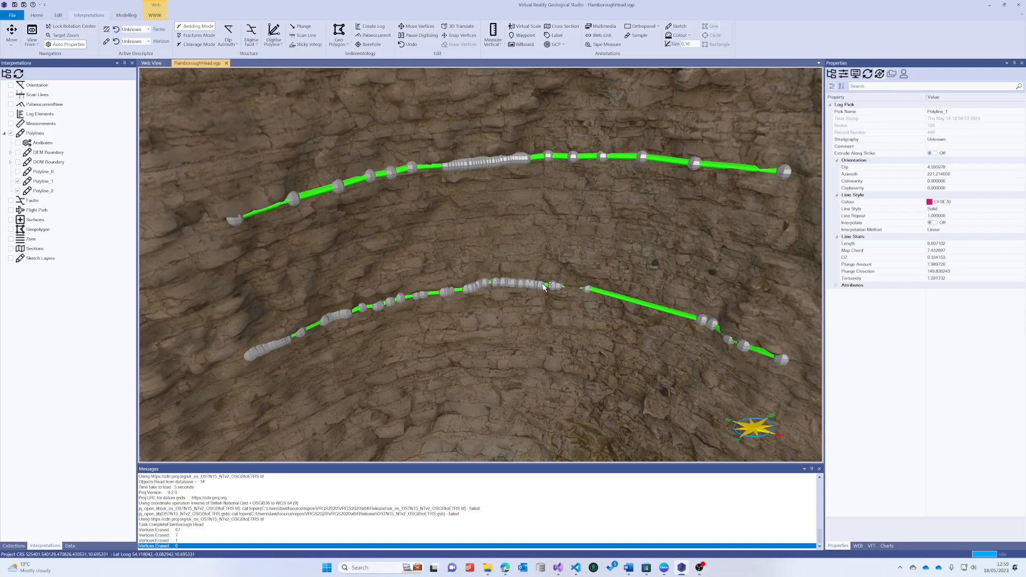
mouse_move(745, 333)
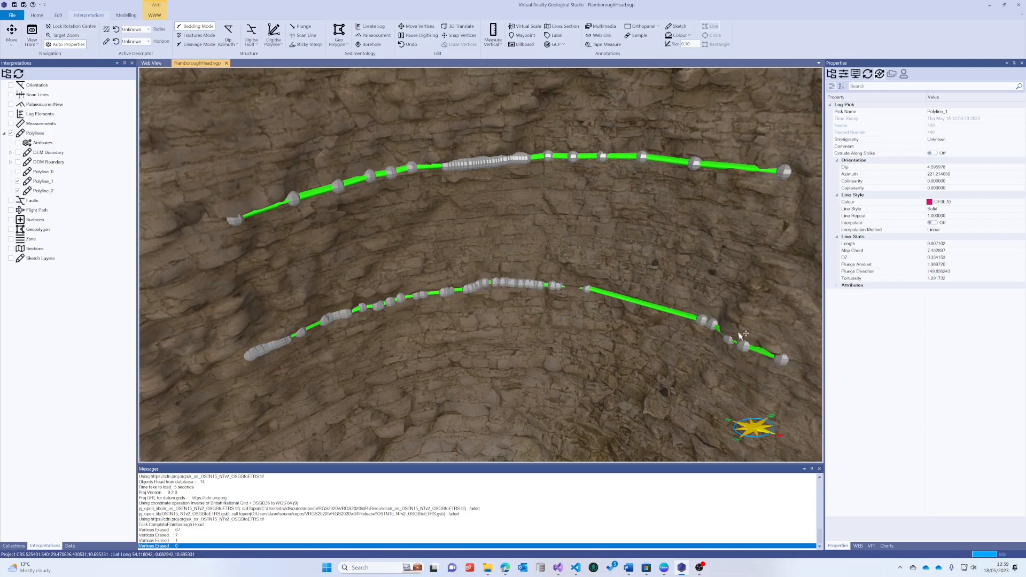
mouse_move(585, 343)
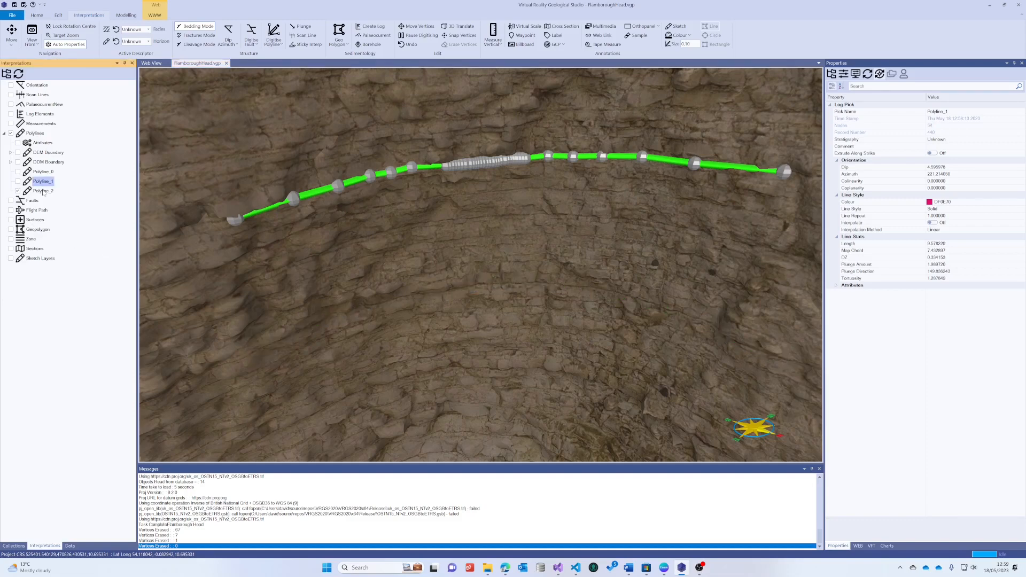
Apply refinement by spacing to Polyline_2 through its Operations menu
right_click(43, 190)
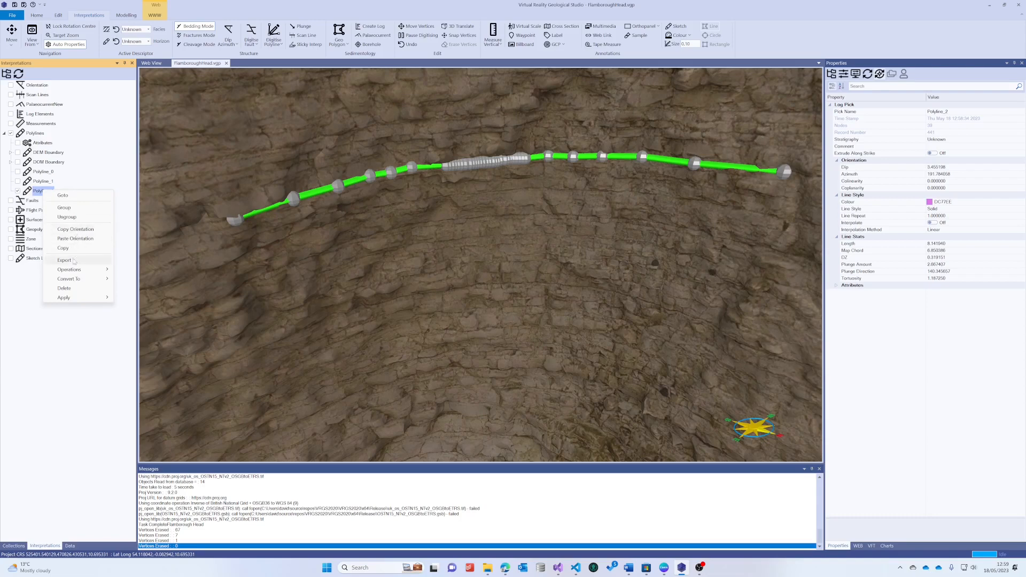
left_click(149, 279)
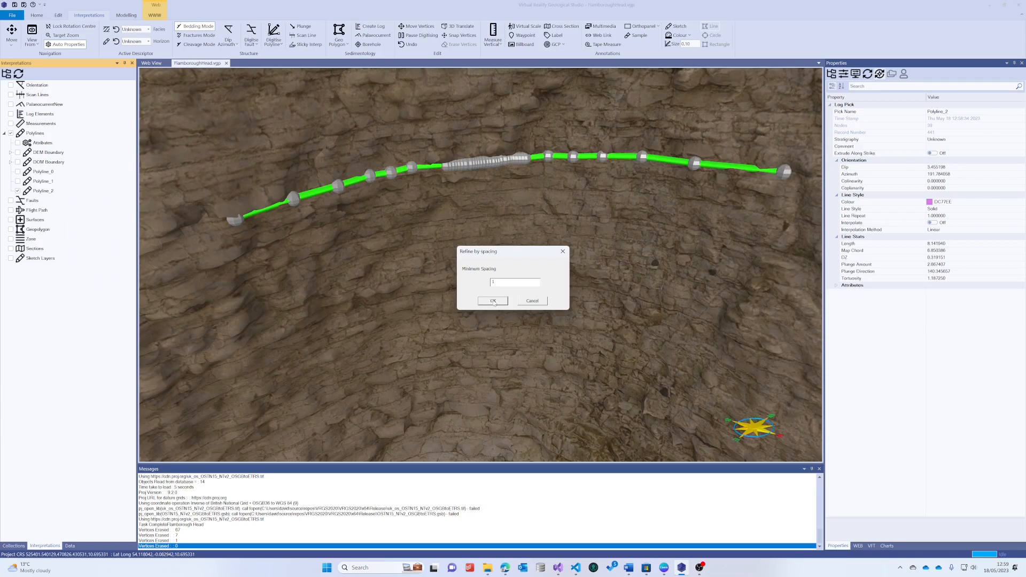
mouse_move(499, 281)
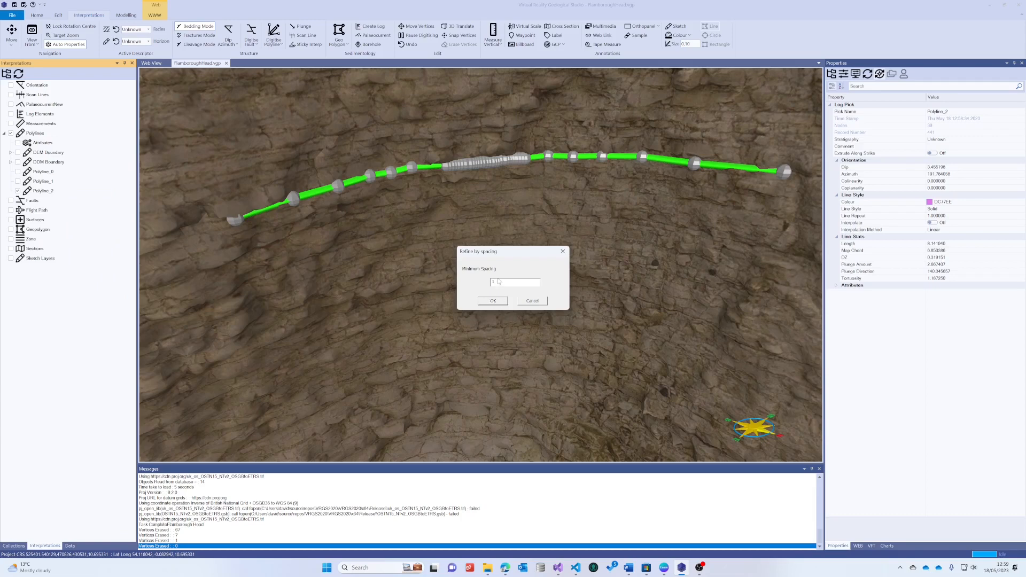
left_click(492, 300)
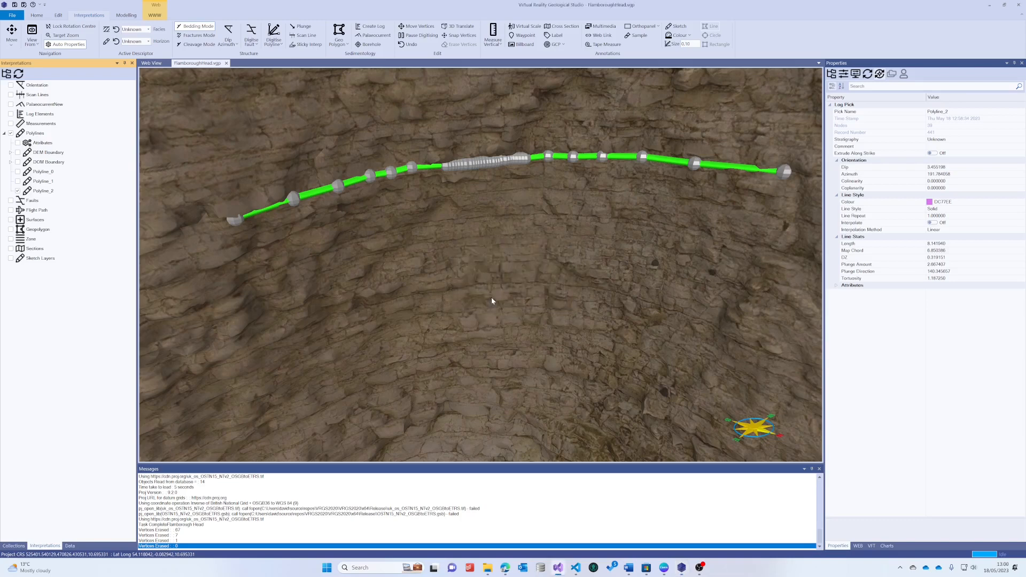
mouse_move(495, 296)
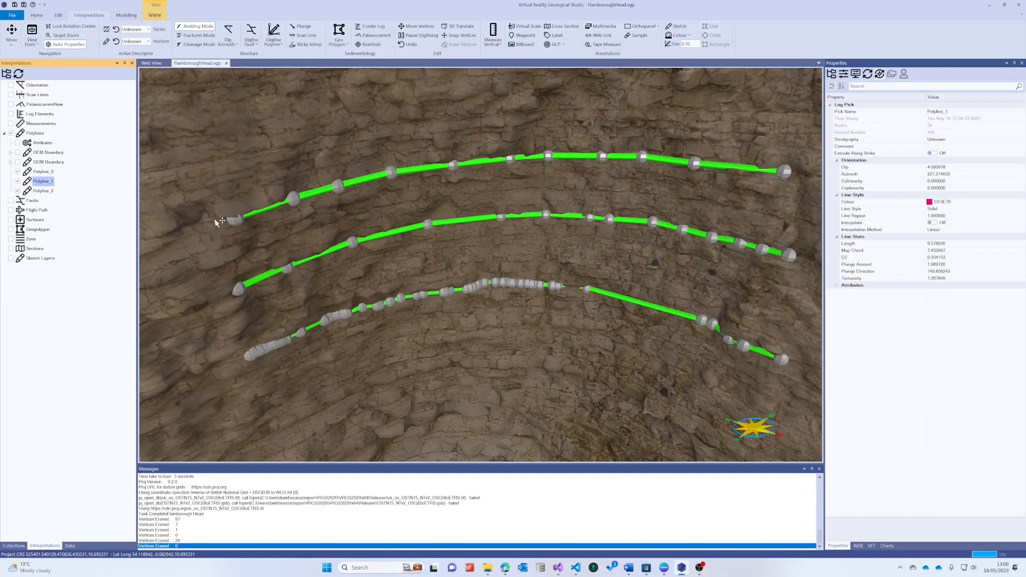
mouse_move(490, 161)
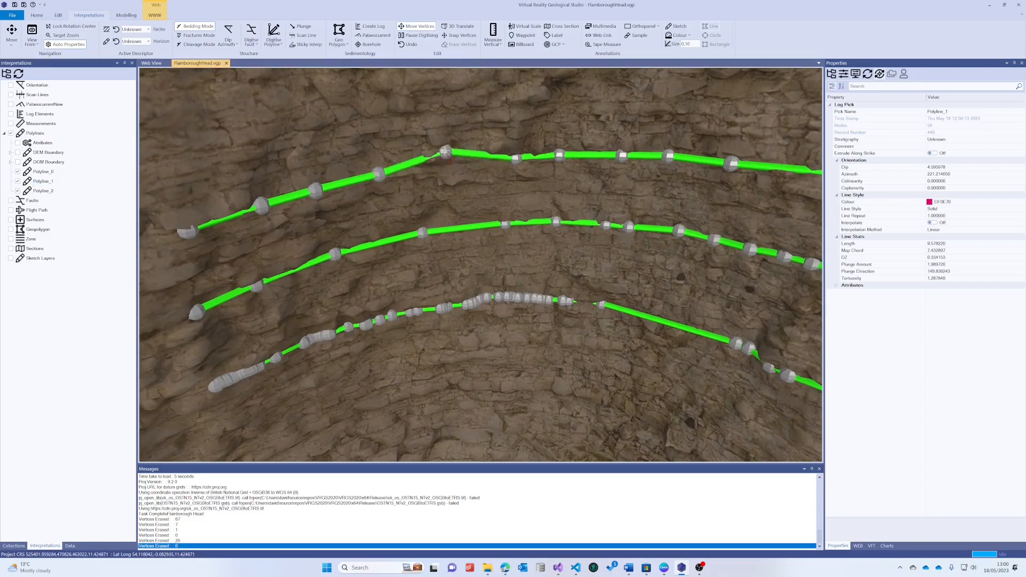
left_click_drag(447, 153, 472, 138)
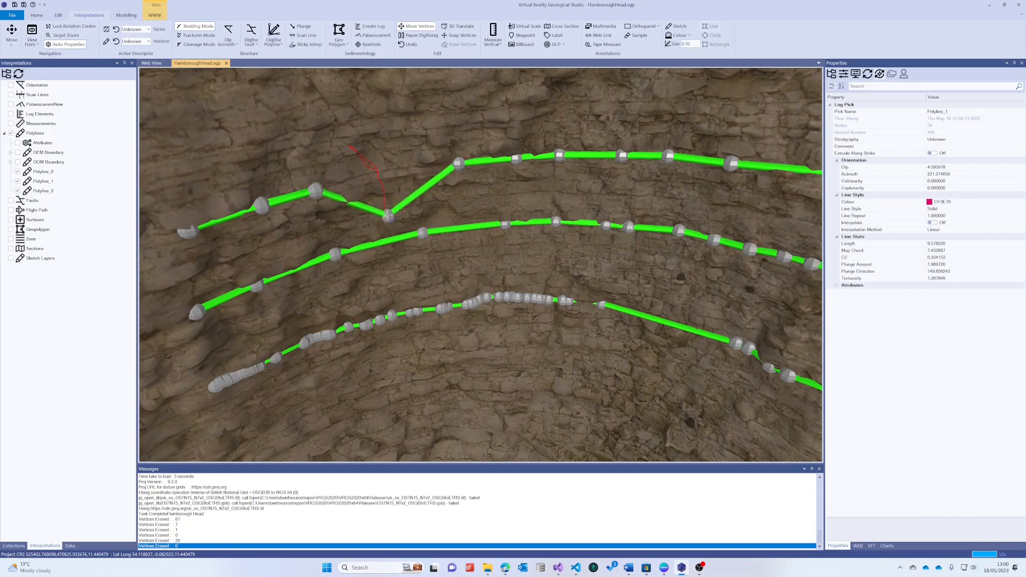
left_click_drag(385, 215, 376, 172)
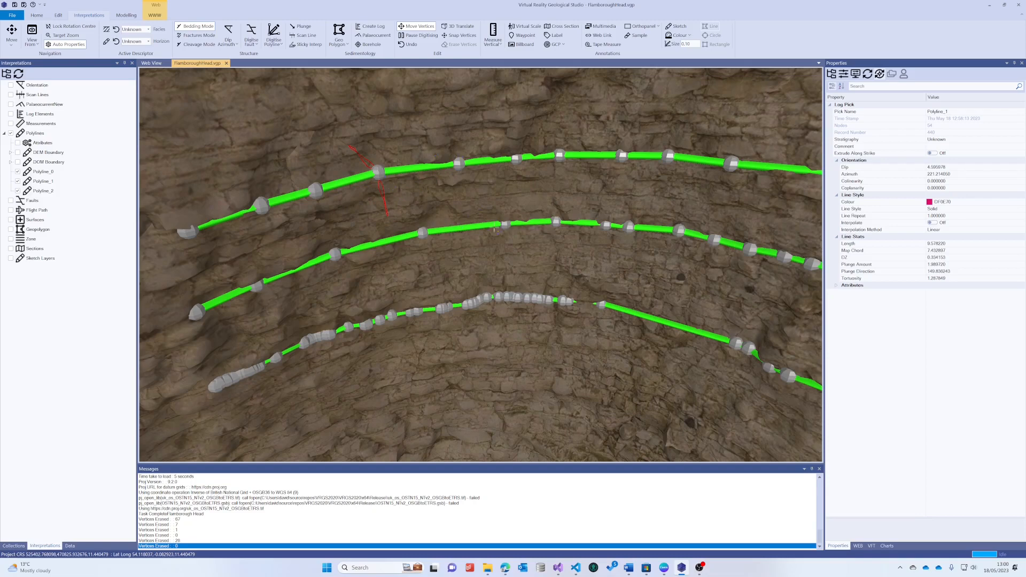
mouse_move(550, 62)
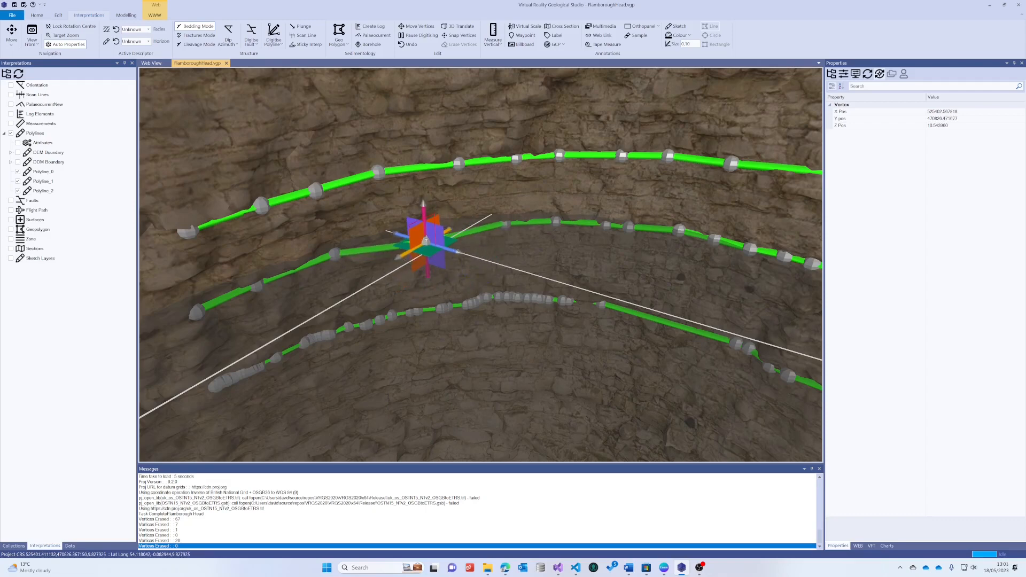
mouse_move(415, 26)
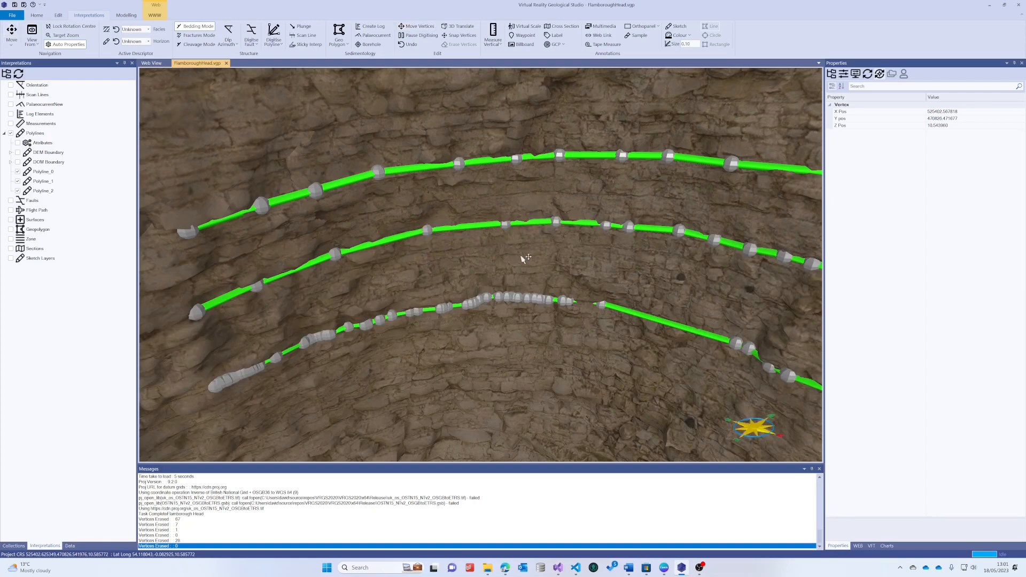
mouse_move(424, 259)
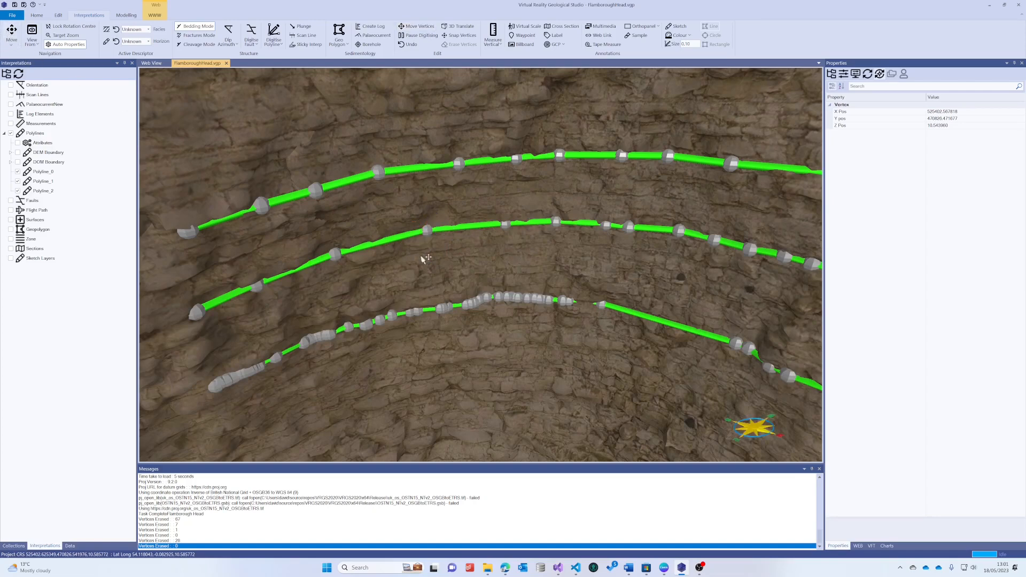
mouse_move(471, 271)
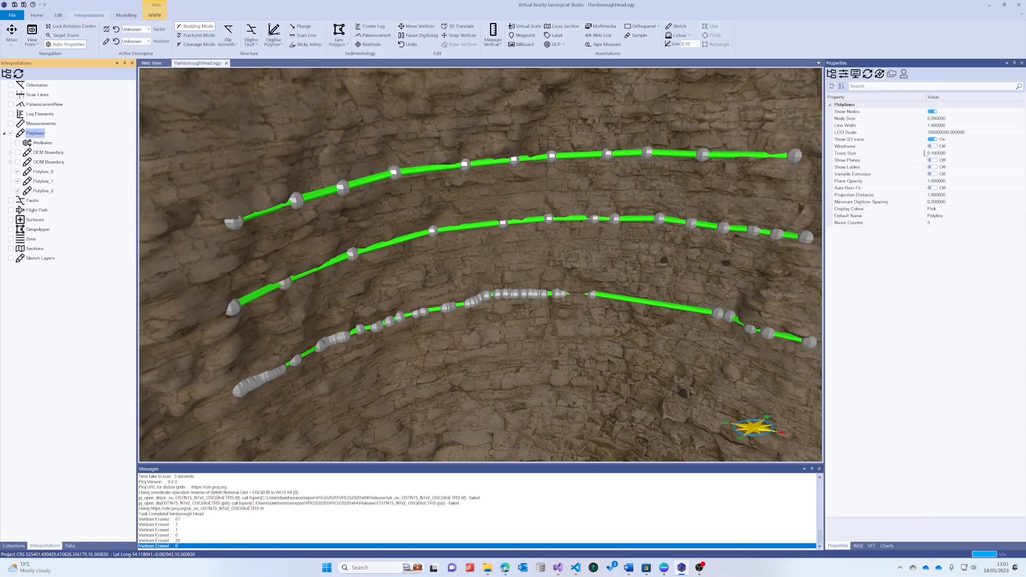
Toggle Show 3D trace off and on, and set Trace Size to 0.2
left_click(932, 139)
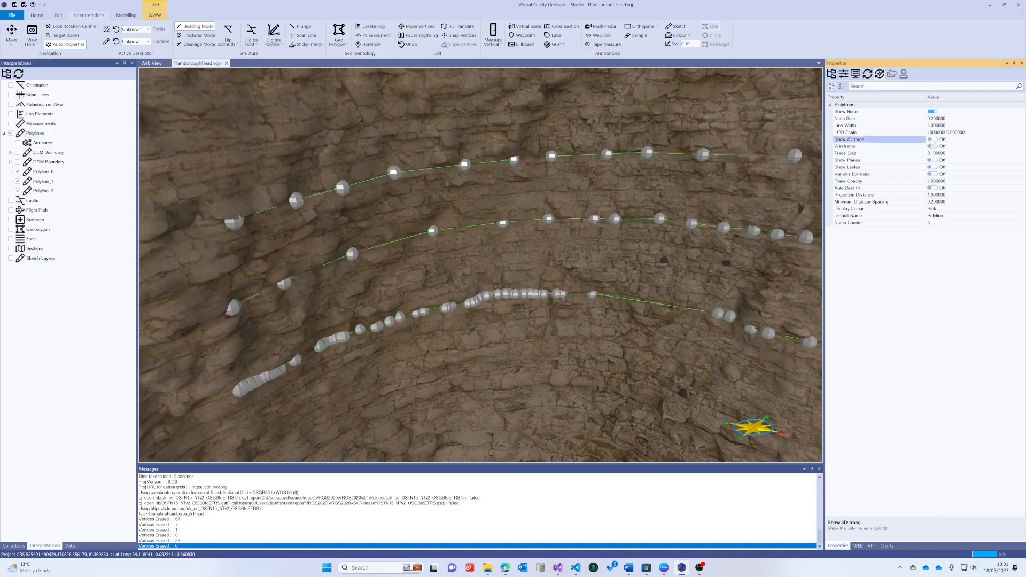
left_click(933, 140)
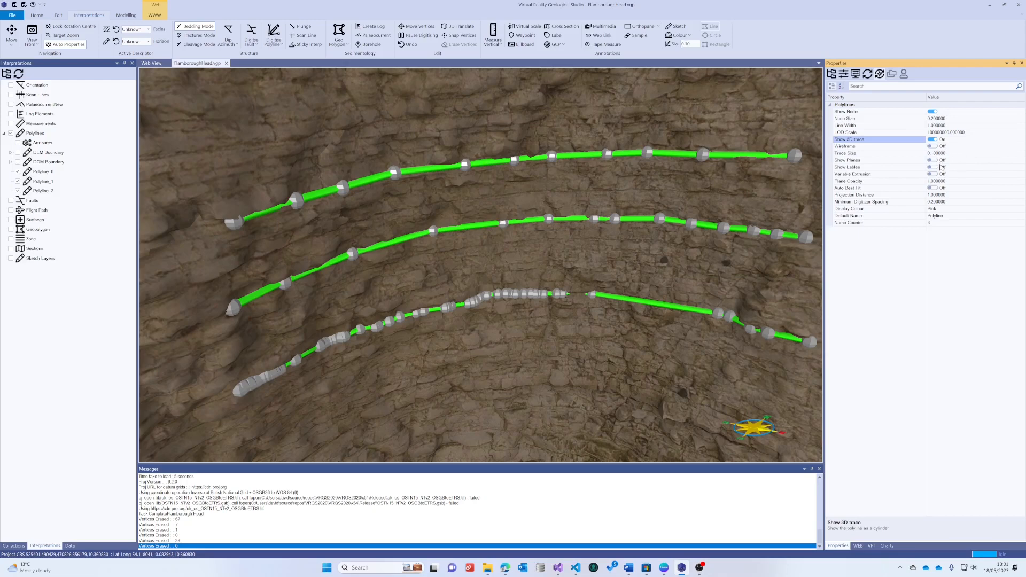
mouse_move(939, 167)
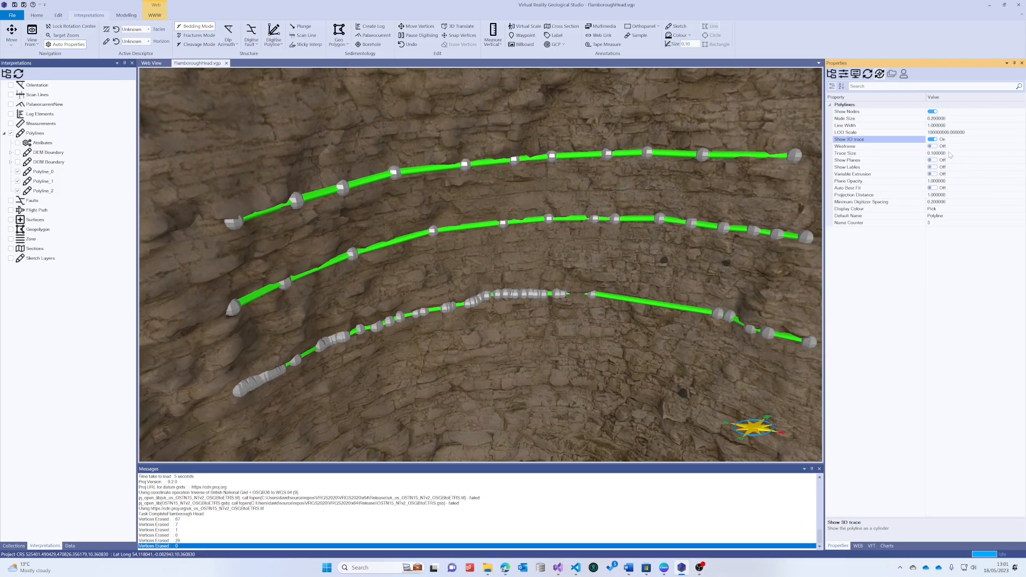
left_click(877, 153)
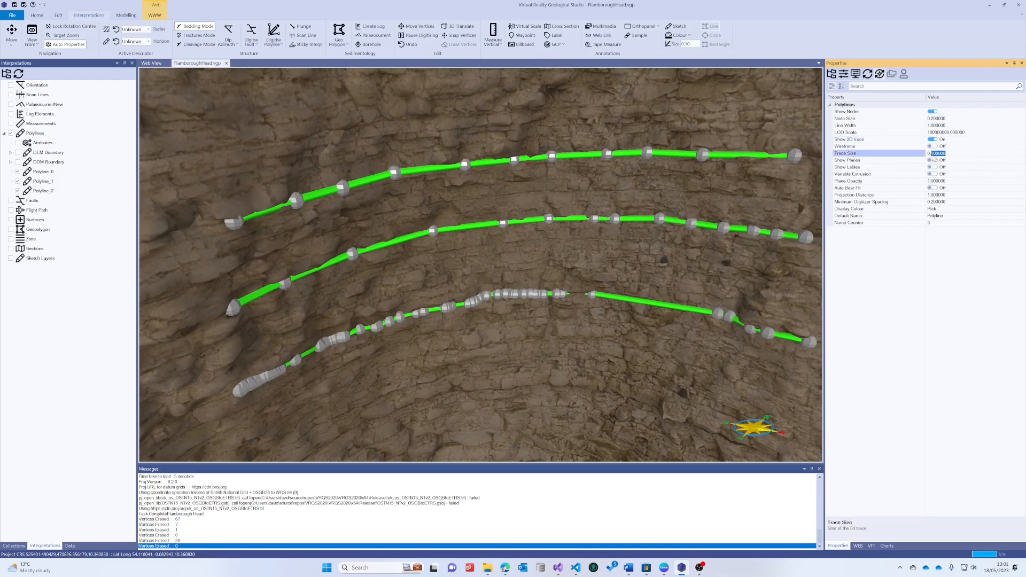
type("0.200000")
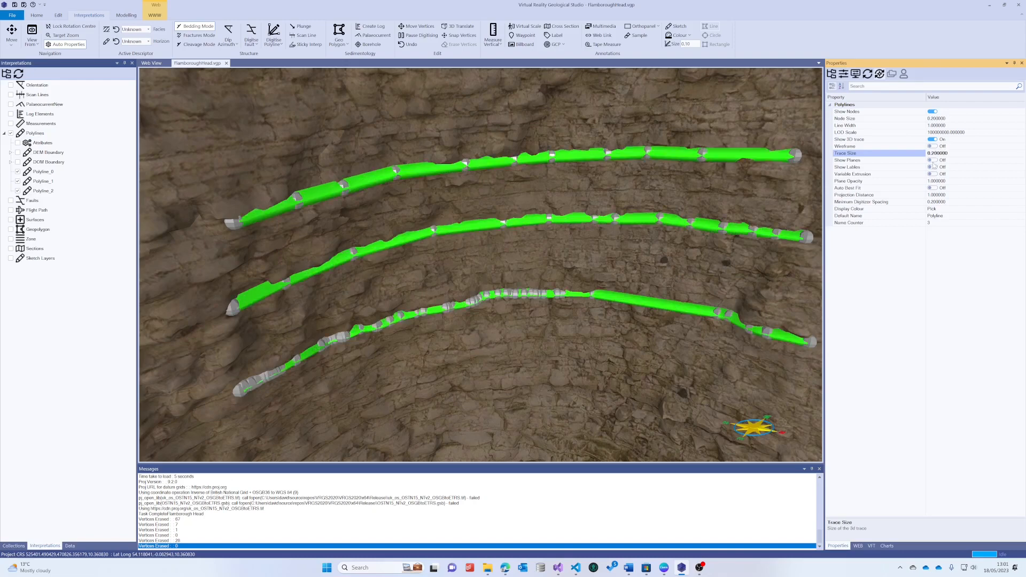
mouse_move(545, 166)
type("0.100000")
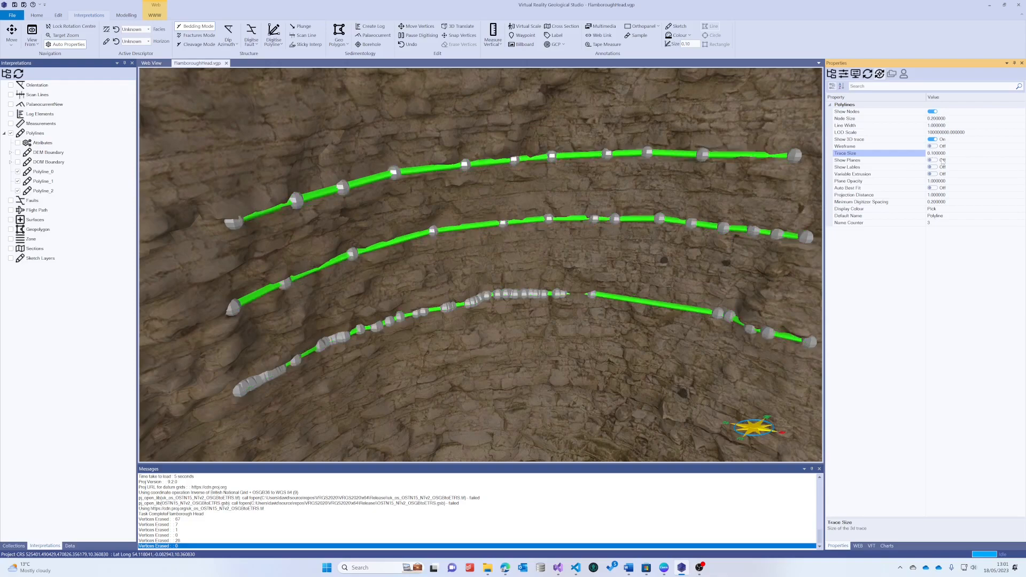
Turn on Show Planes in the Polylines properties
left_click(932, 160)
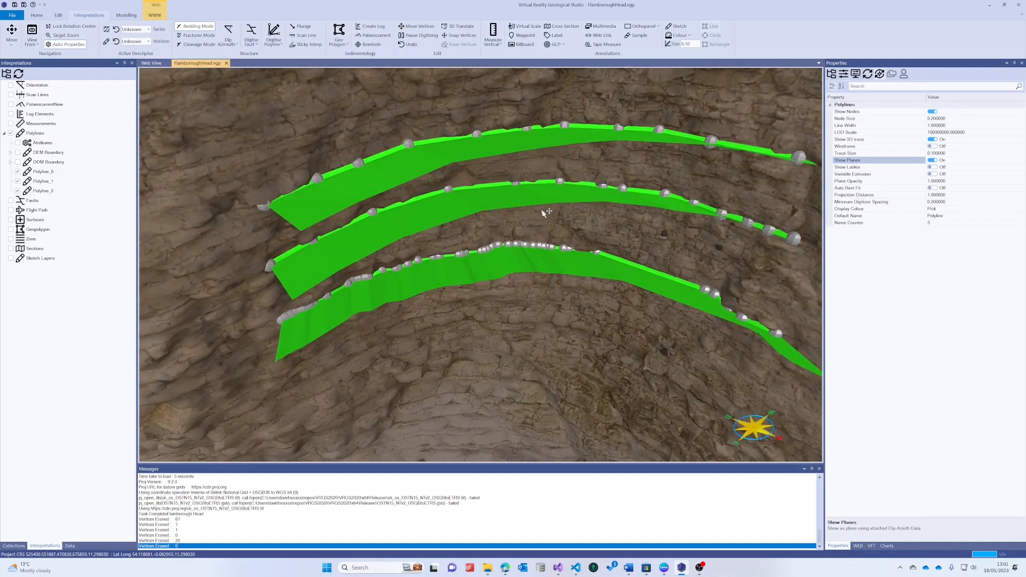
mouse_move(524, 151)
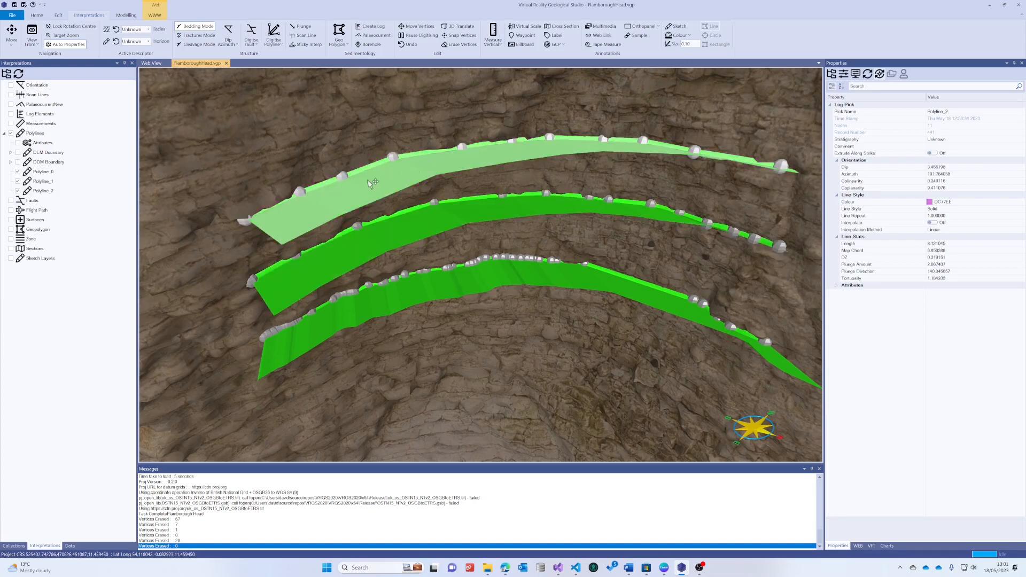
mouse_move(784, 166)
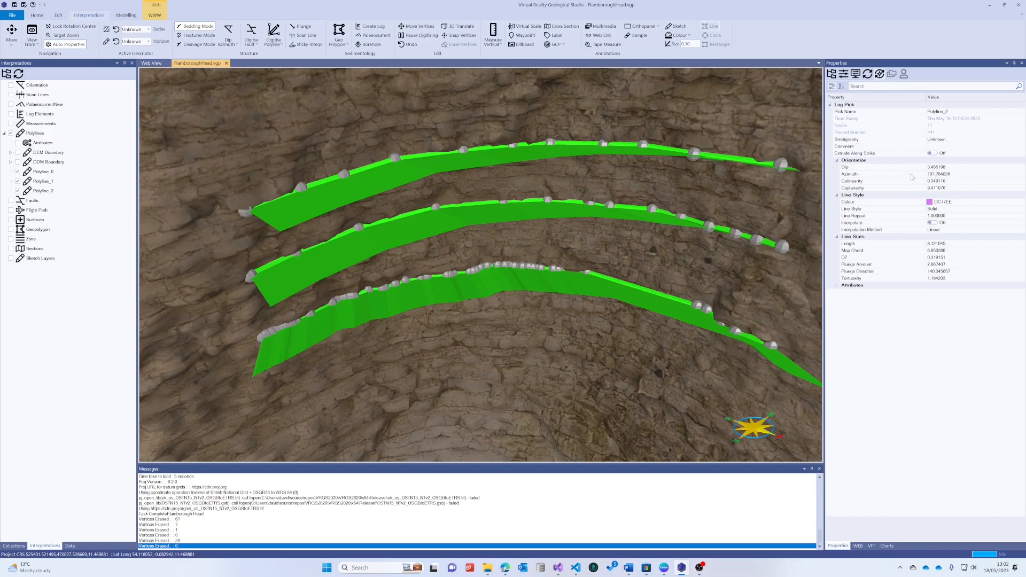
mouse_move(568, 181)
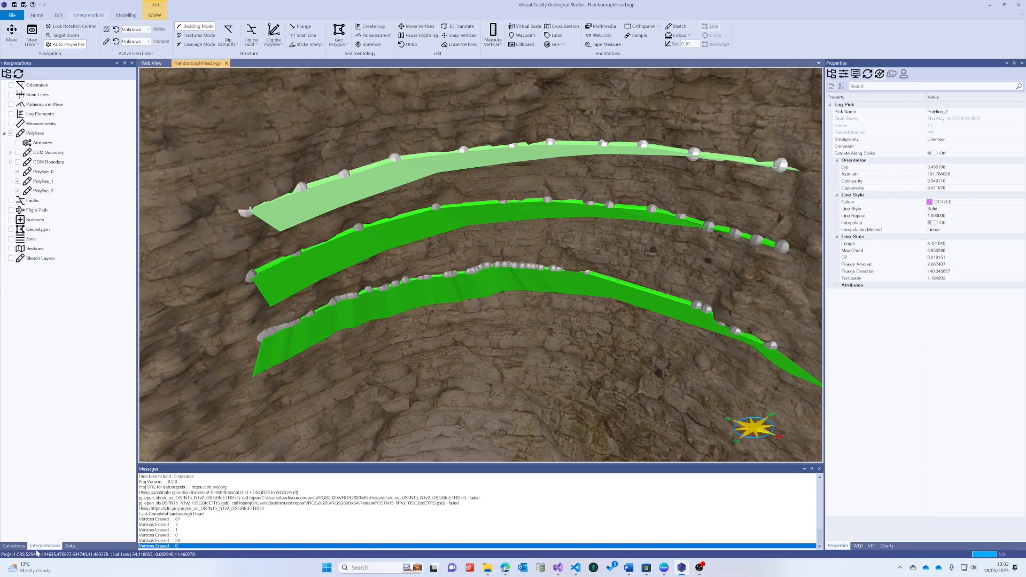
Create and confirm a new pick in the Picks collection, then clear the top plane's pick
left_click(13, 545)
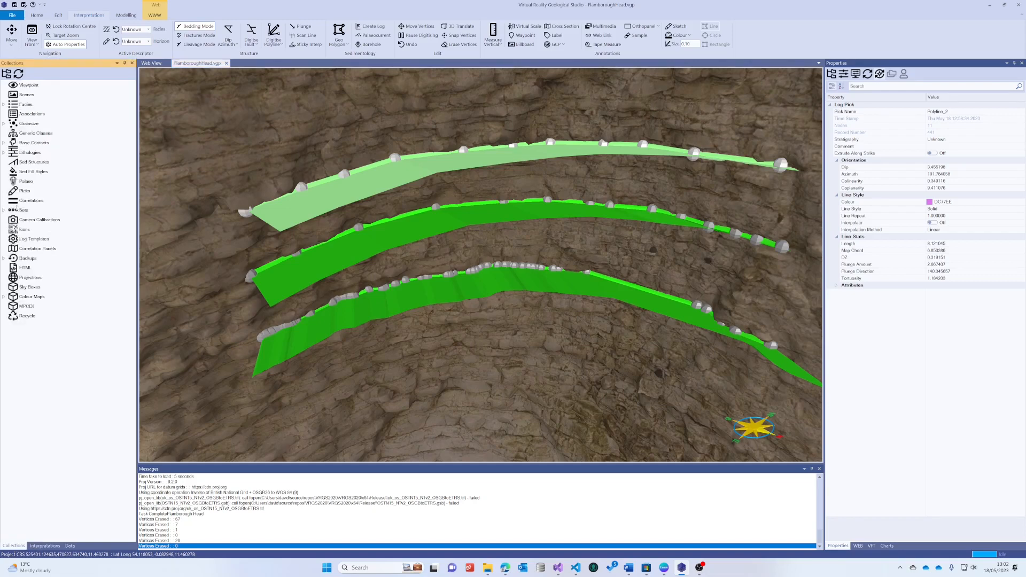
left_click(24, 191)
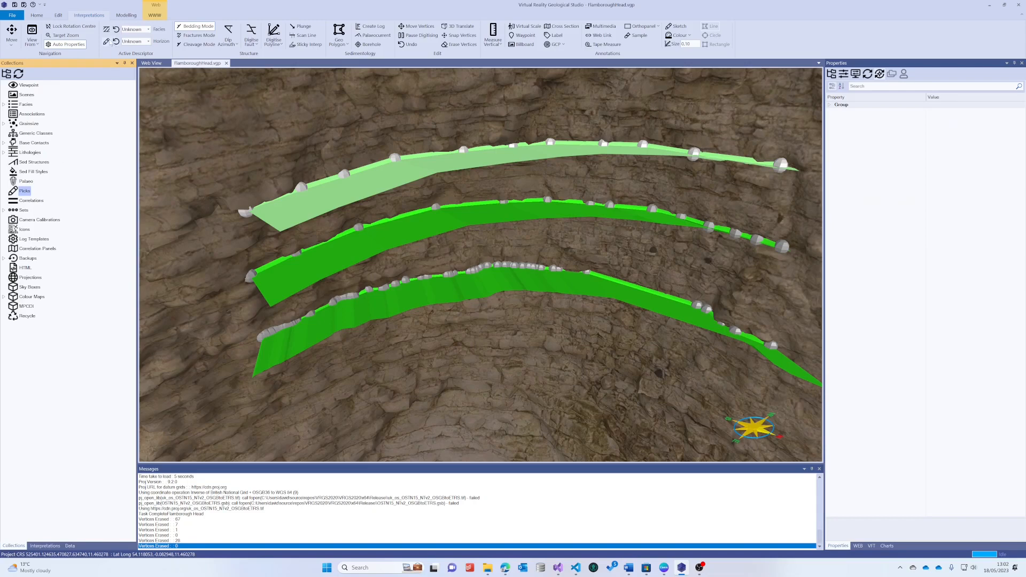
mouse_move(30, 476)
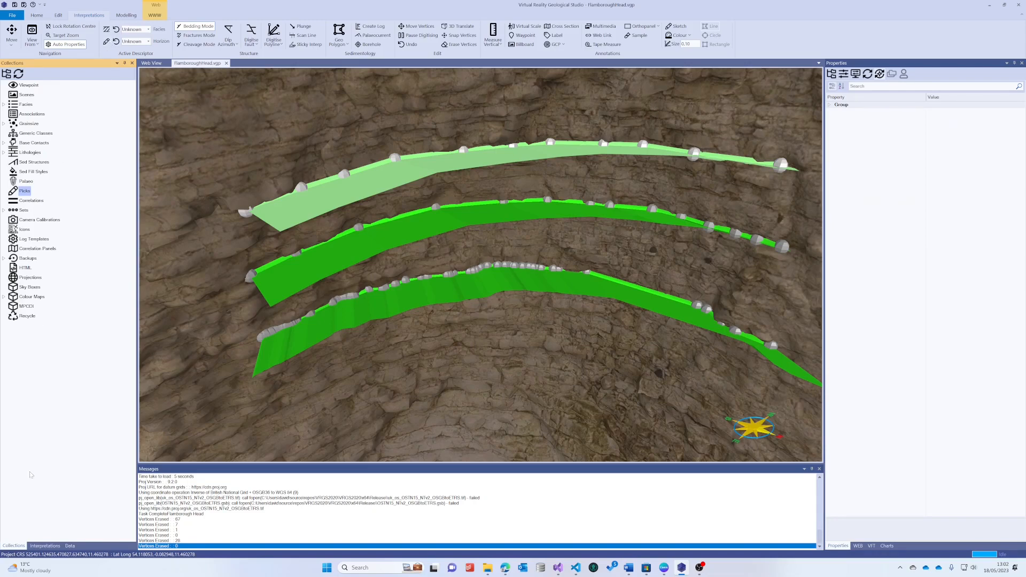
left_click(45, 546)
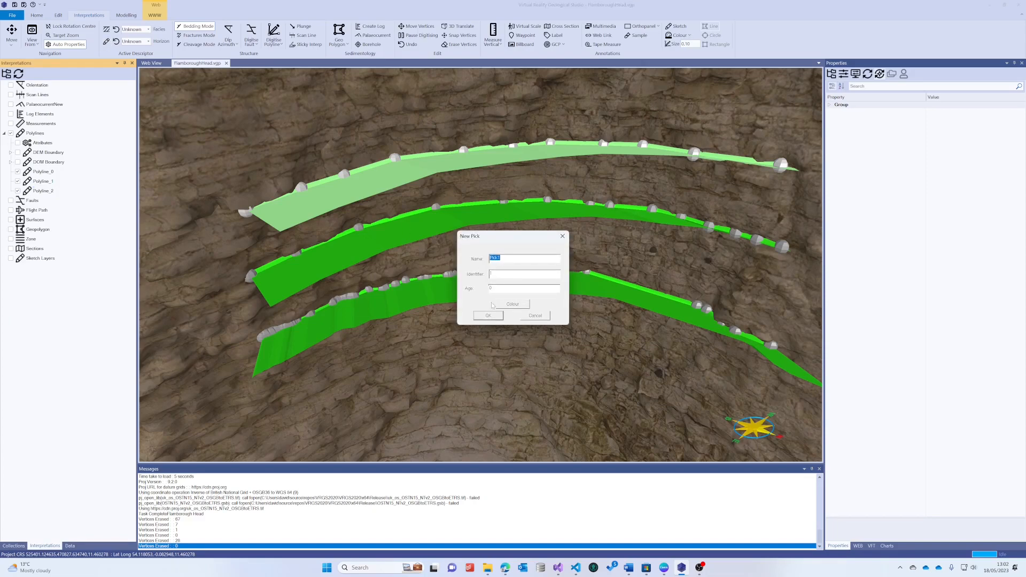
left_click(487, 315)
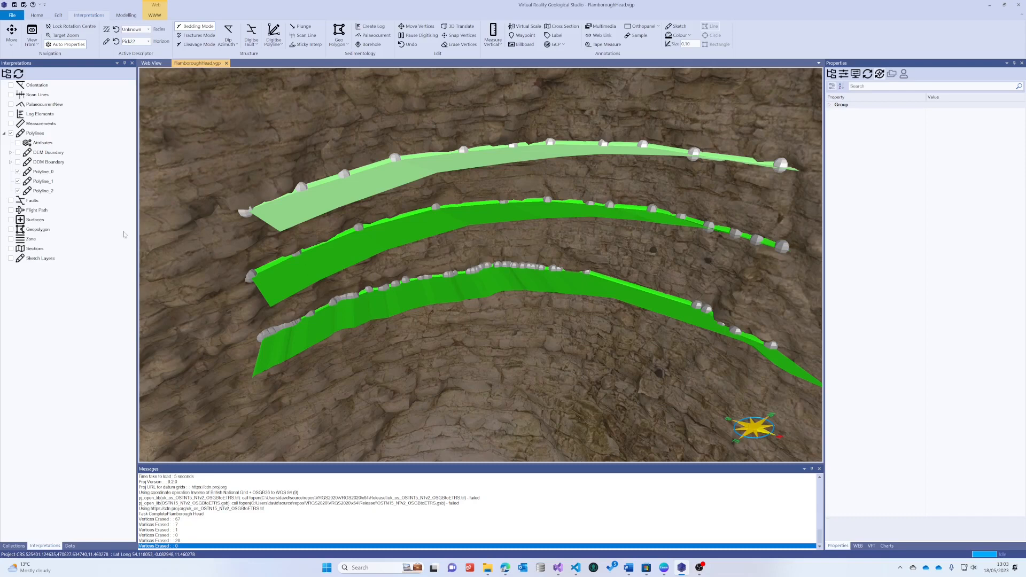
mouse_move(447, 166)
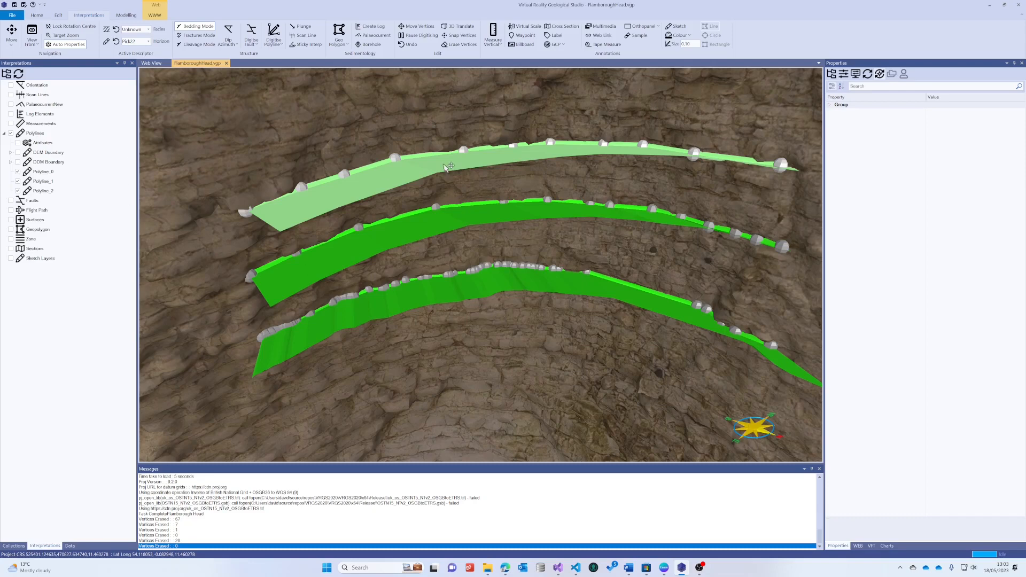
left_click(445, 167)
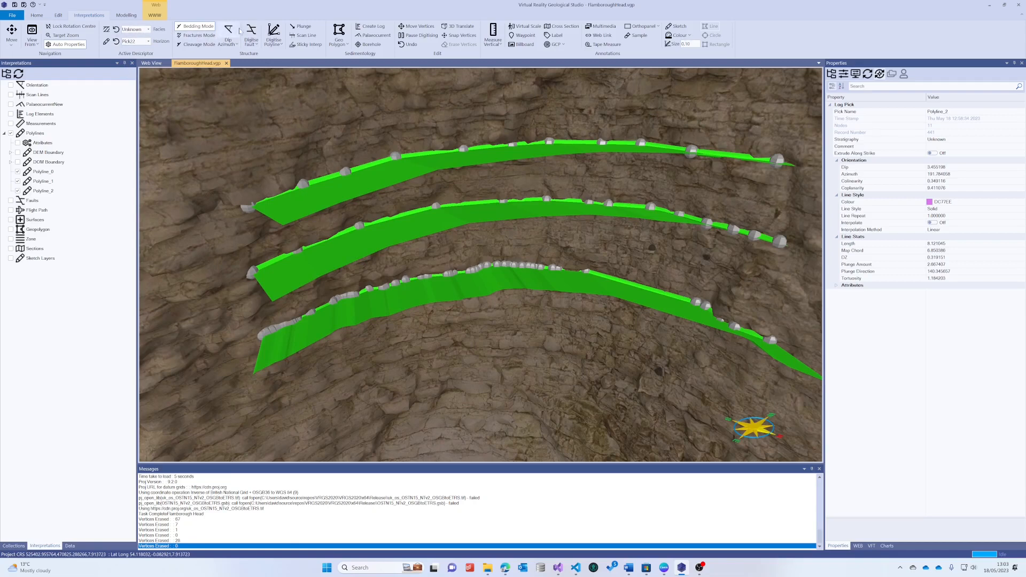
Digitise Polyline_3 near the cliff base and inspect Pick1 in Collections > Picks
left_click(274, 37)
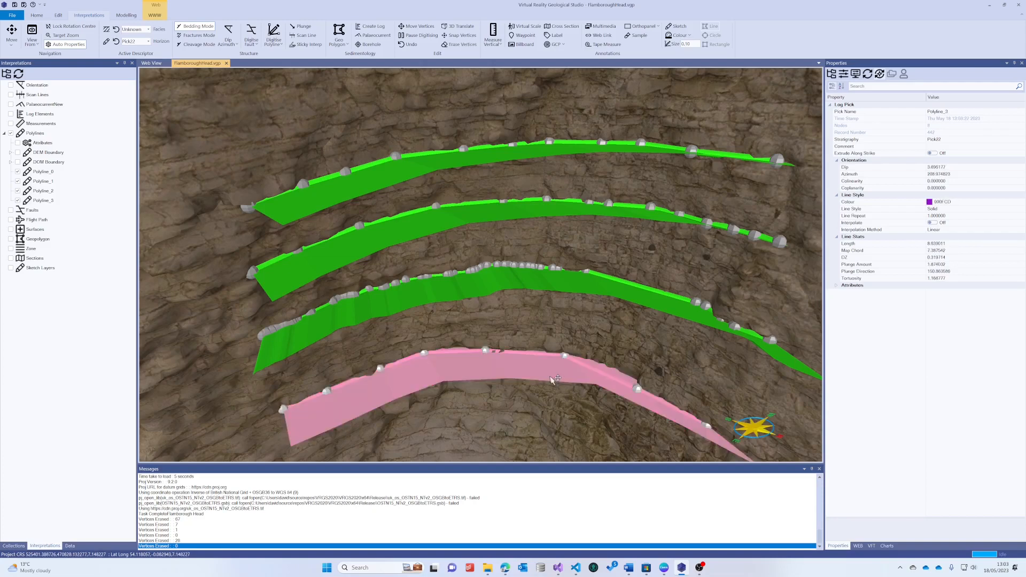
mouse_move(337, 370)
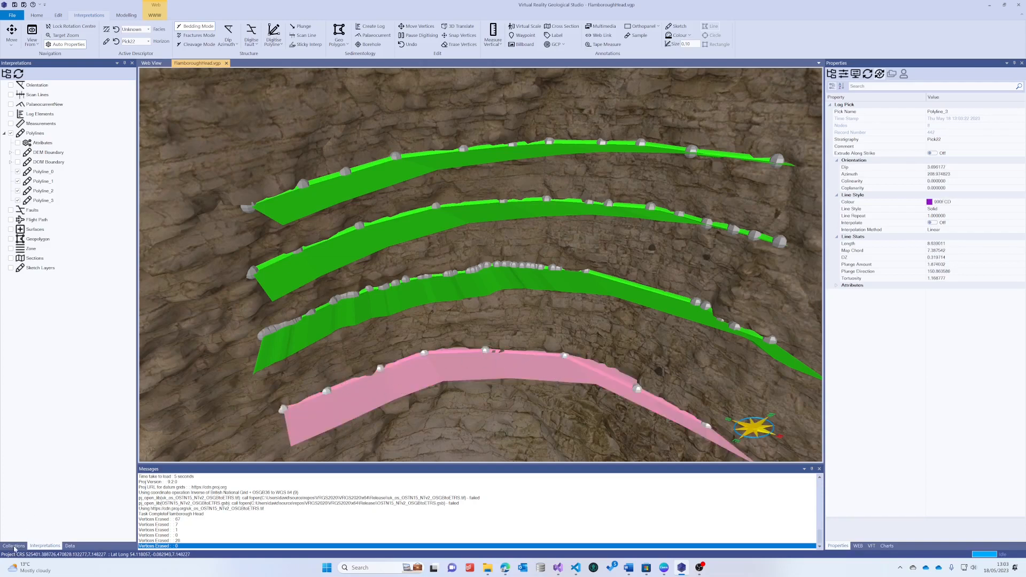
left_click(13, 545)
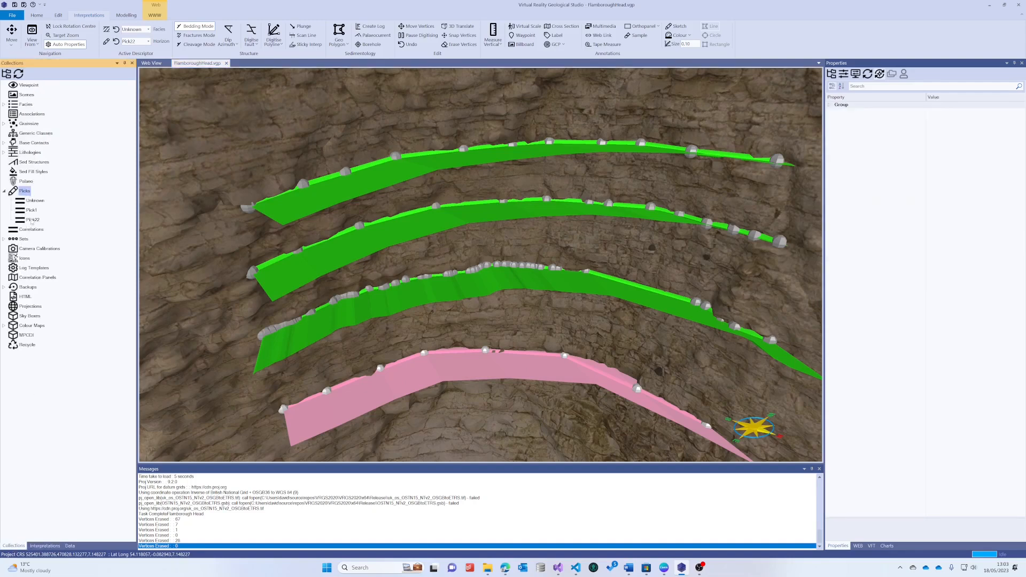
left_click(30, 209)
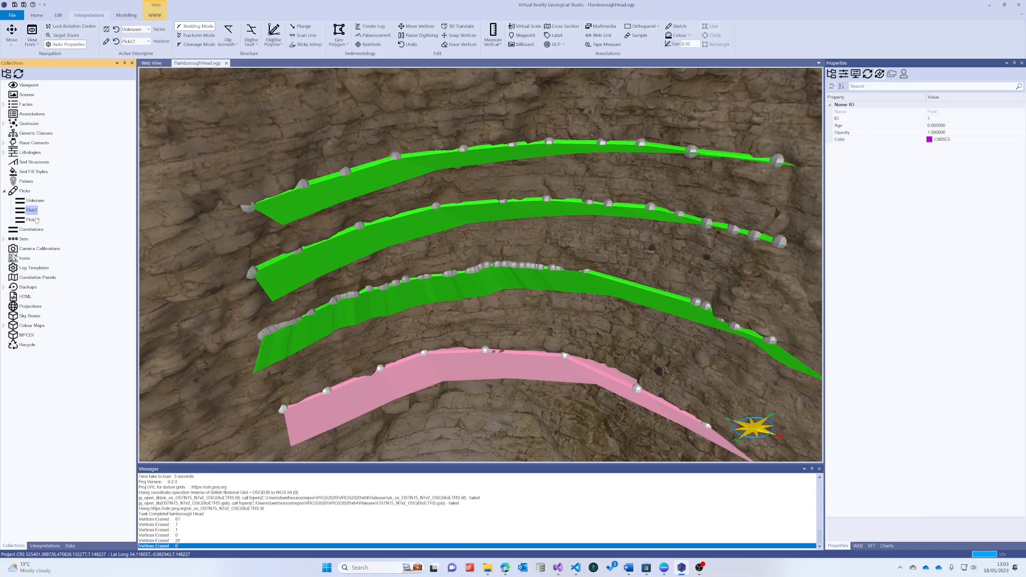
left_click(35, 201)
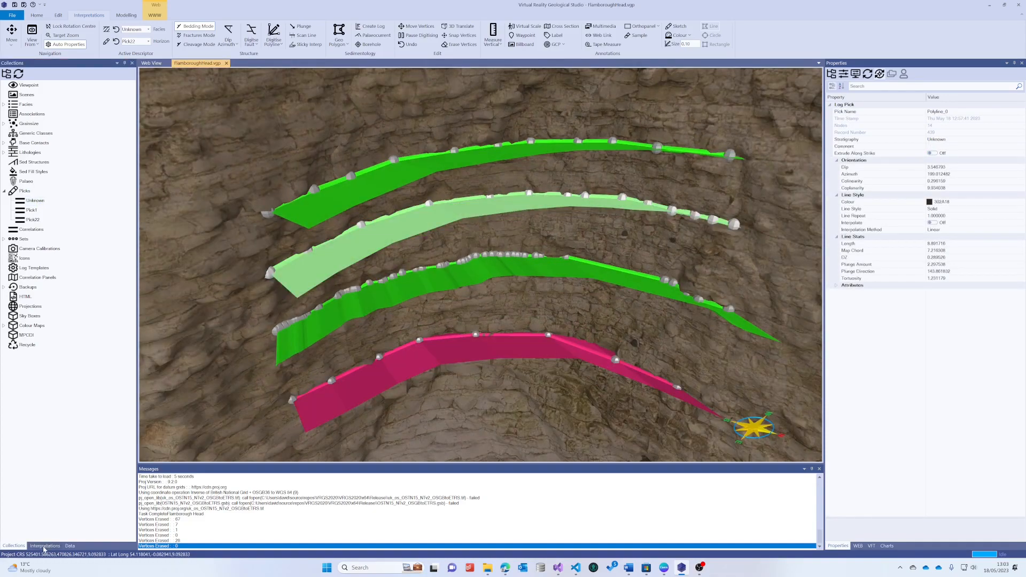
Set Polyline_1's line colour to orange and select the Polylines group
left_click(45, 545)
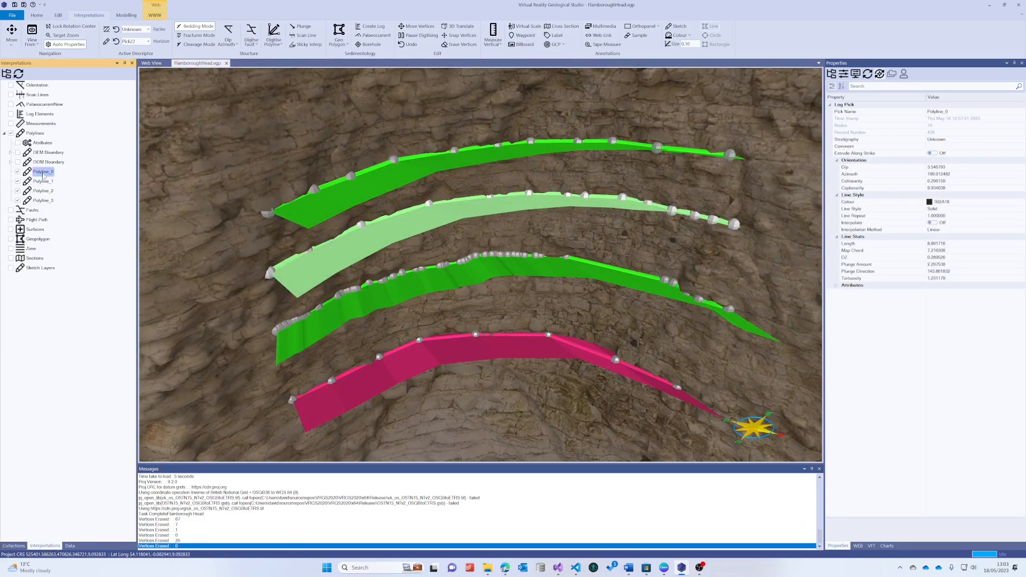
left_click(43, 180)
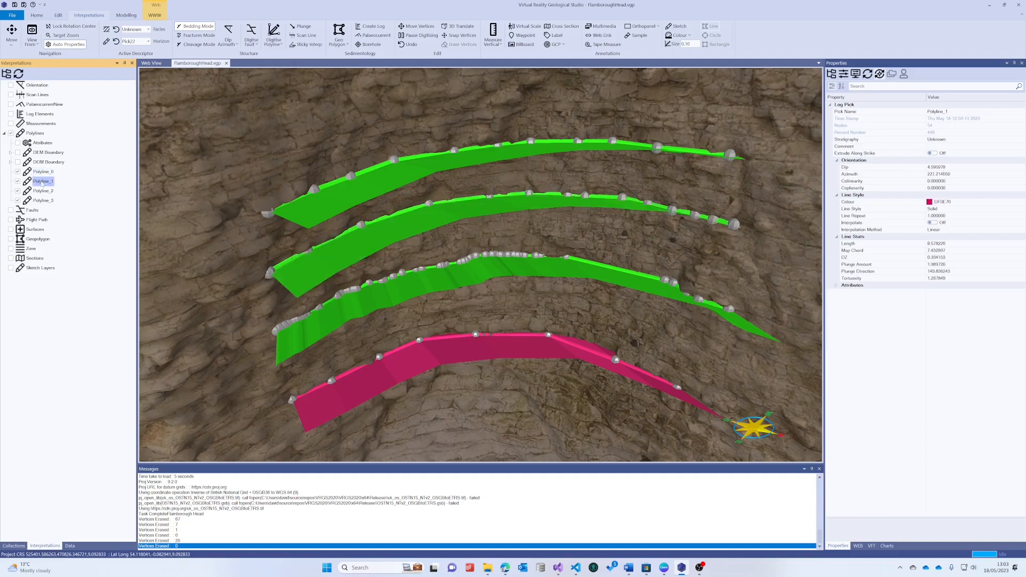
mouse_move(539, 169)
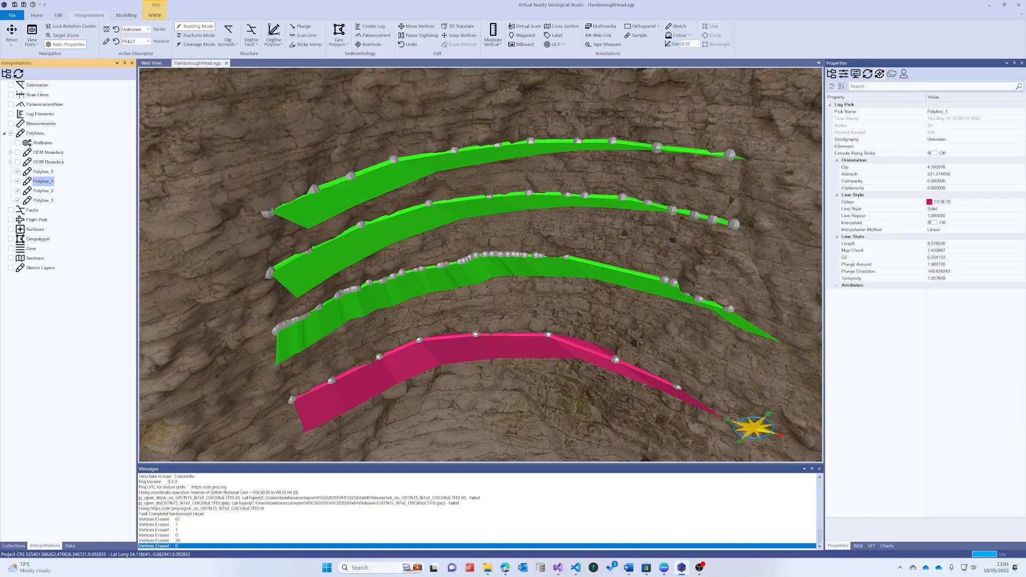
mouse_move(962, 205)
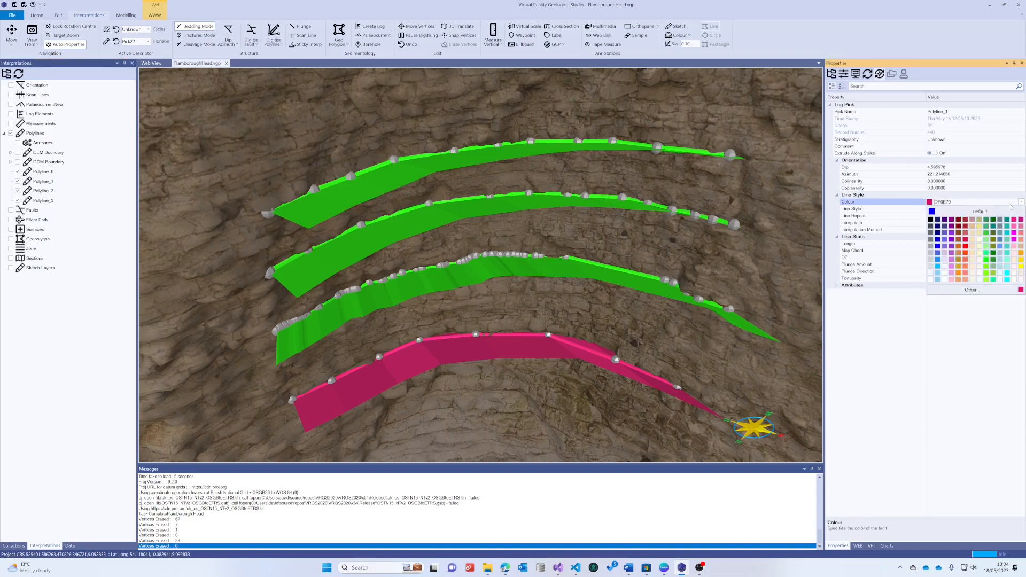
left_click(957, 232)
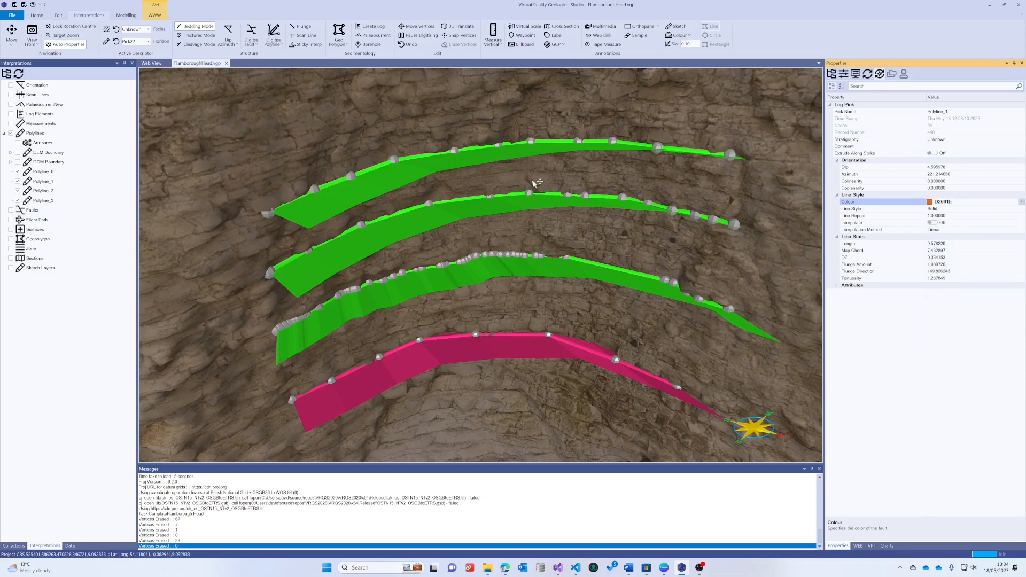
mouse_move(535, 182)
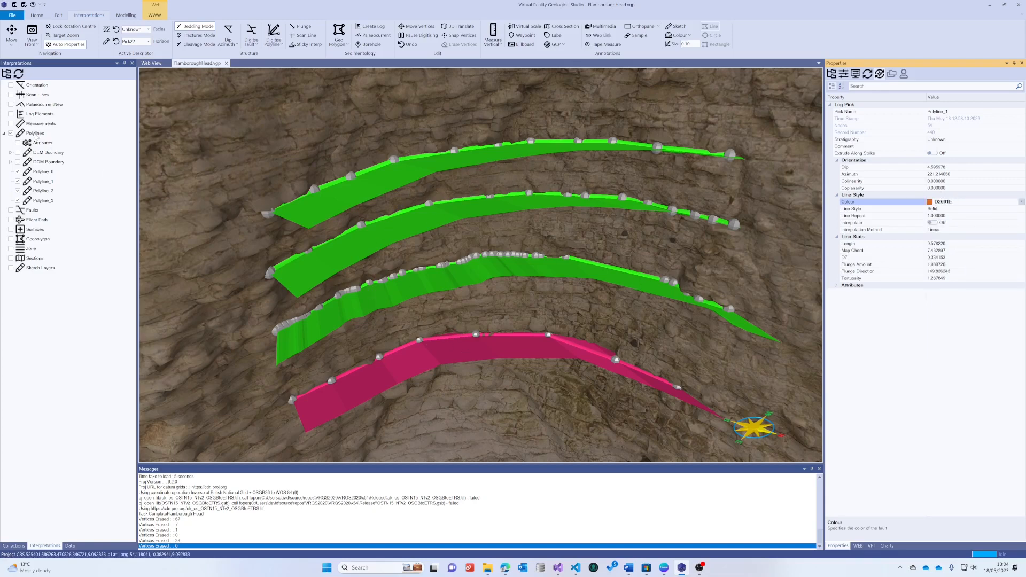
left_click(35, 133)
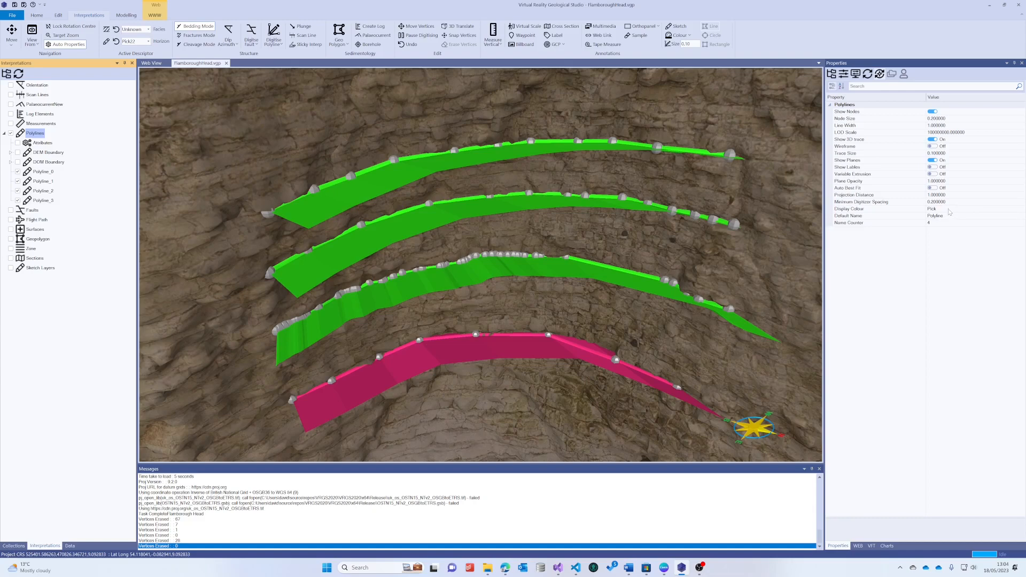
Change Polylines Display Colour from Pick to User and begin editing Polyline_0's colour
left_click(871, 209)
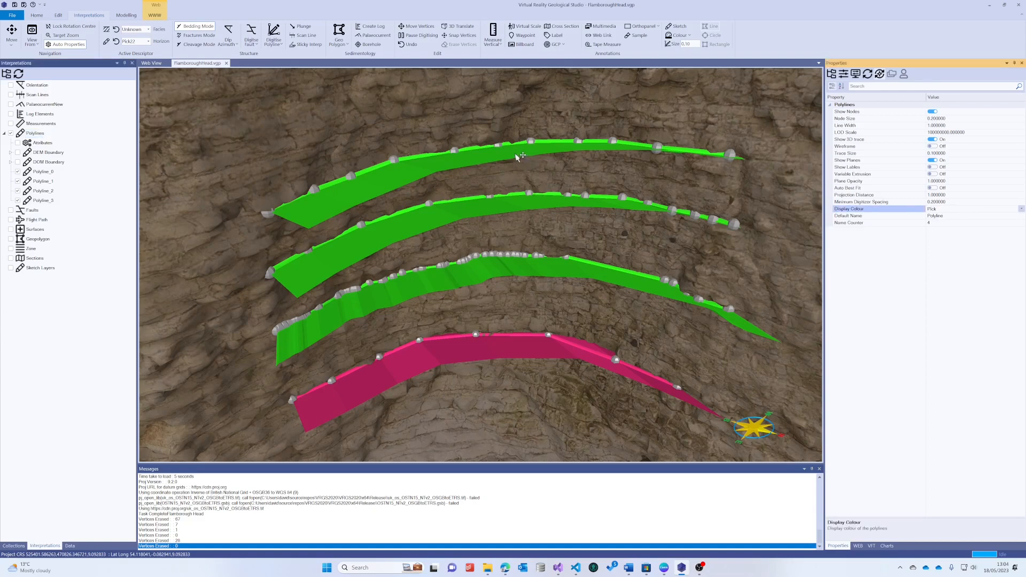
mouse_move(522, 157)
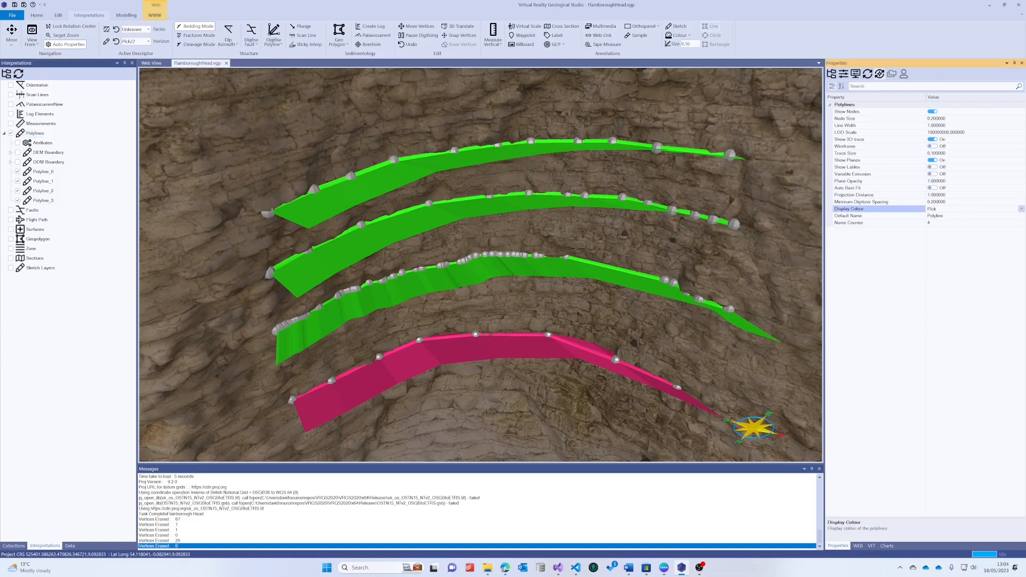
left_click(1017, 209)
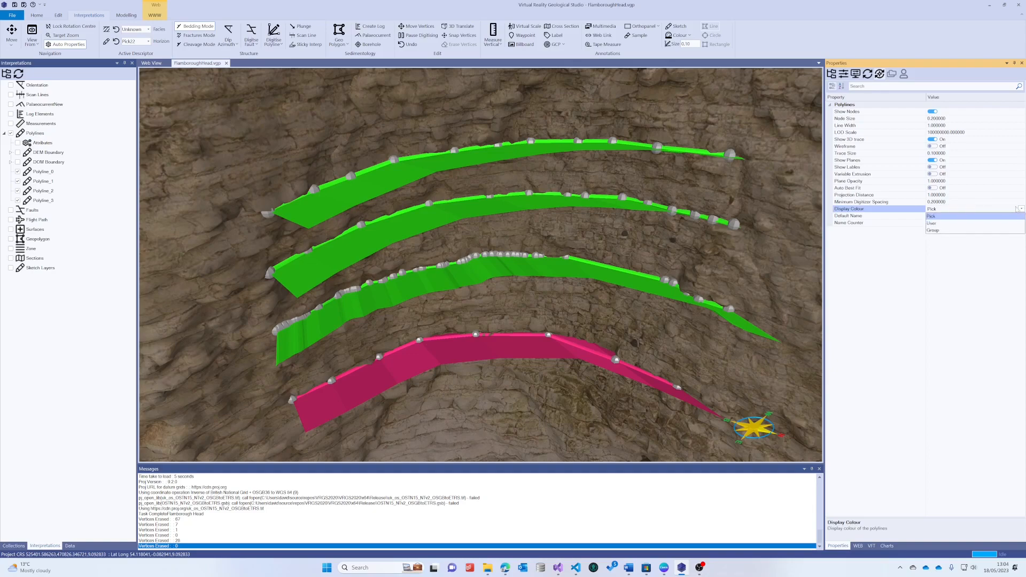
left_click(933, 222)
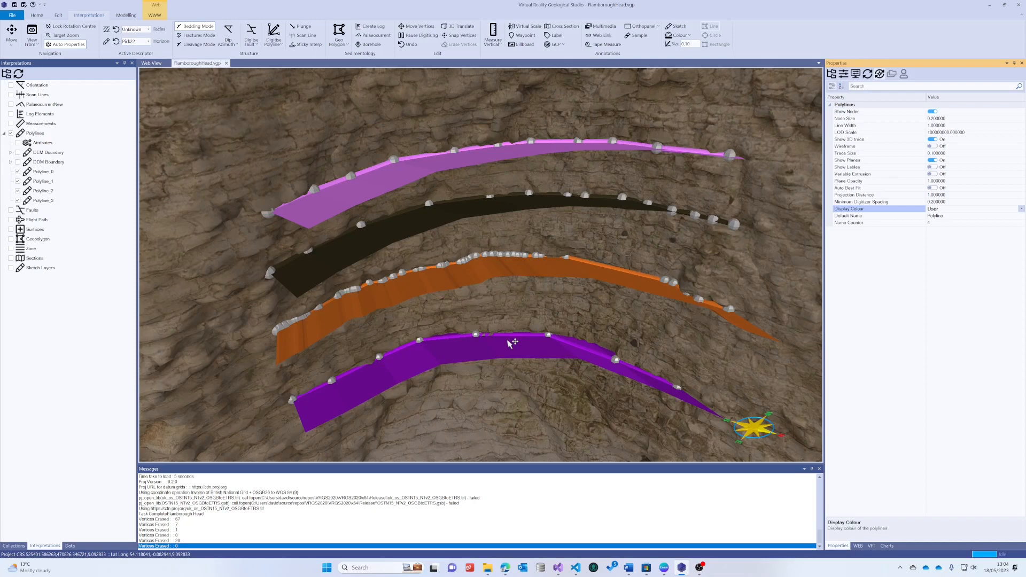
left_click(43, 171)
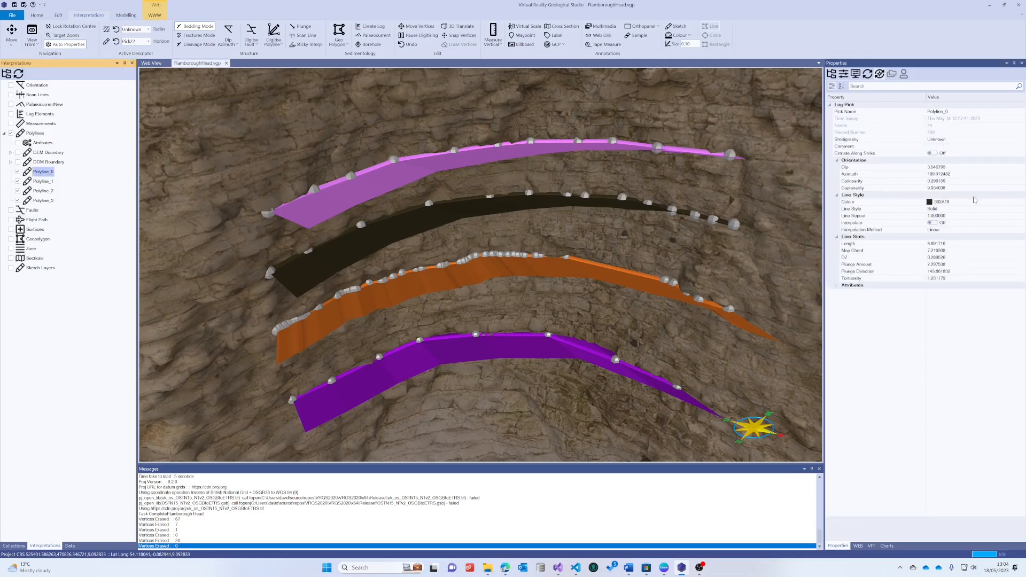
left_click(941, 202)
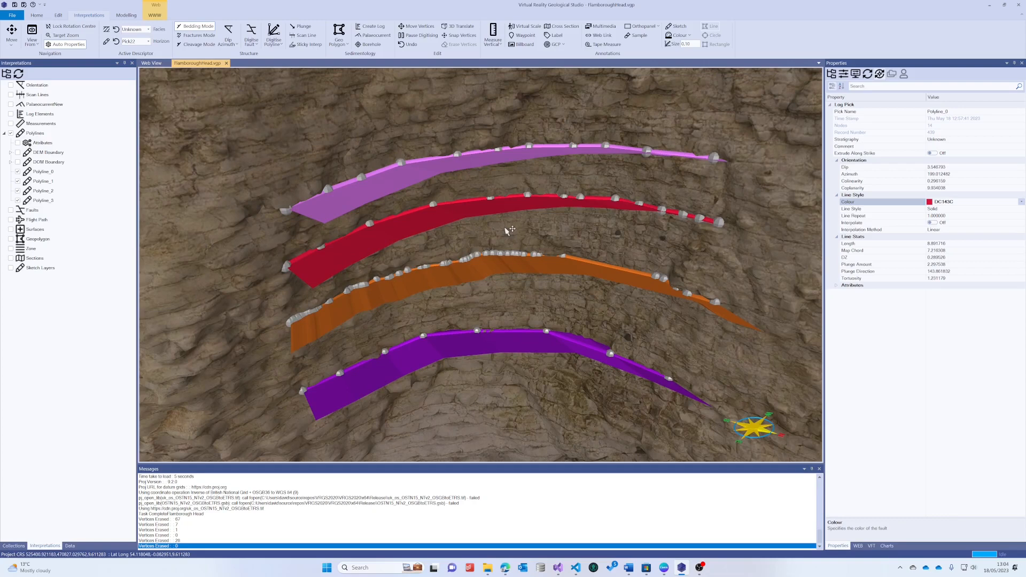
mouse_move(512, 228)
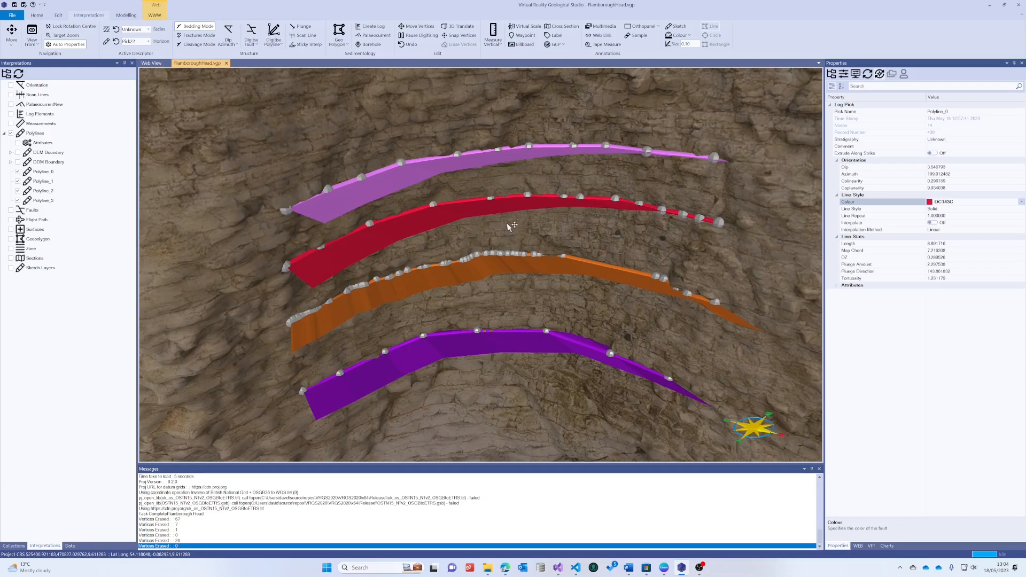
Split the top pink bed polyline with Split Line, producing a separate Split entry
left_click(491, 157)
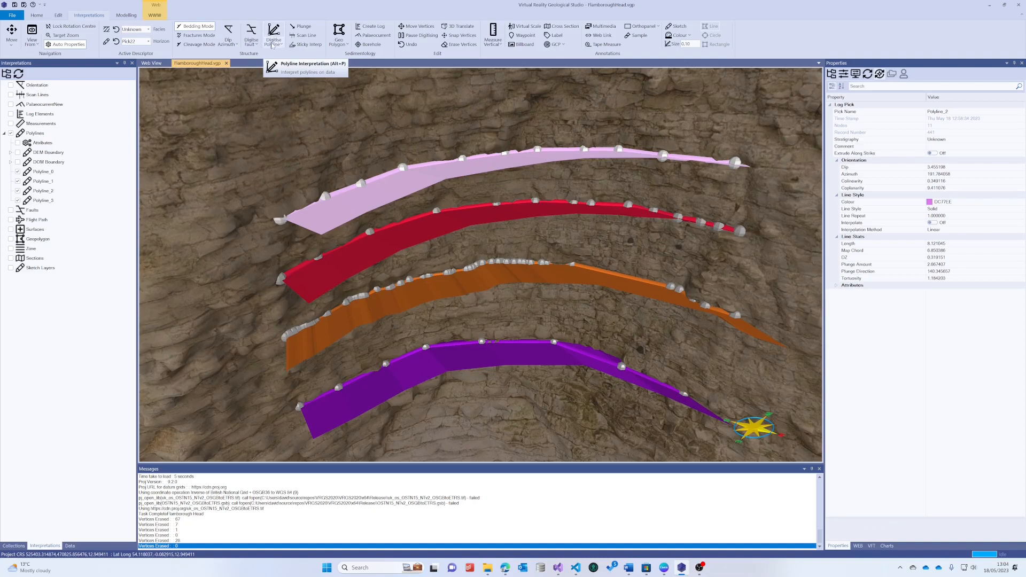
left_click(274, 35)
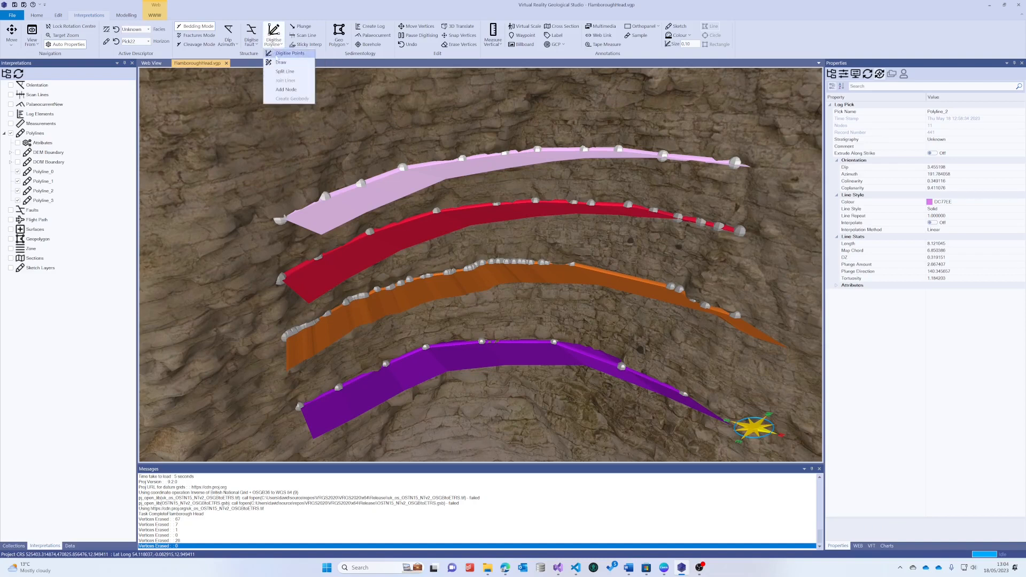
mouse_move(284, 70)
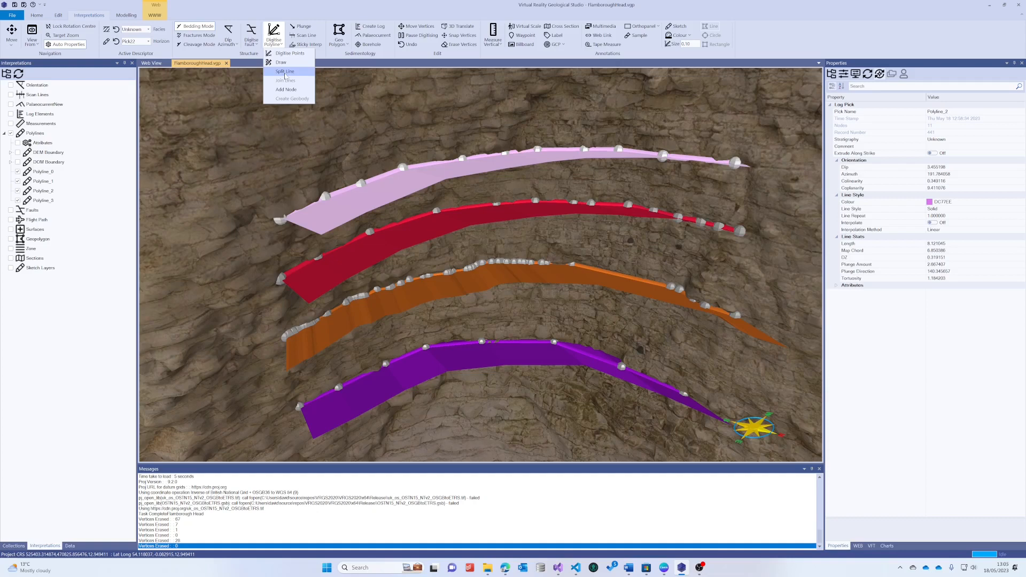
left_click(454, 143)
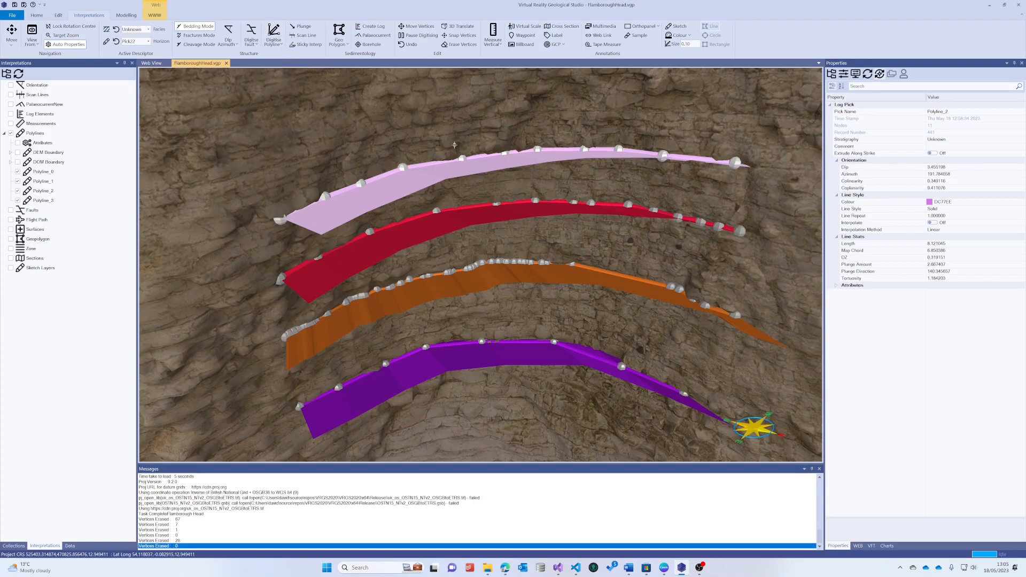
mouse_move(458, 157)
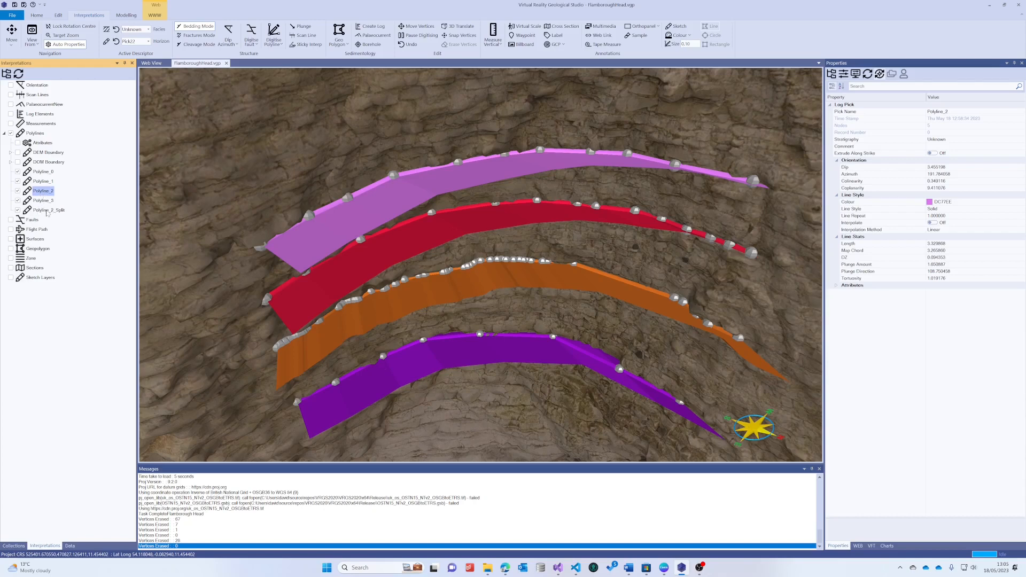
left_click(49, 210)
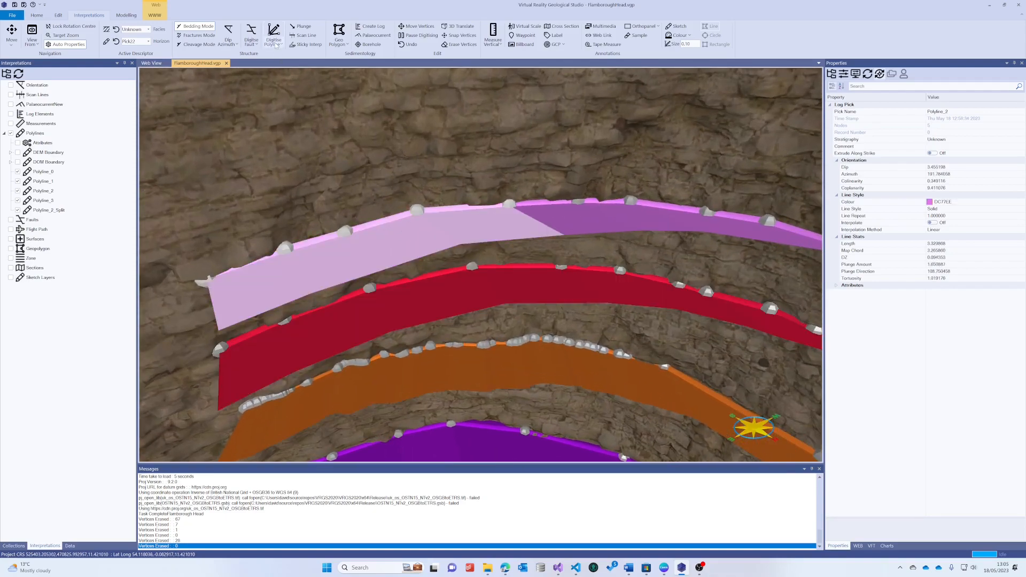
Switch the Digitise Polyline tool to Add Node mode
left_click(274, 36)
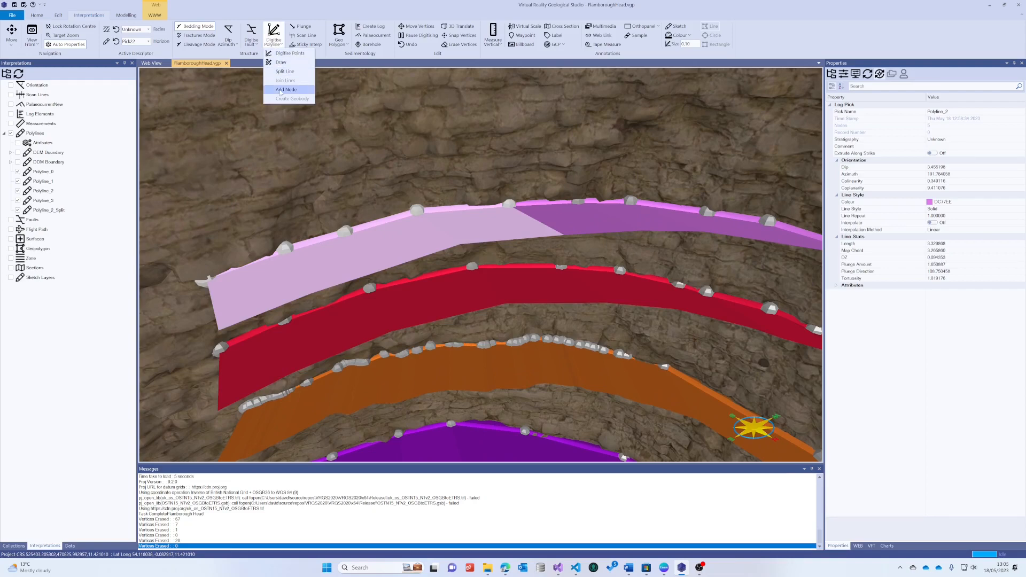
left_click(286, 90)
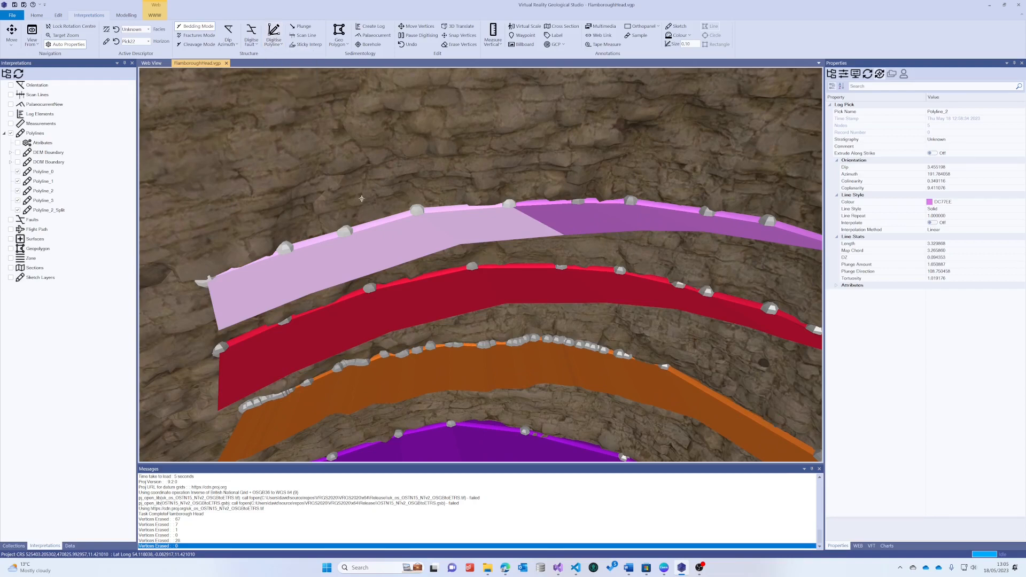
mouse_move(376, 210)
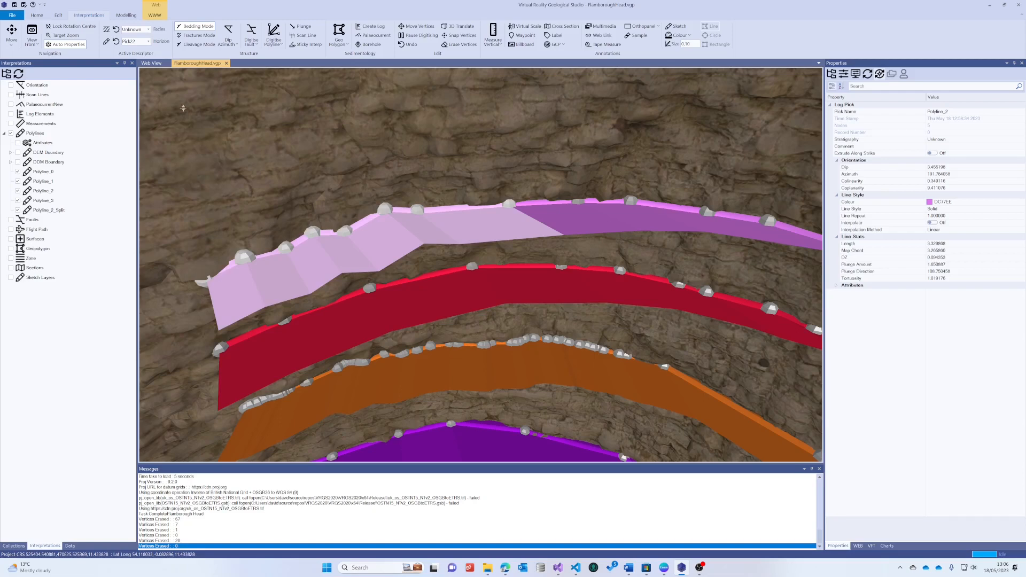
mouse_move(300, 58)
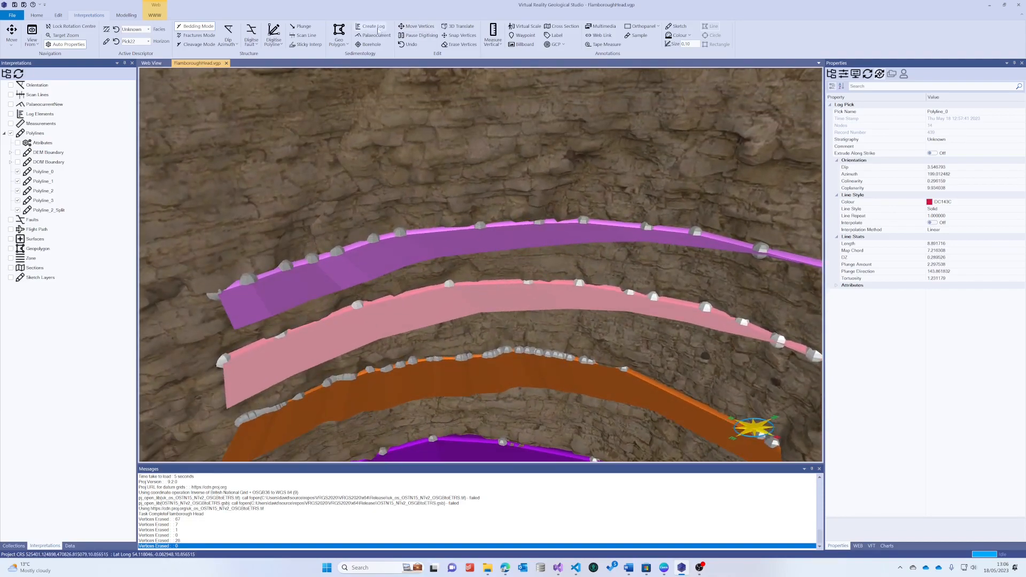
mouse_move(301, 119)
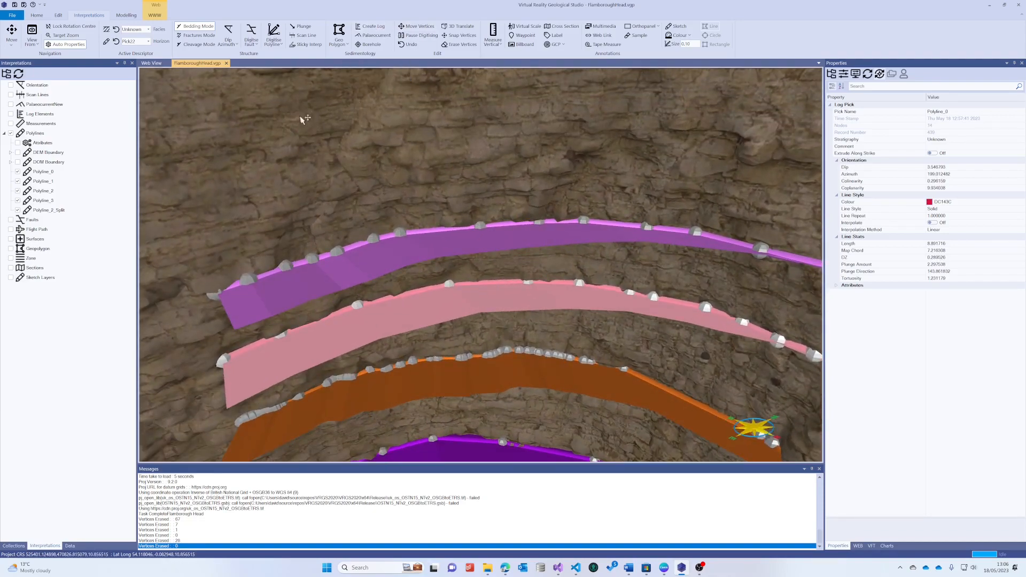
Select Polyline_2_Split and pan the view left toward the cliff face
left_click(35, 133)
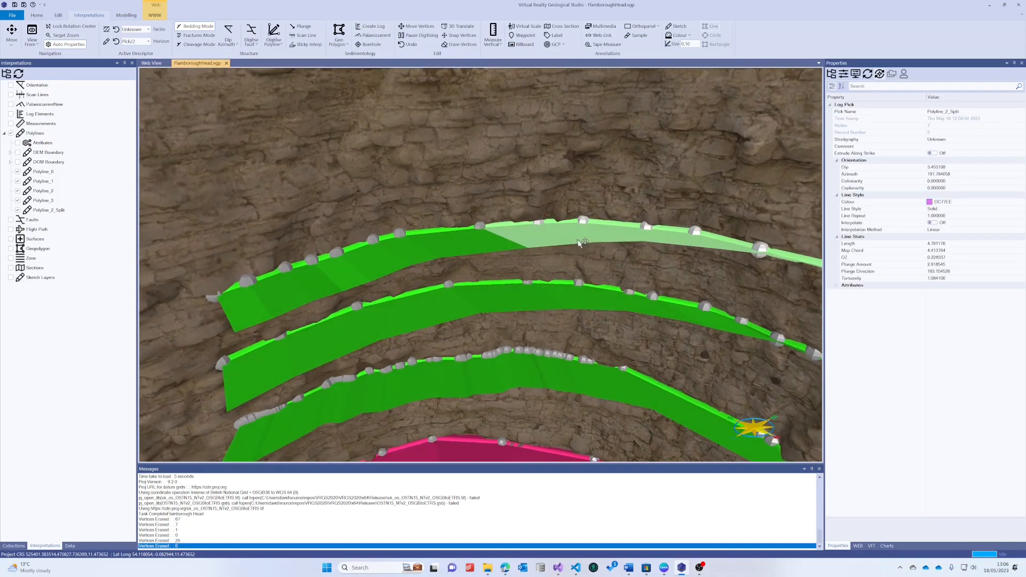
left_click_drag(579, 242, 524, 217)
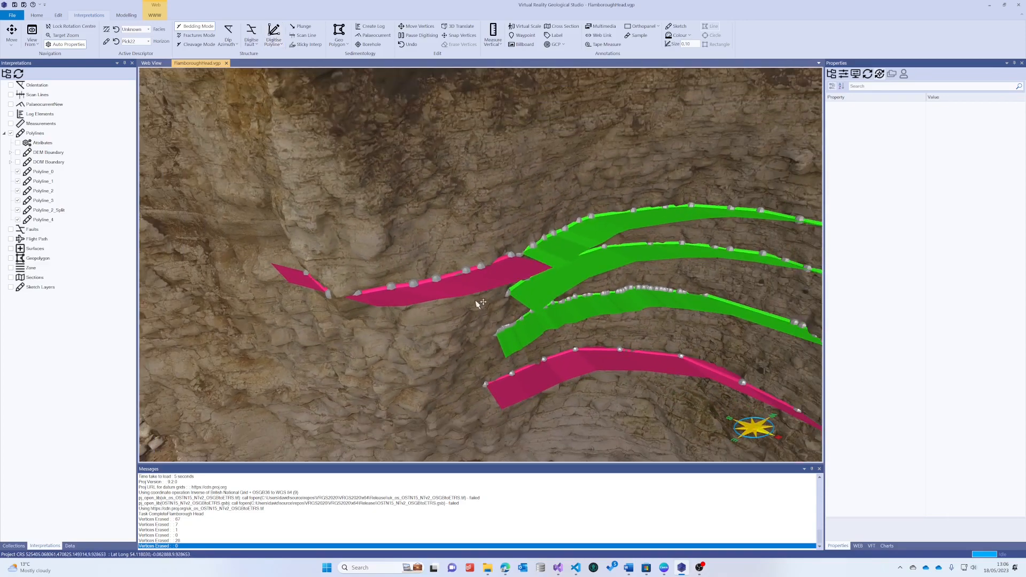
mouse_move(438, 292)
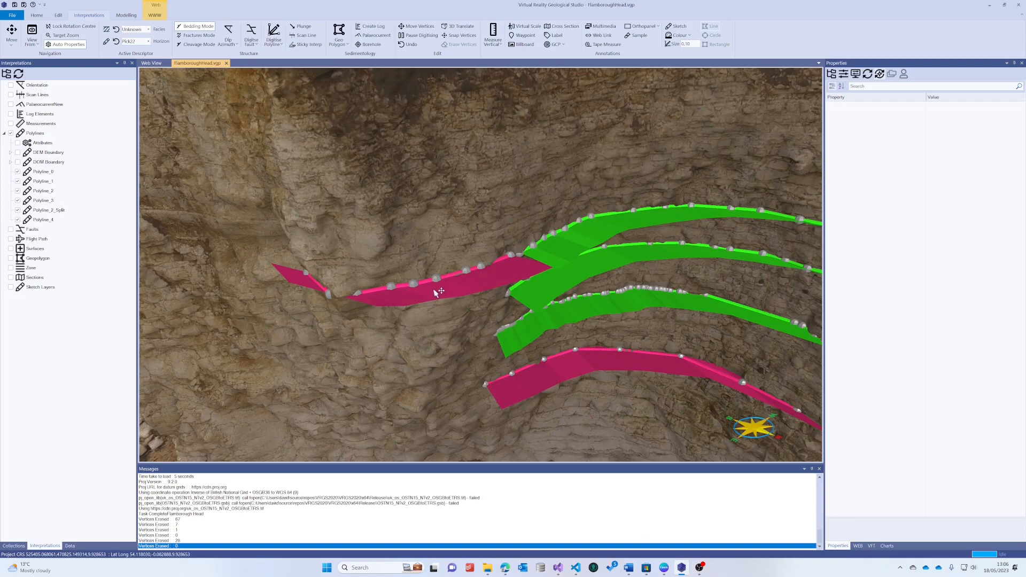
mouse_move(225, 141)
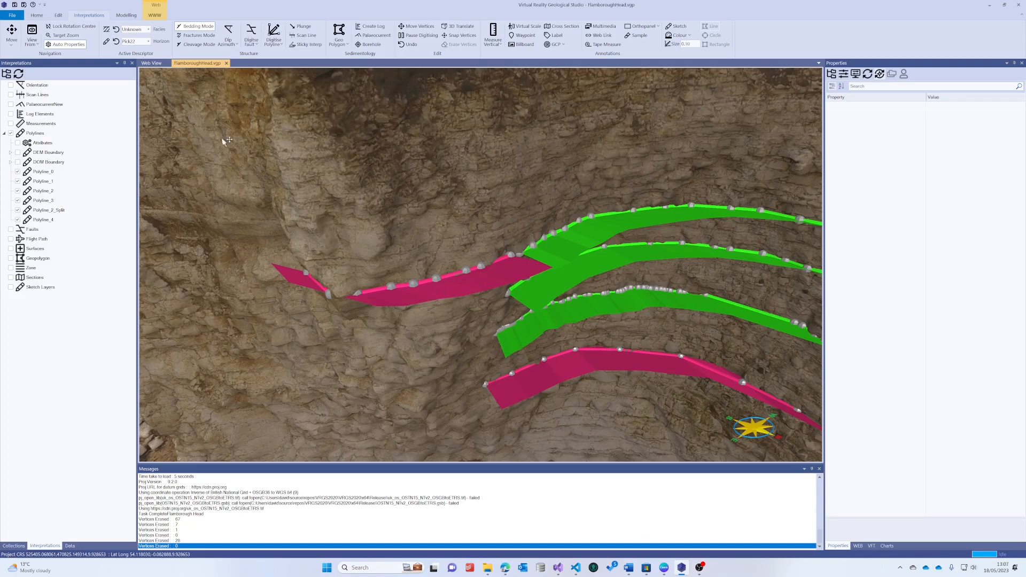
mouse_move(501, 273)
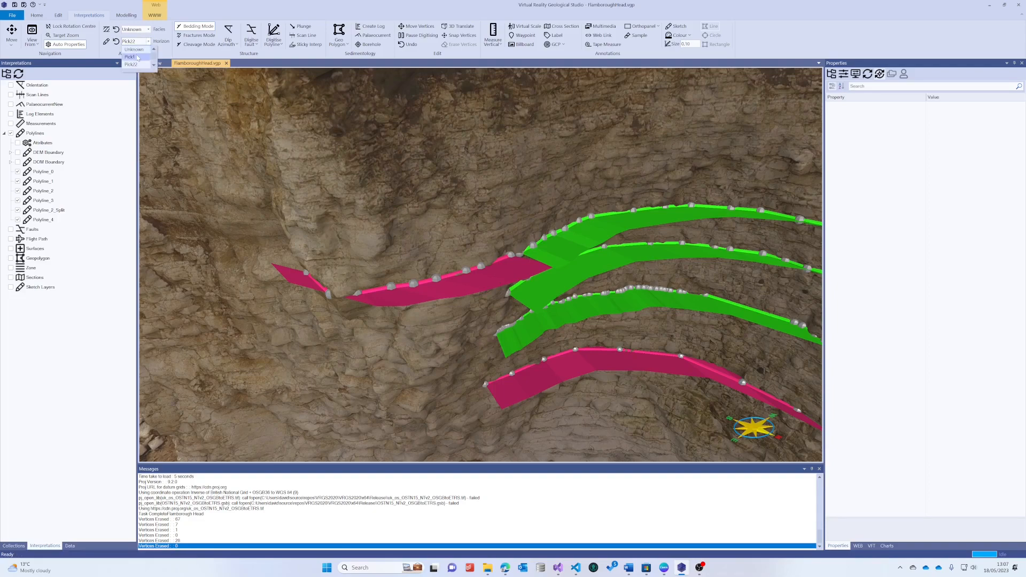
Set Pick1 as the active descriptor and select the new left-side polyline
left_click(130, 56)
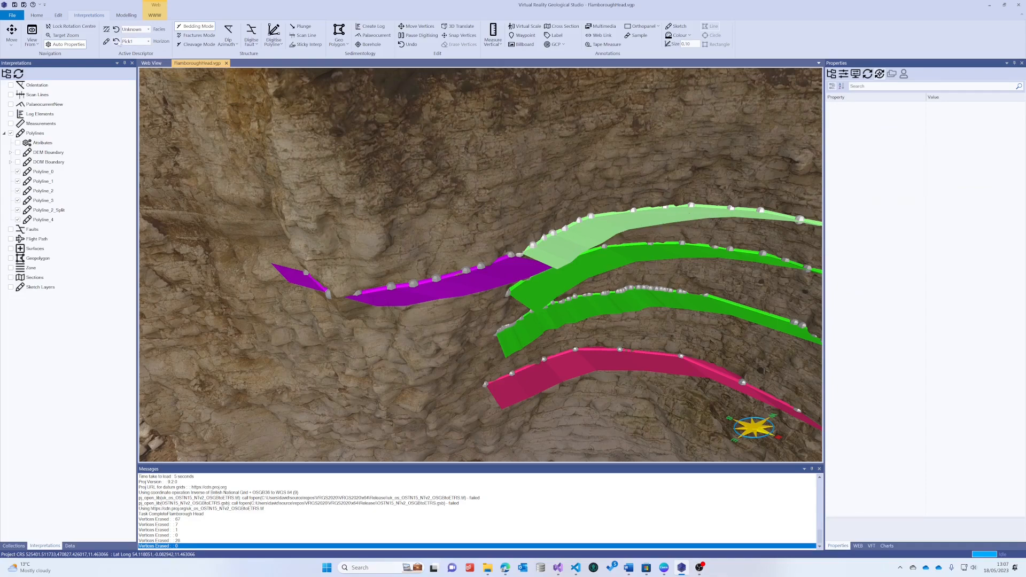
left_click(517, 265)
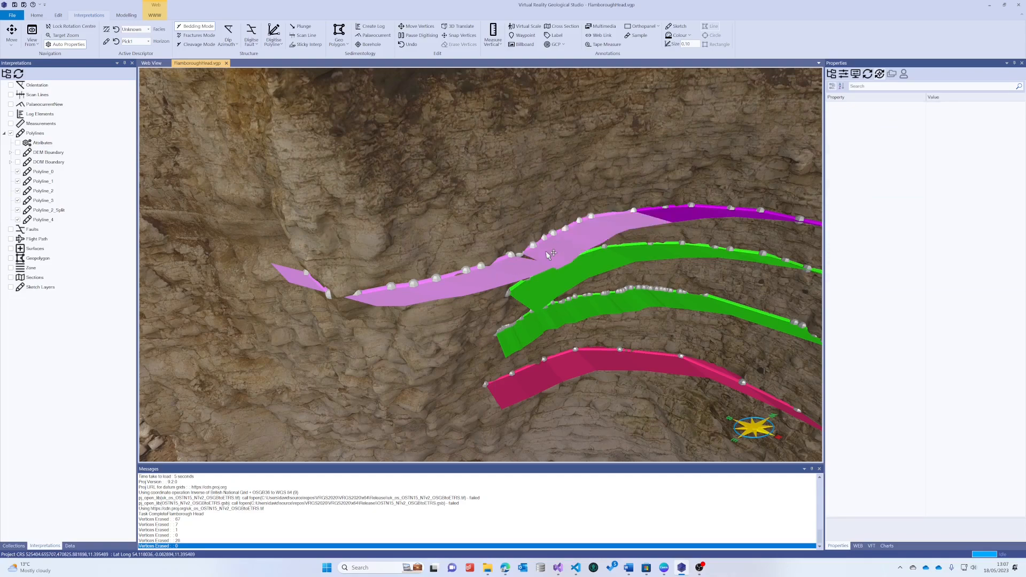
mouse_move(545, 254)
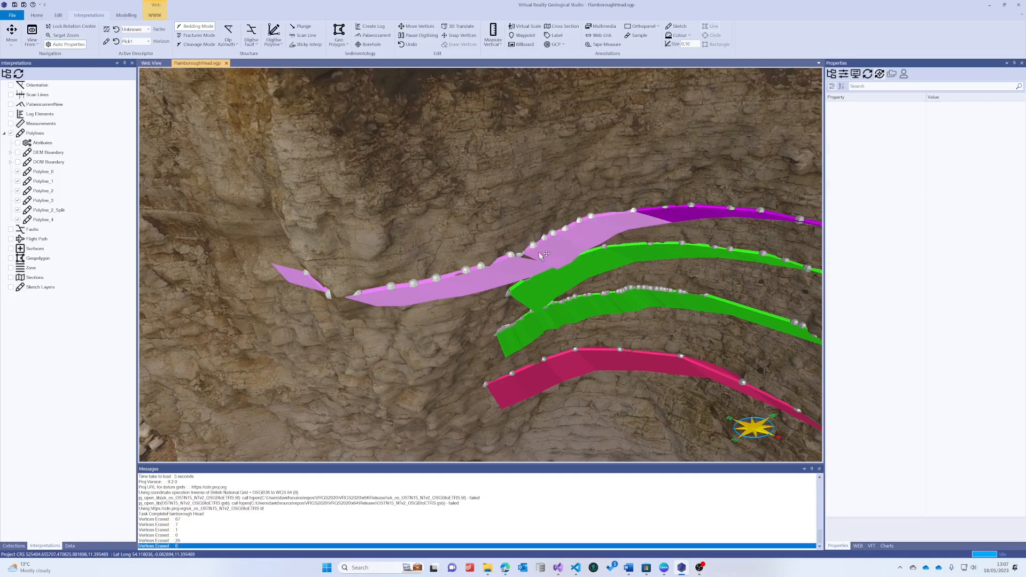
mouse_move(495, 269)
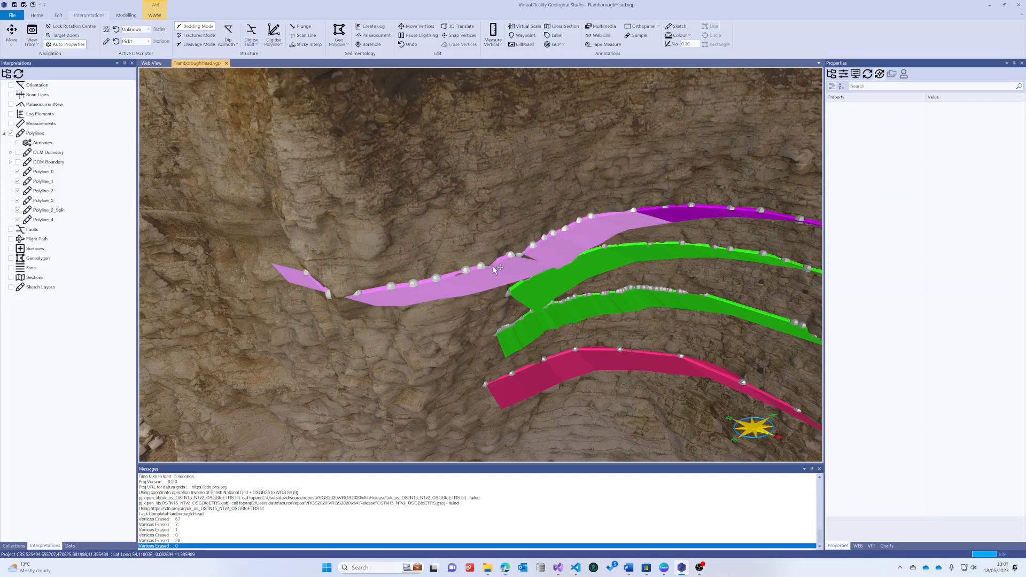
Merge Polyline_2 with Polyline_4, then select Polyline_2_Split and Polyline_2Polyline_4 together
left_click(274, 29)
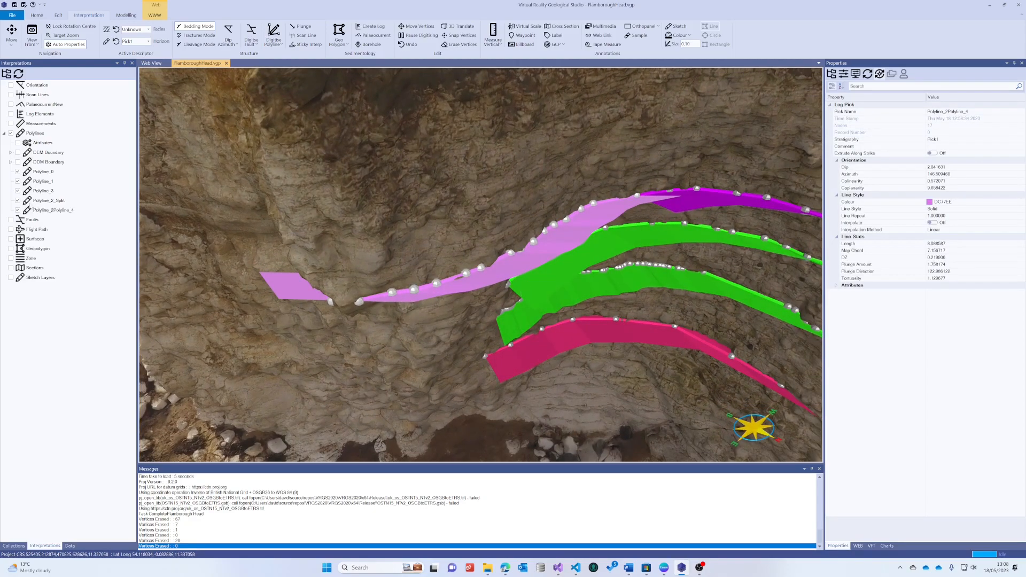
left_click(49, 200)
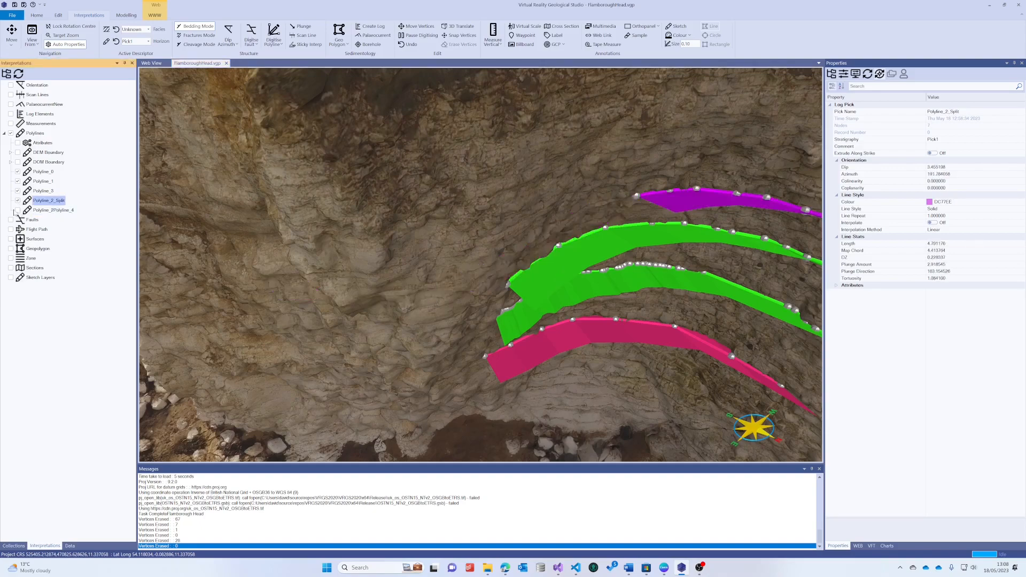
left_click(53, 209)
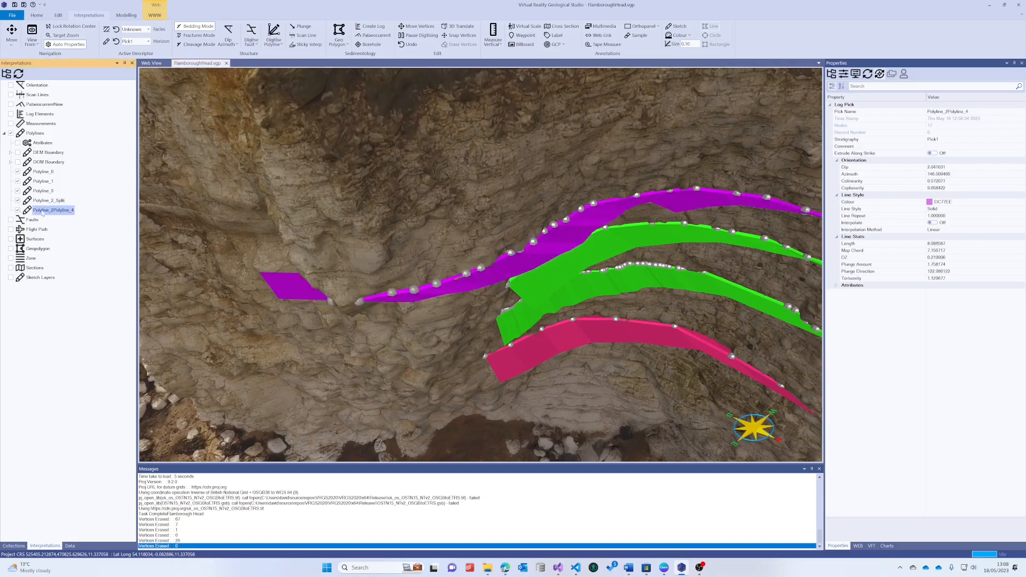
left_click(49, 201)
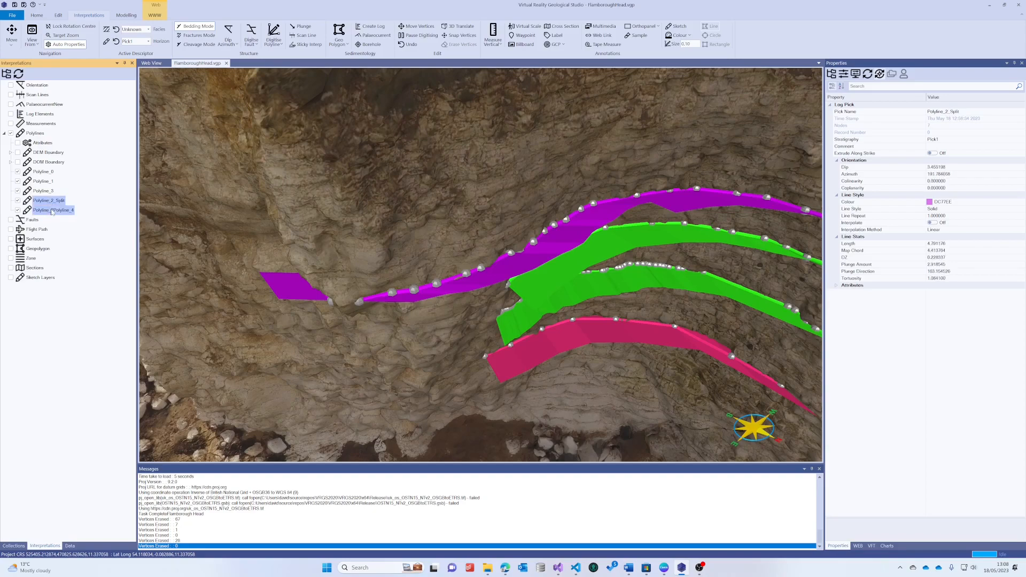
Group Polyline_2_Split and Polyline_2Polyline_4 into a Polyline Group and show all-polyline settings
right_click(55, 209)
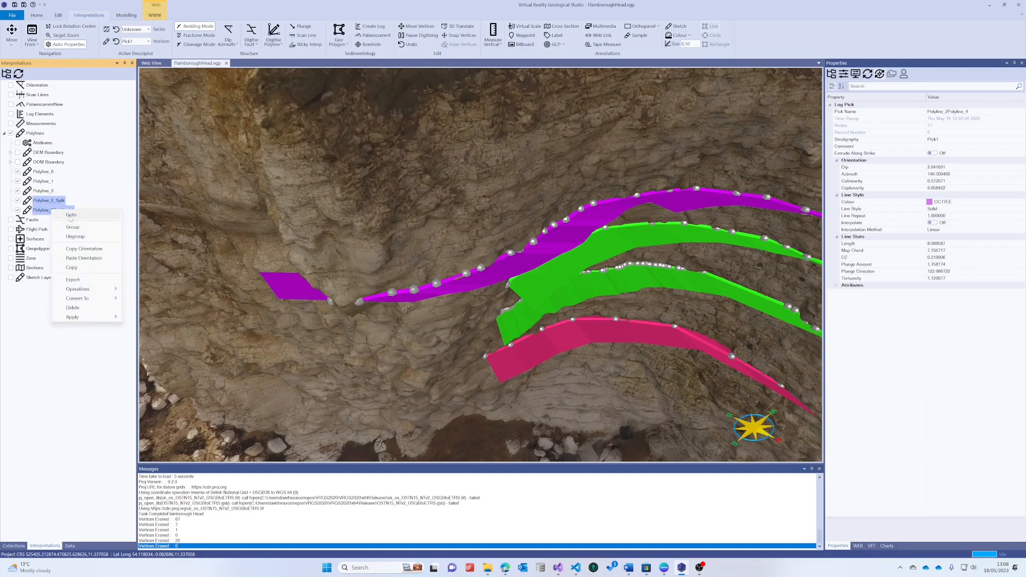
left_click(72, 227)
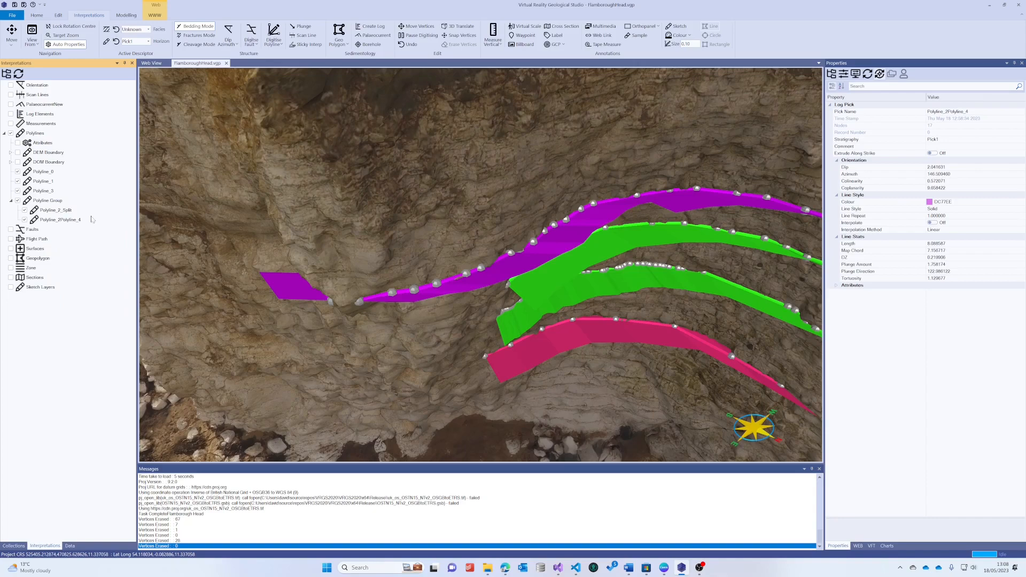
mouse_move(92, 219)
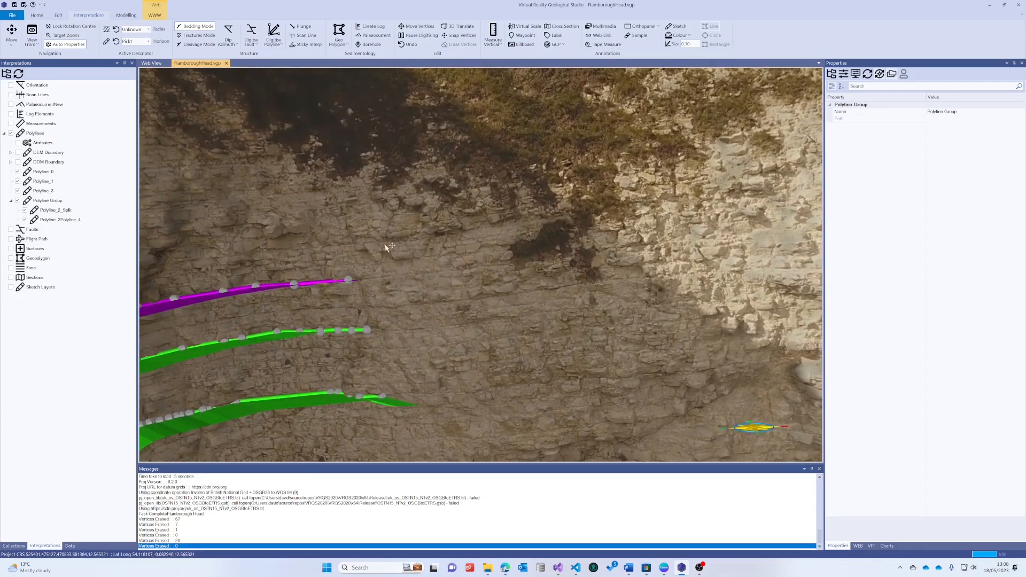
right_click(47, 200)
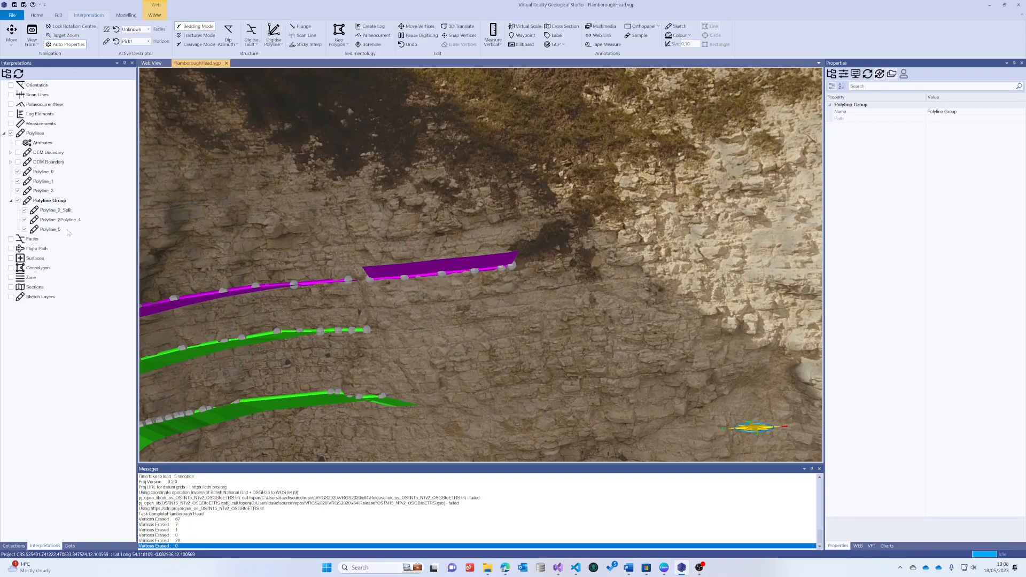
left_click(35, 134)
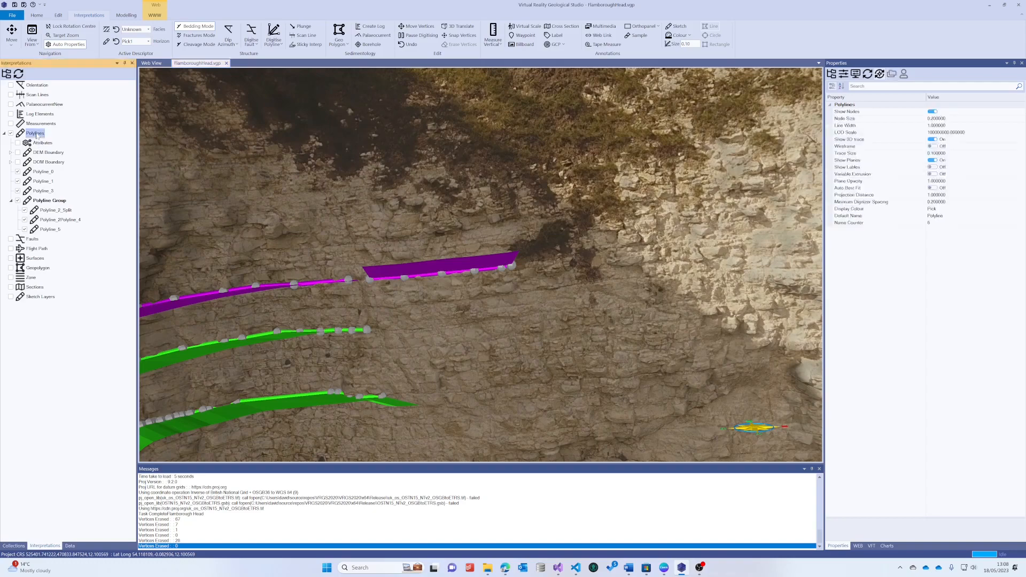
left_click(36, 133)
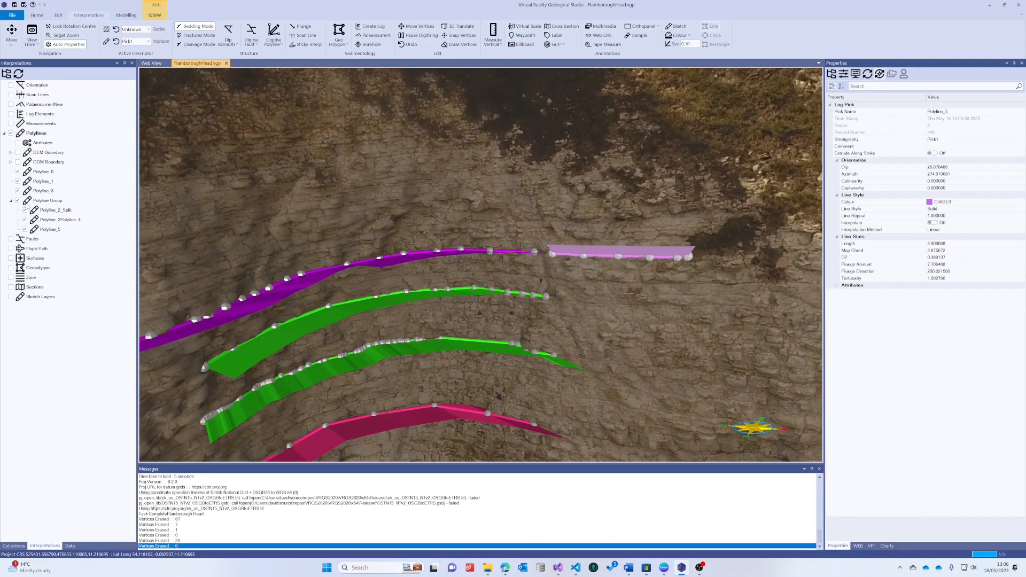
Hide the Polyline Group and other traces, zoom onto the green bed, select Polyline_0
left_click(48, 201)
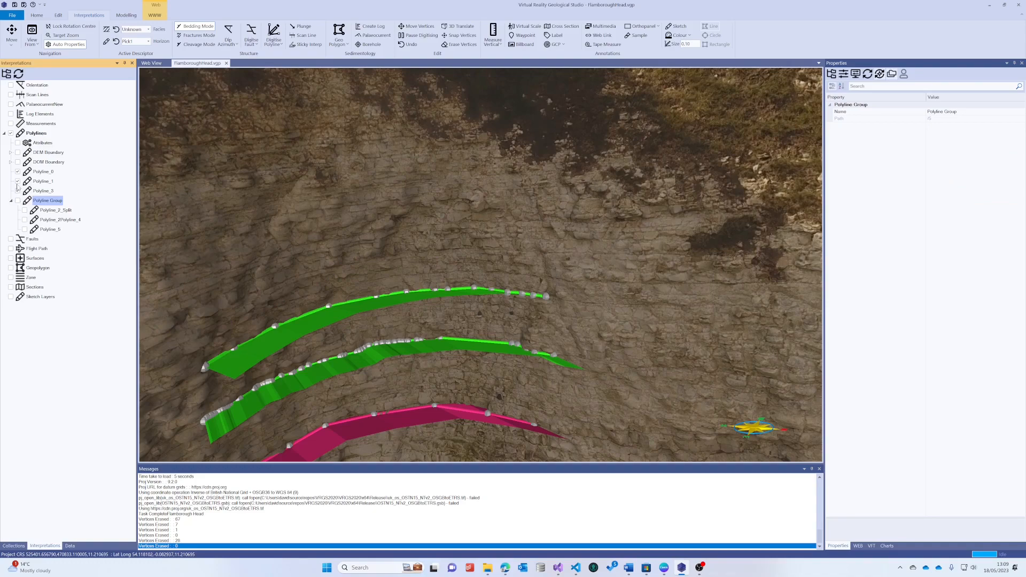
left_click(43, 191)
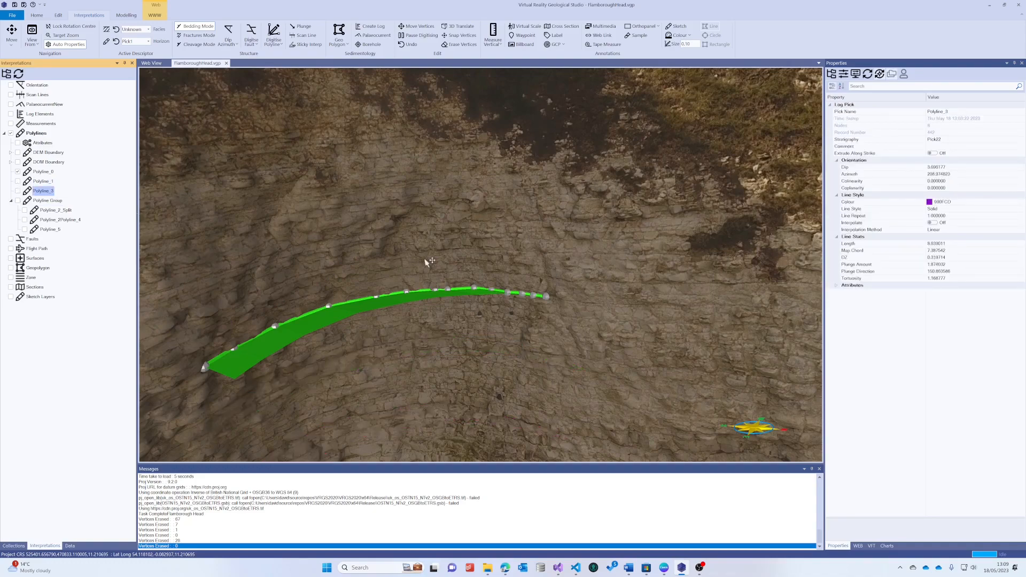
left_click_drag(428, 262, 576, 210)
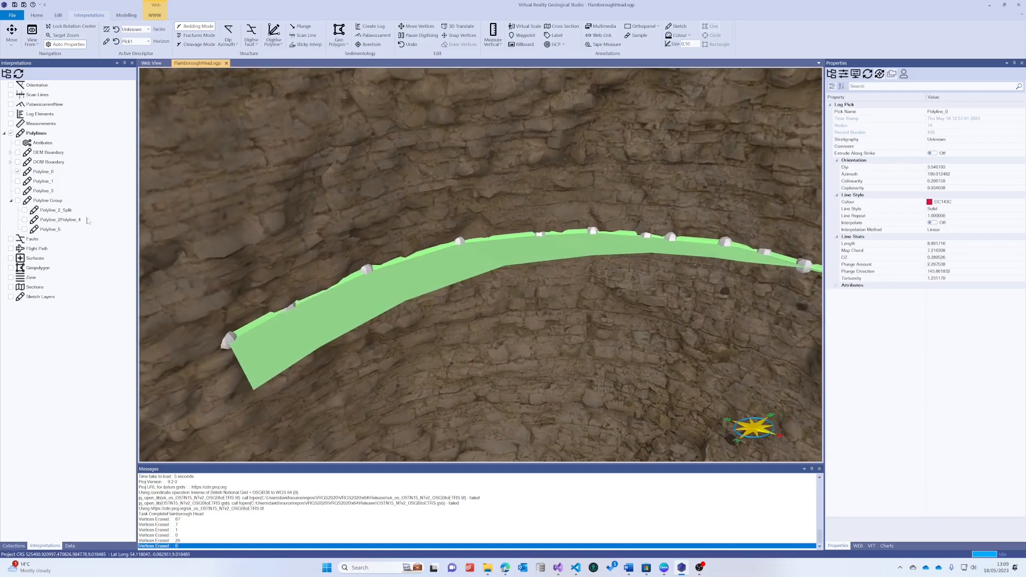
left_click(43, 171)
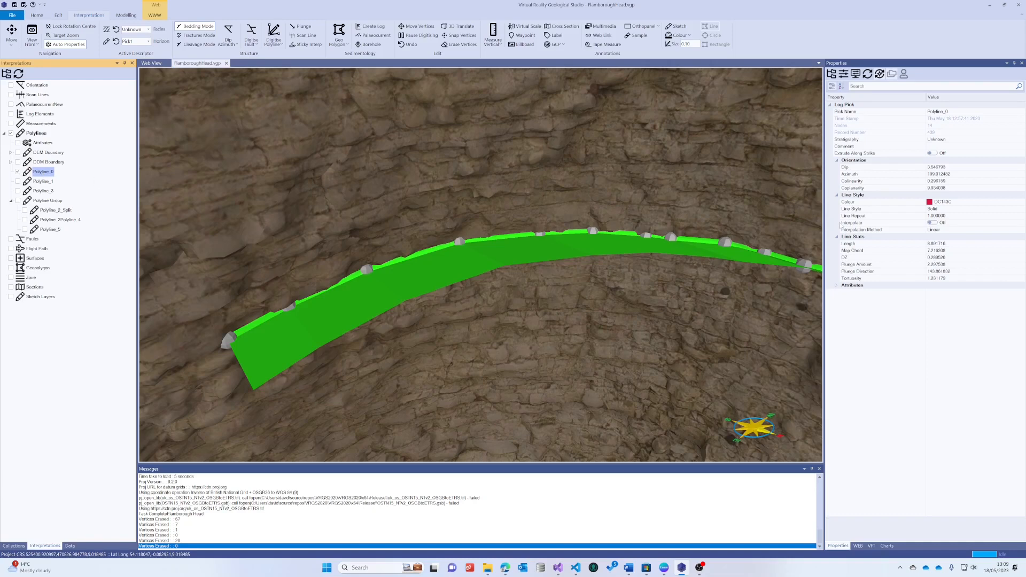
Try Dashed and Dot-Dash styles on Polyline_0, set Line Repeat 0.5, then revert to solid
left_click(851, 208)
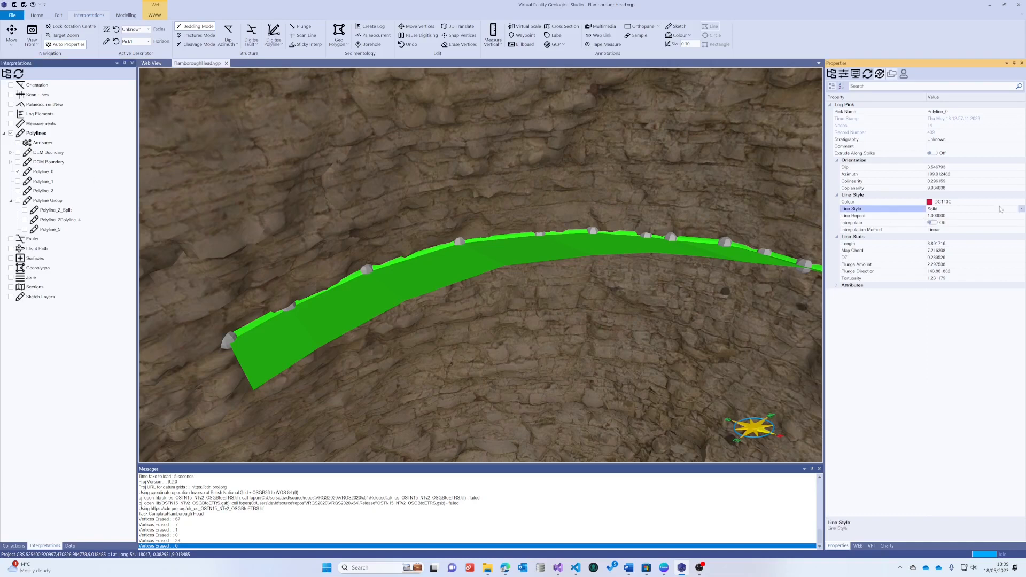
left_click(973, 209)
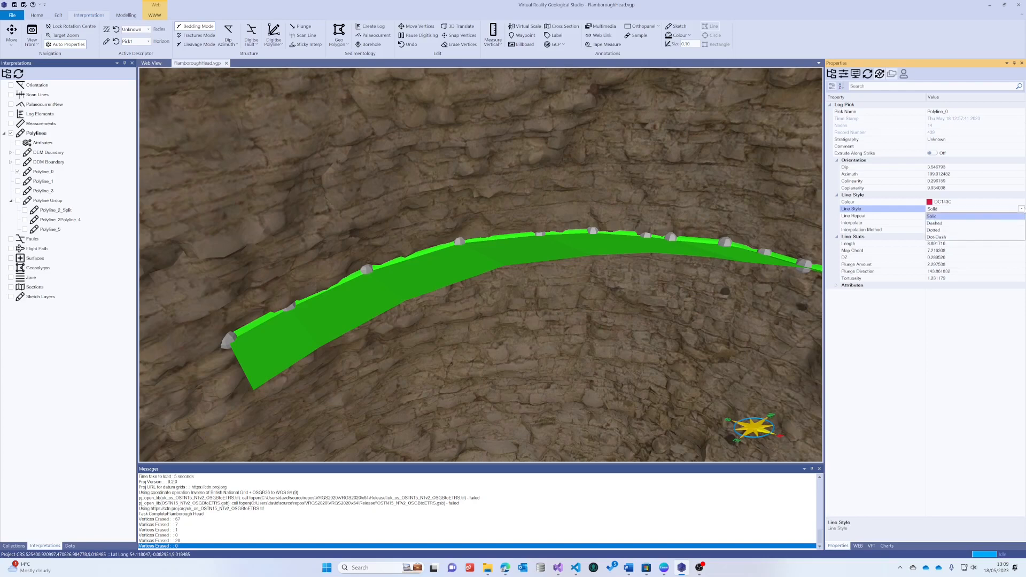
left_click(936, 215)
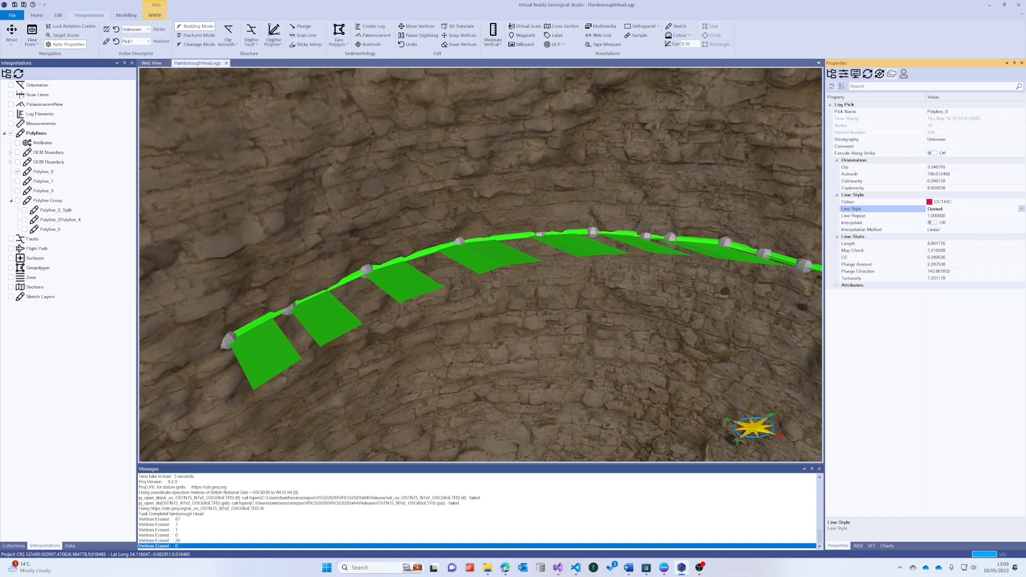
left_click(968, 208)
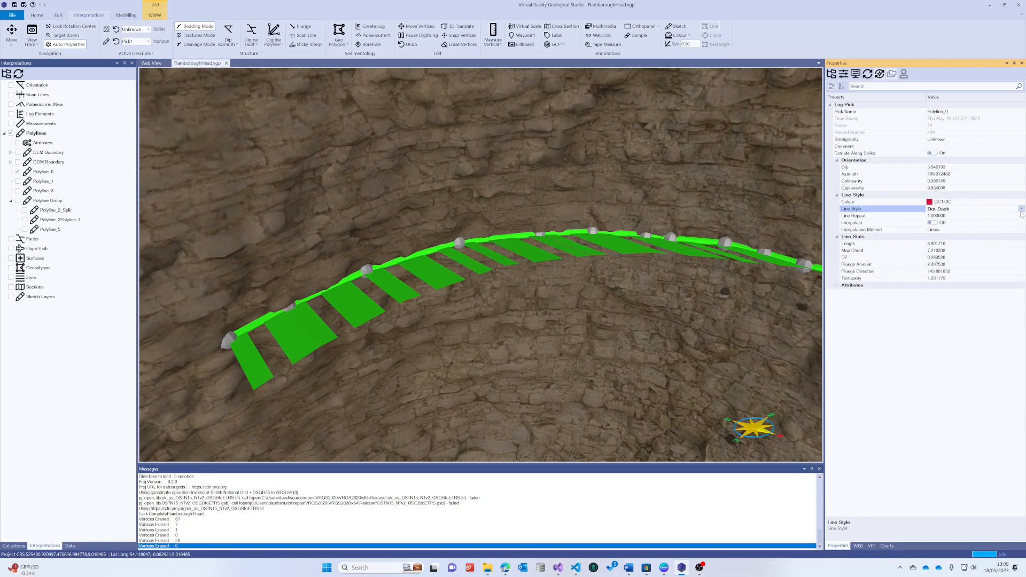
left_click(972, 209)
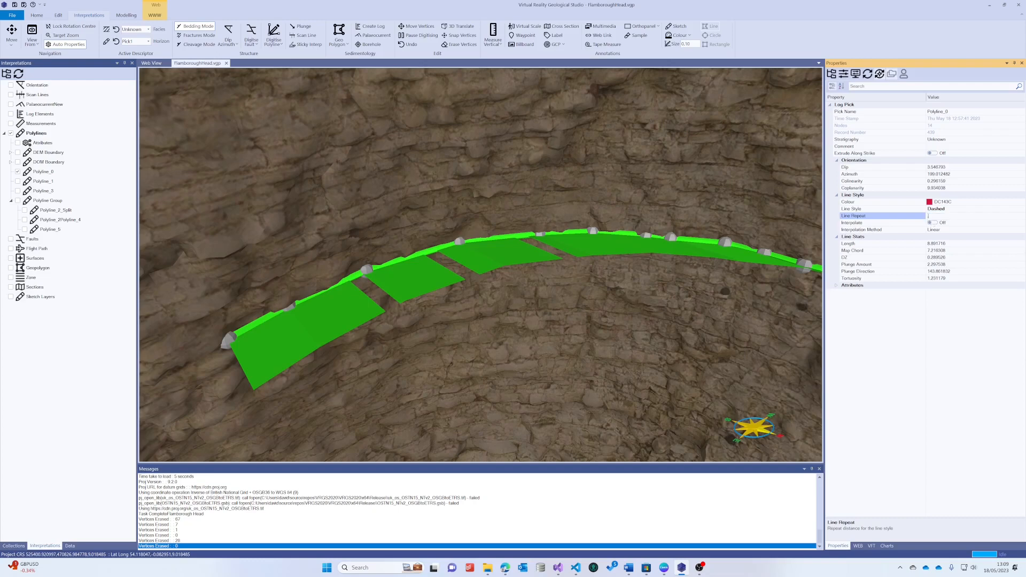
type("0.500000")
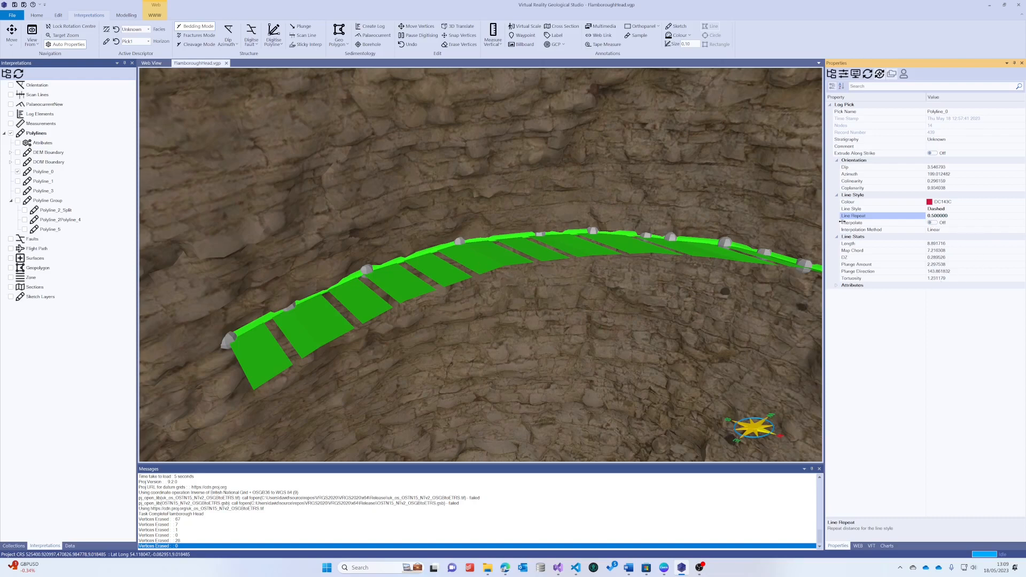
left_click(877, 208)
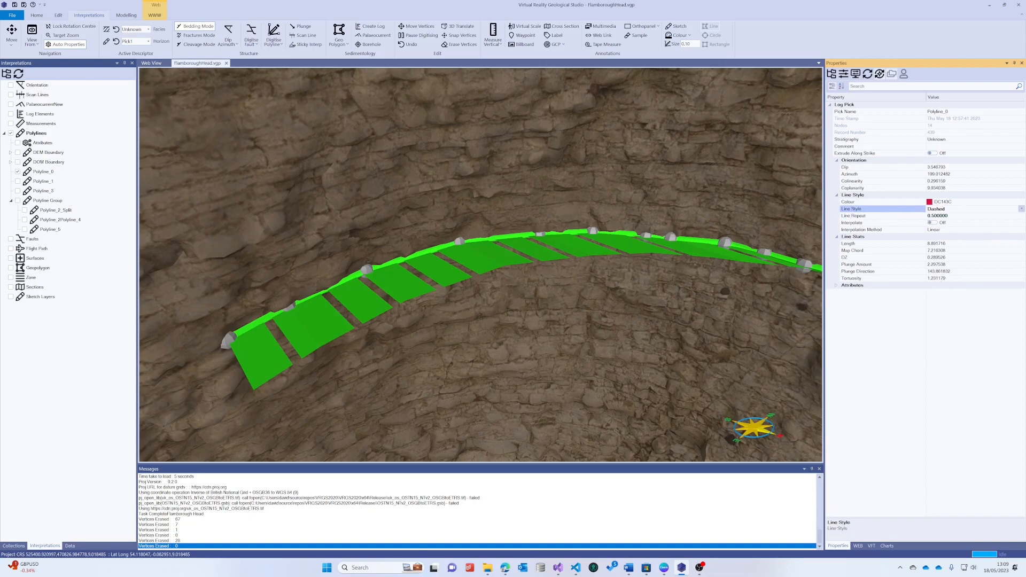
mouse_move(539, 245)
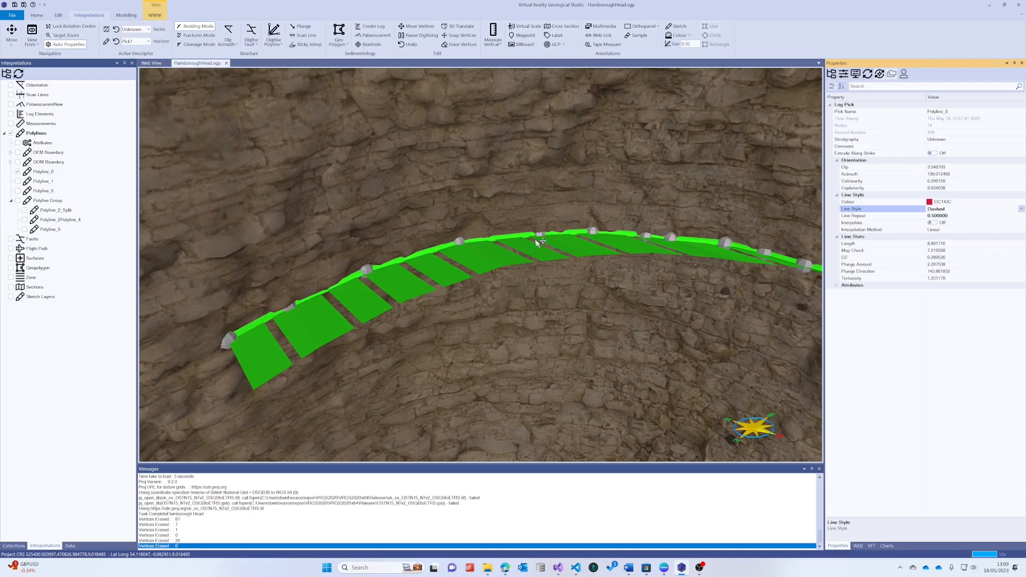
mouse_move(451, 263)
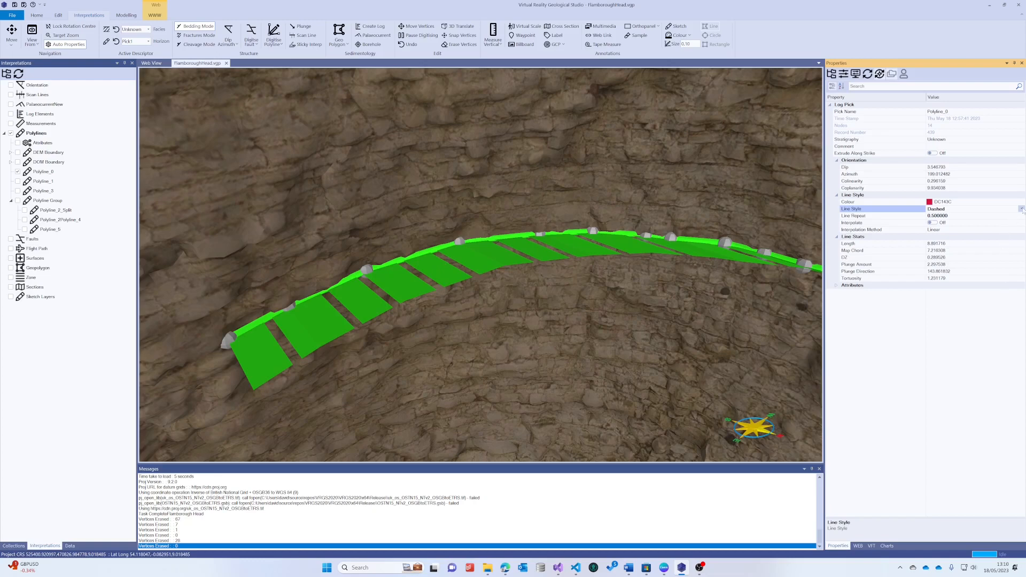
left_click(945, 209)
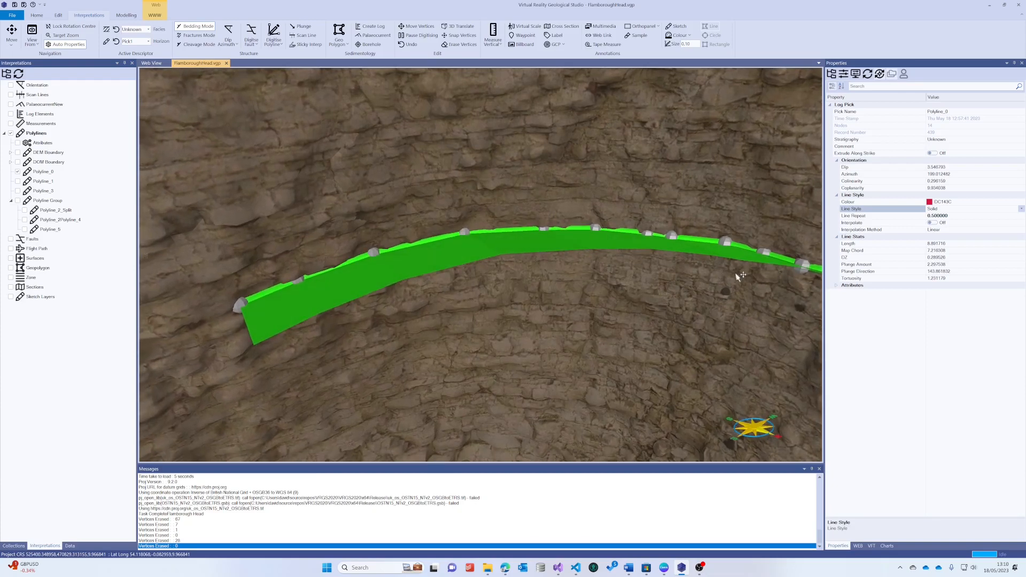
mouse_move(954, 250)
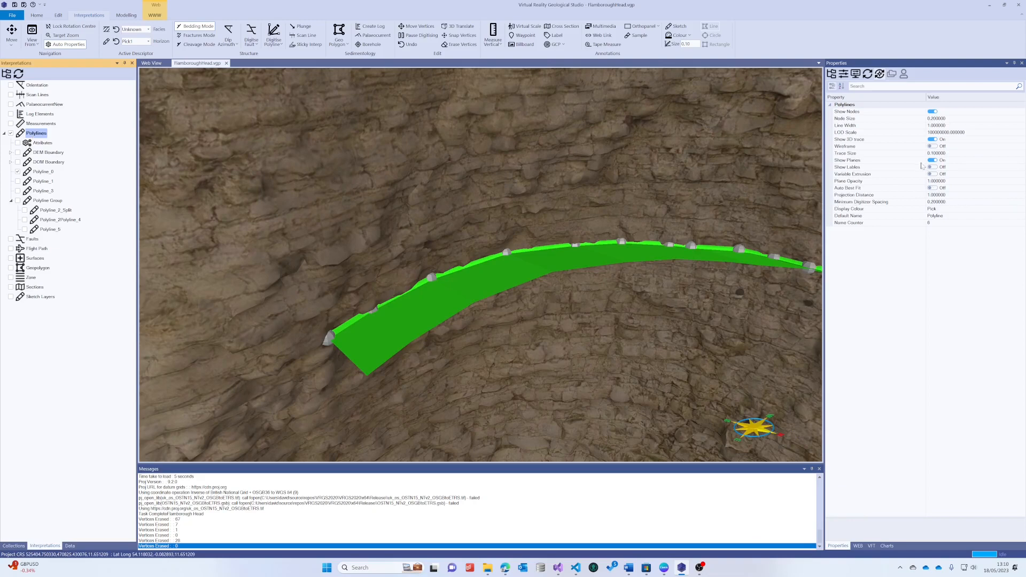
Re-enable Show Planes, turn off Variable Extrusion, and set Plane Opacity to 0.5
left_click(933, 160)
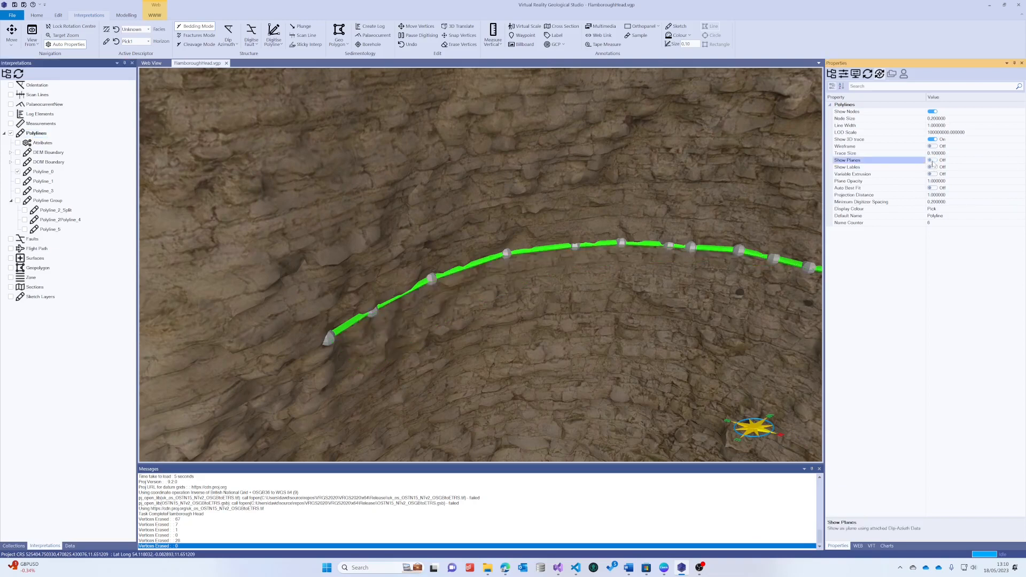
left_click(932, 139)
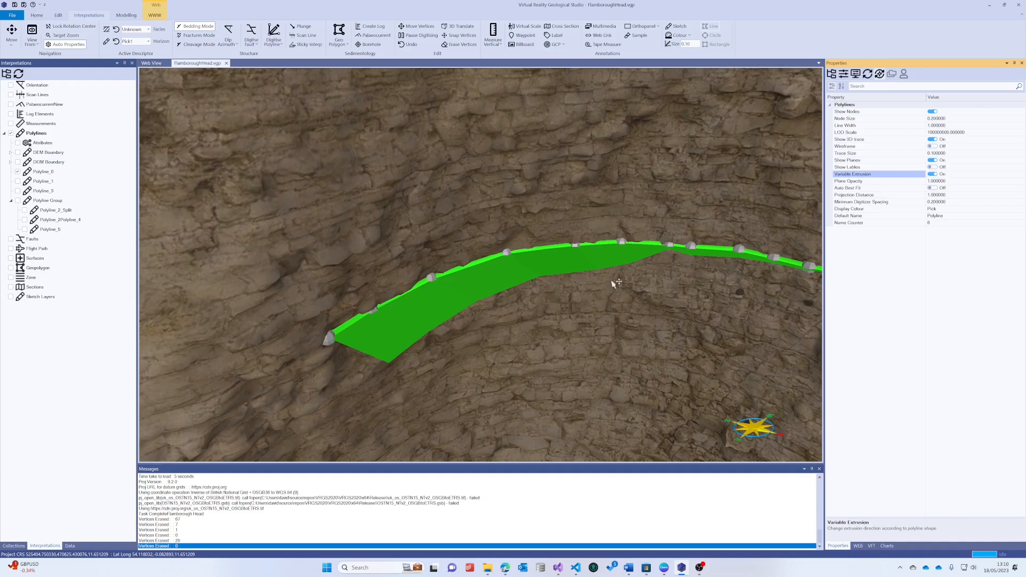
mouse_move(384, 321)
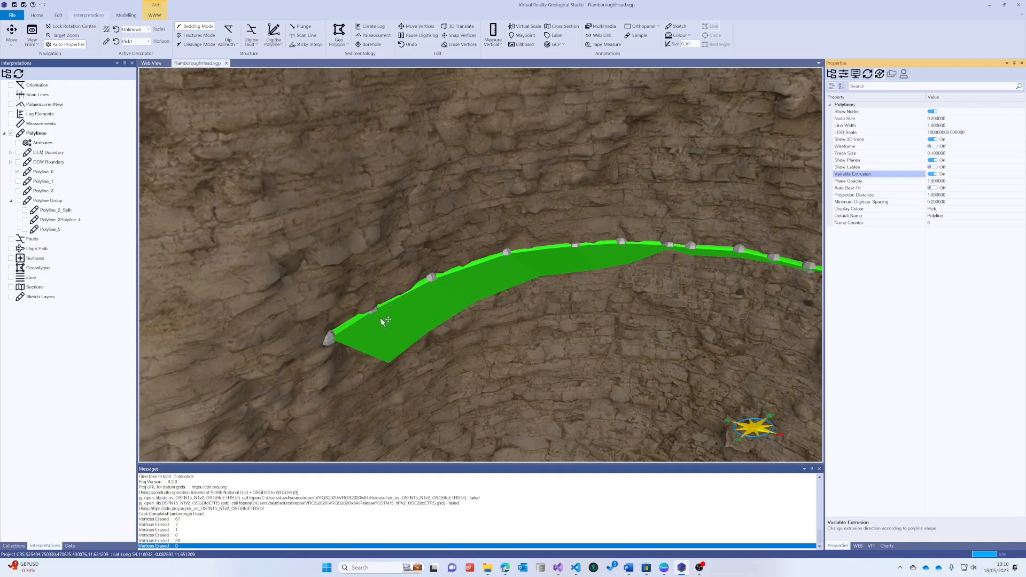
mouse_move(758, 258)
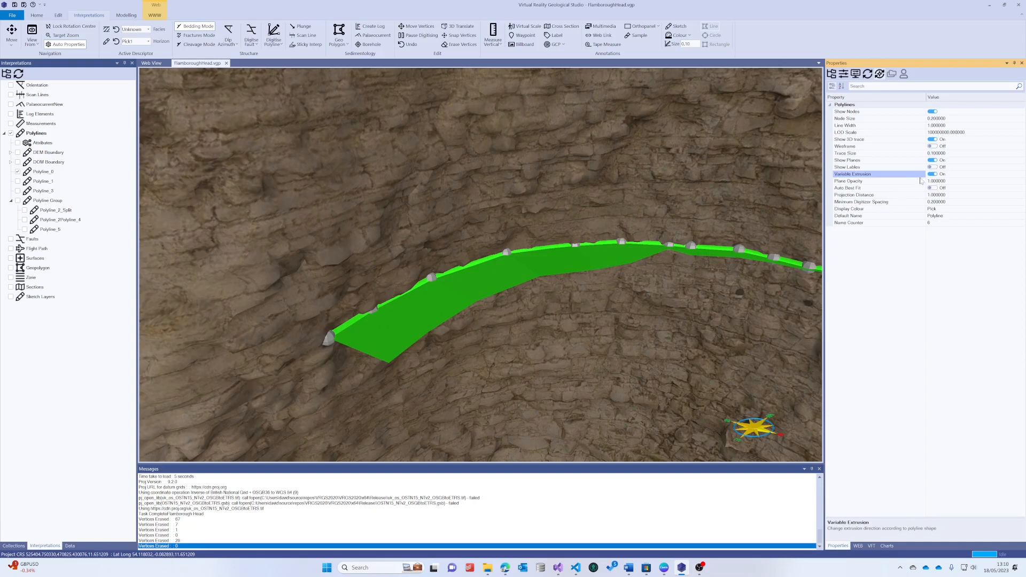
left_click(933, 174)
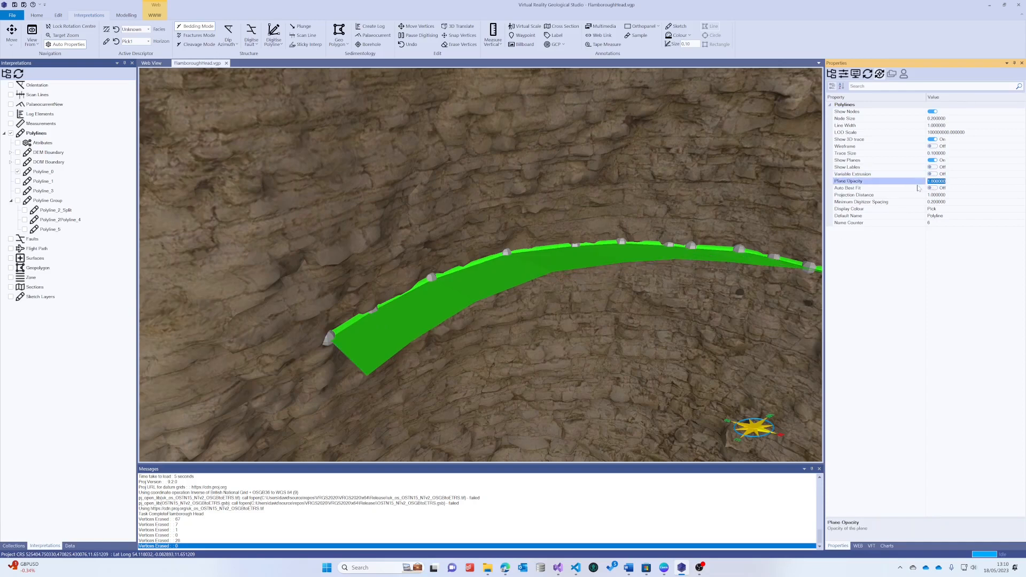
type("0.500000")
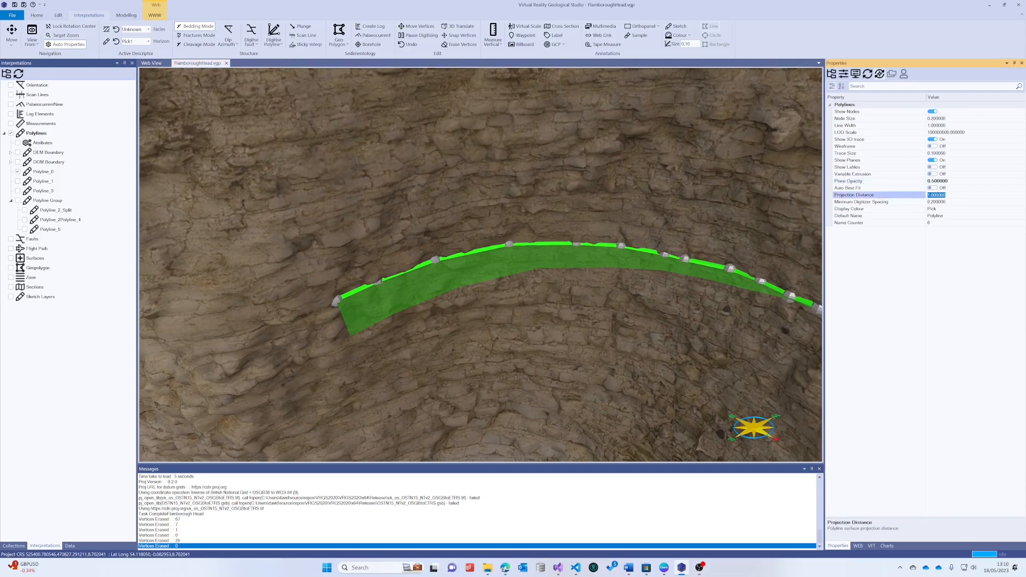
Set the projection distance to 0.5 and begin editing Minimum Digitizer Spacing
type("0.500000")
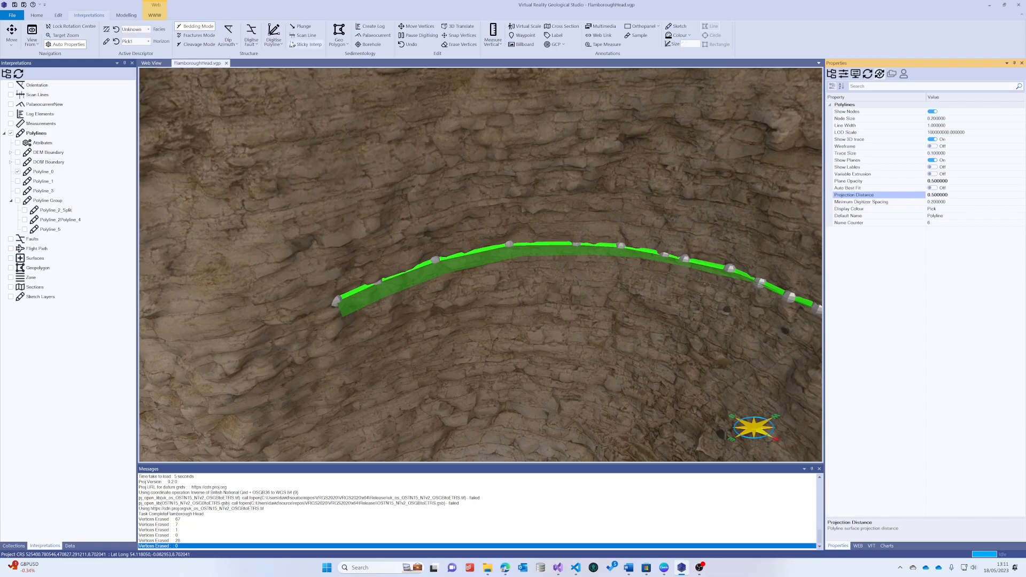
left_click(274, 35)
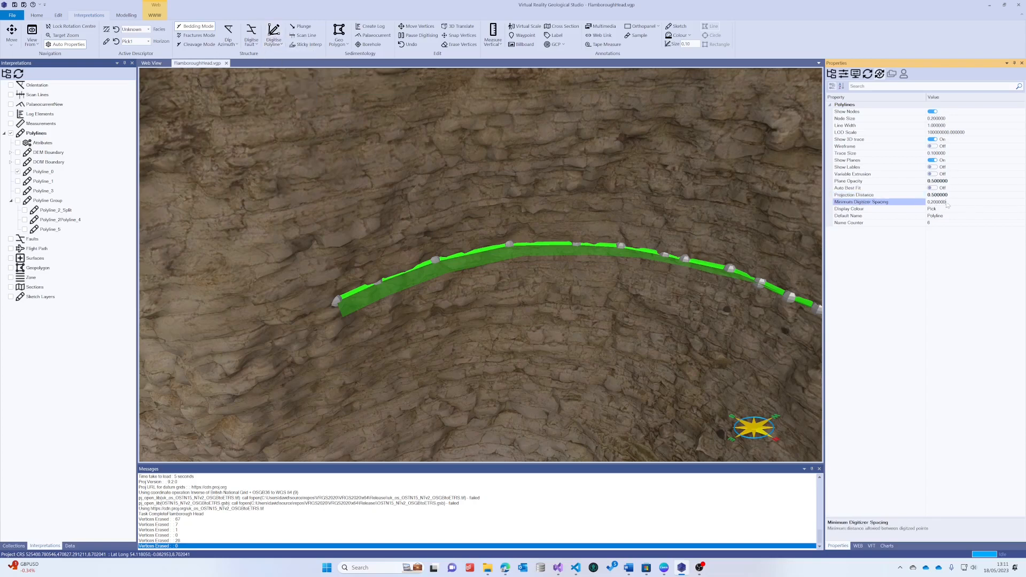
left_click(937, 201)
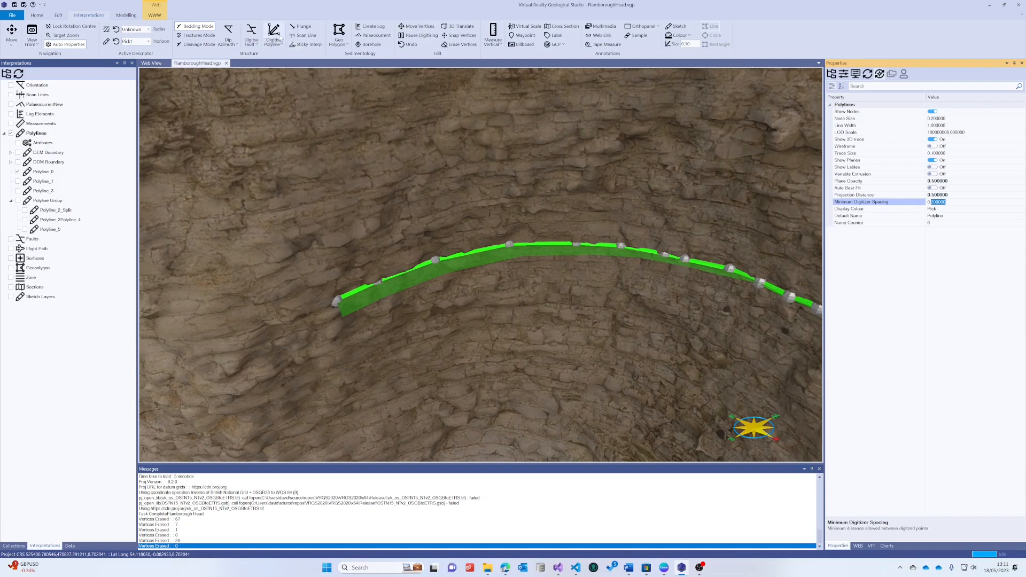
mouse_move(390, 182)
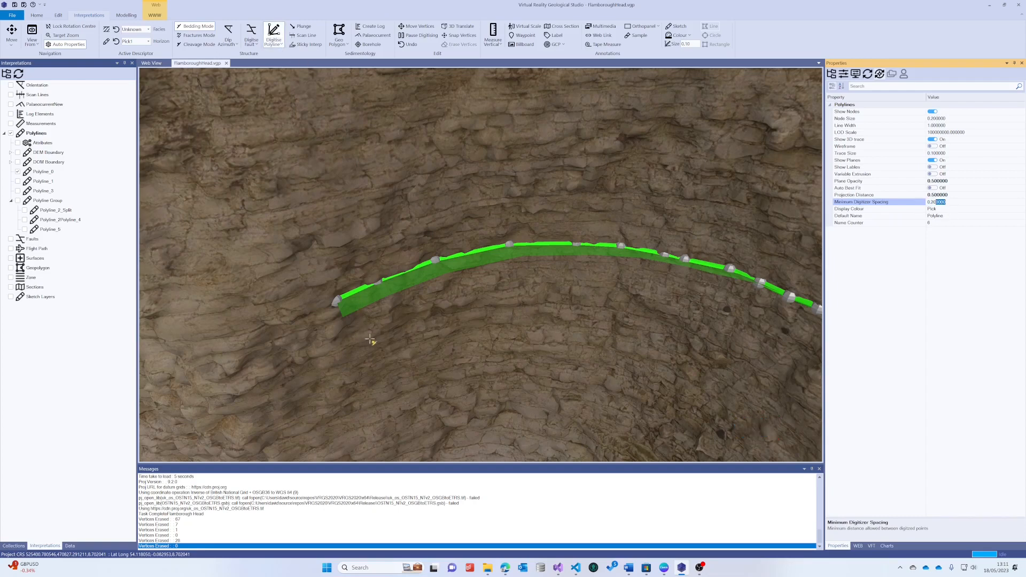
mouse_move(421, 218)
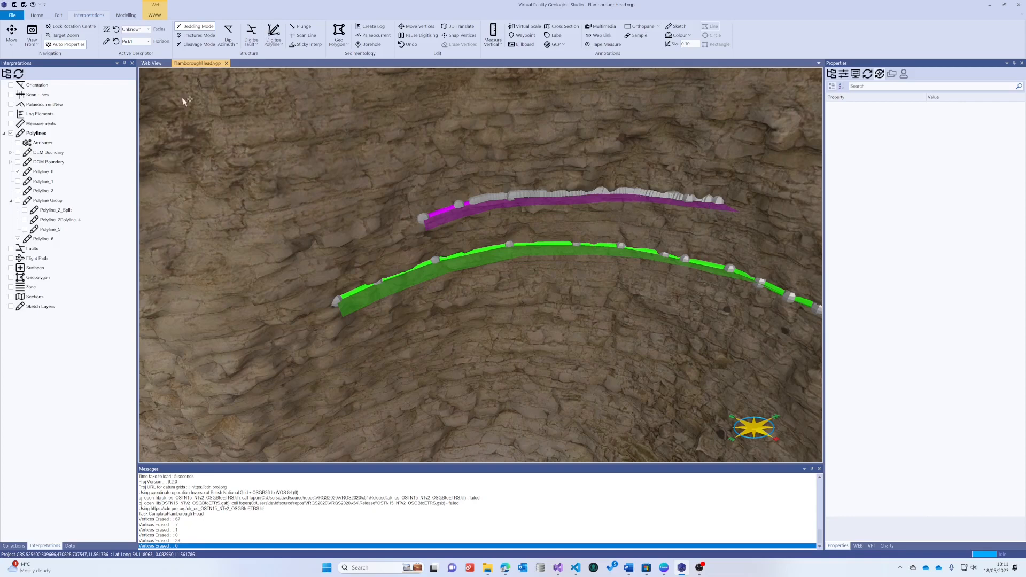
Show the Polylines shared settings and edit Minimum Digitizer Spacing to 0.5
left_click(36, 134)
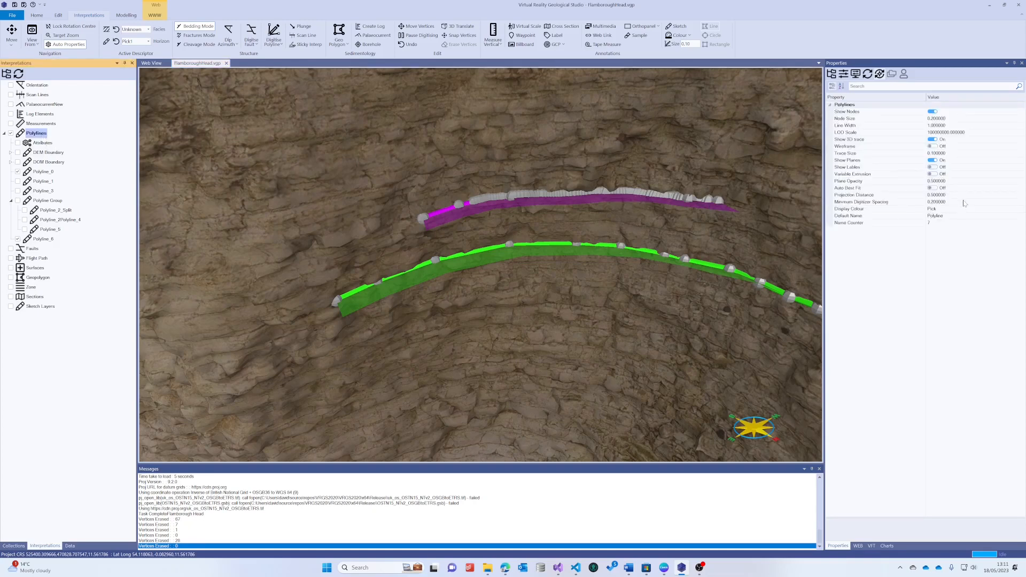
left_click(883, 202)
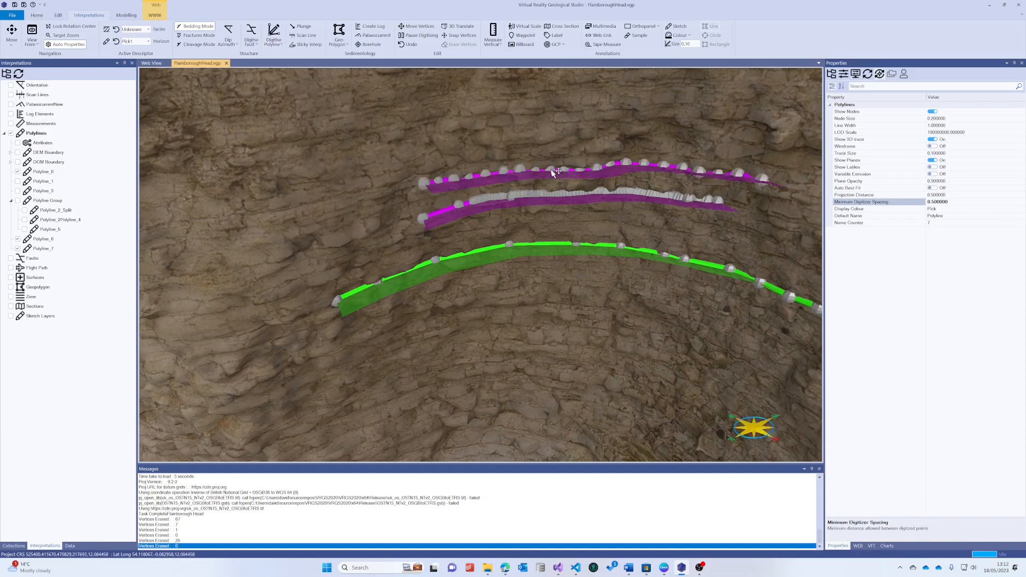
mouse_move(645, 171)
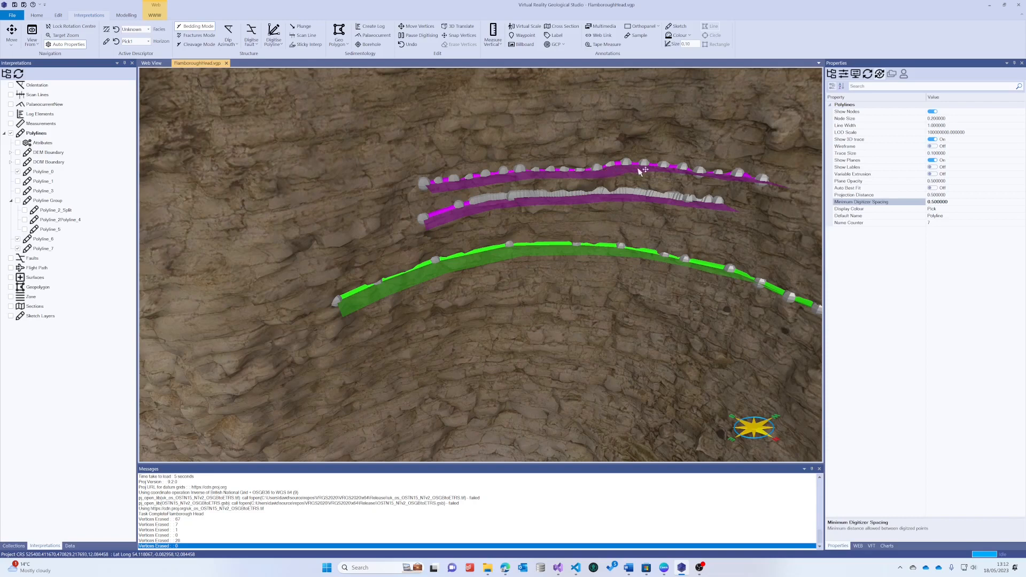
mouse_move(590, 172)
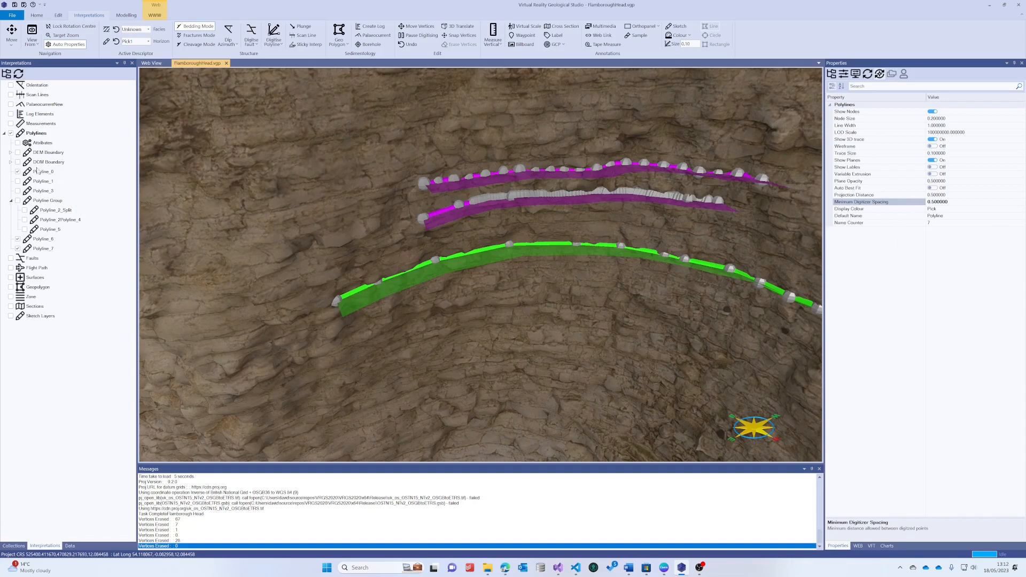
mouse_move(787, 224)
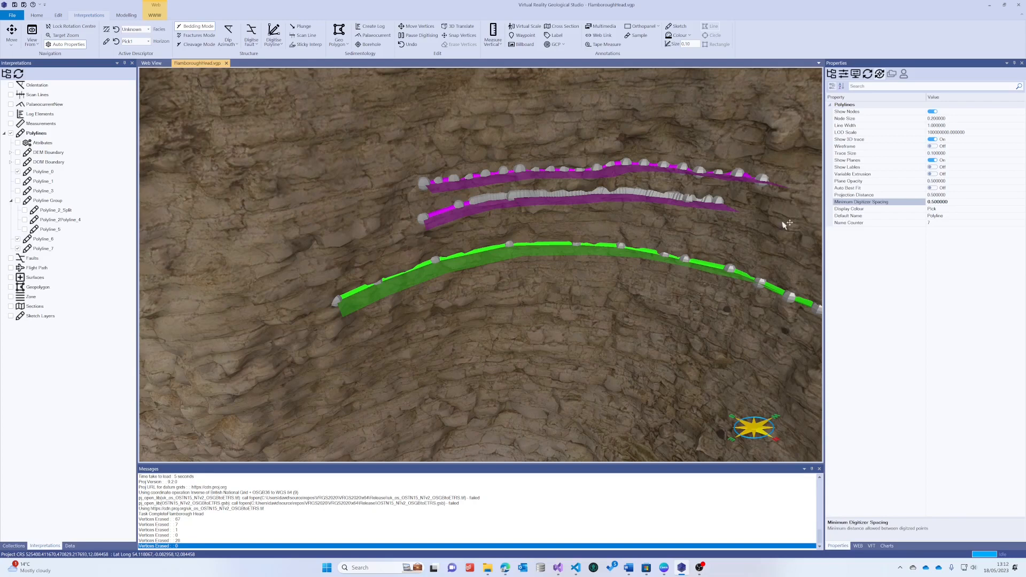
mouse_move(948, 216)
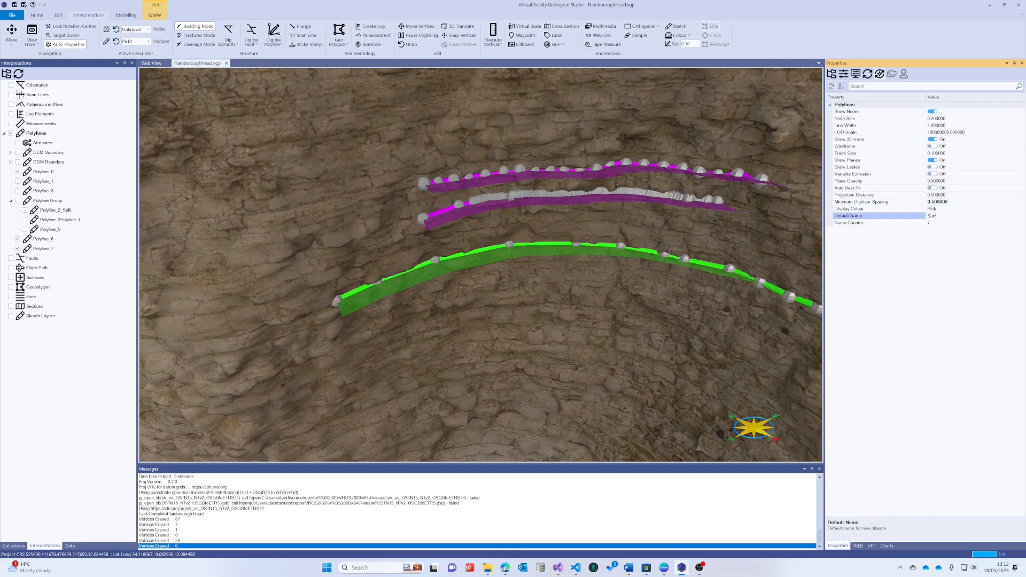
Set default name 'Surface', trace Surface_8 along the upper bed, and check the name counter
type("Surface")
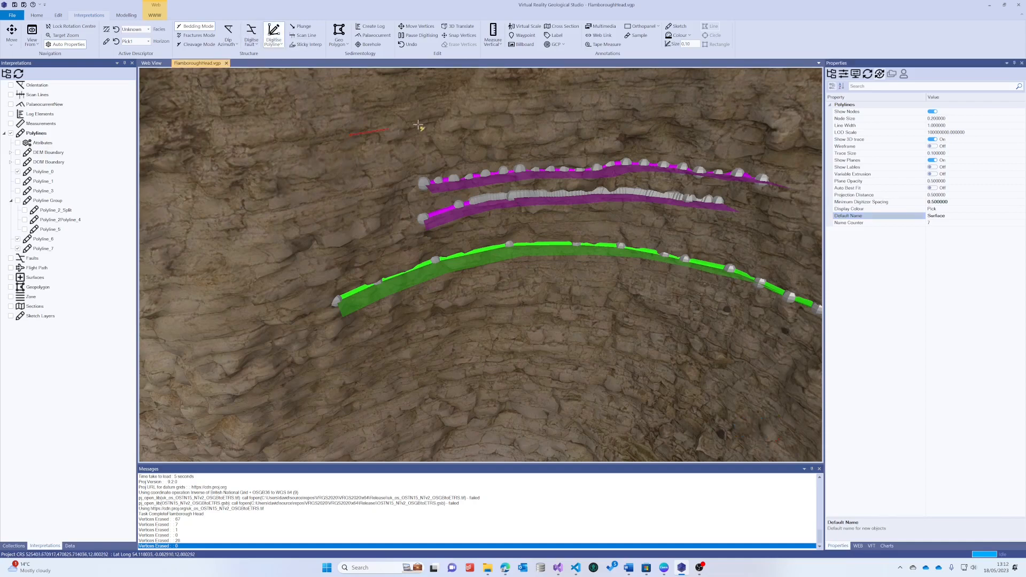
left_click_drag(419, 125, 651, 111)
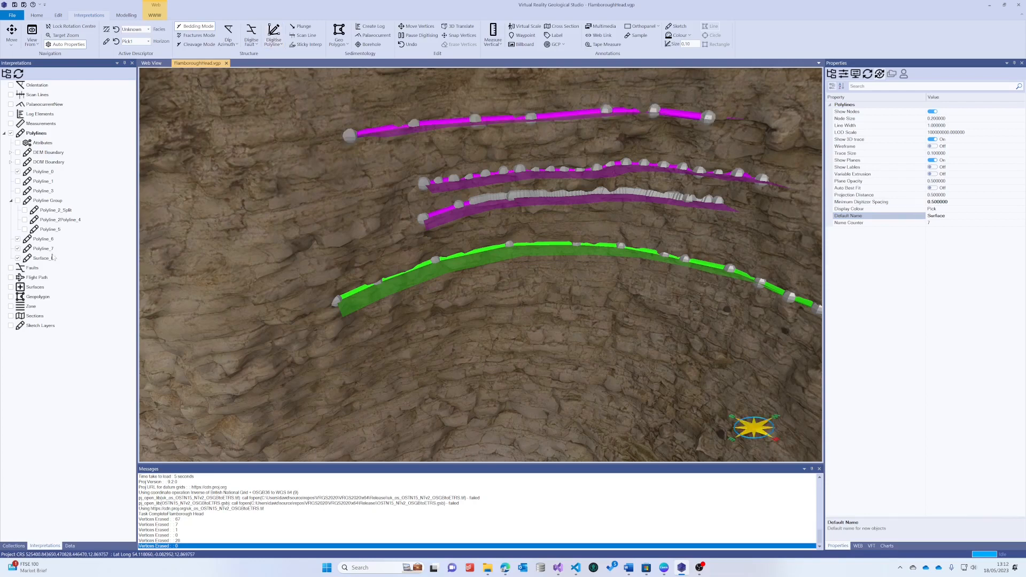
left_click(43, 258)
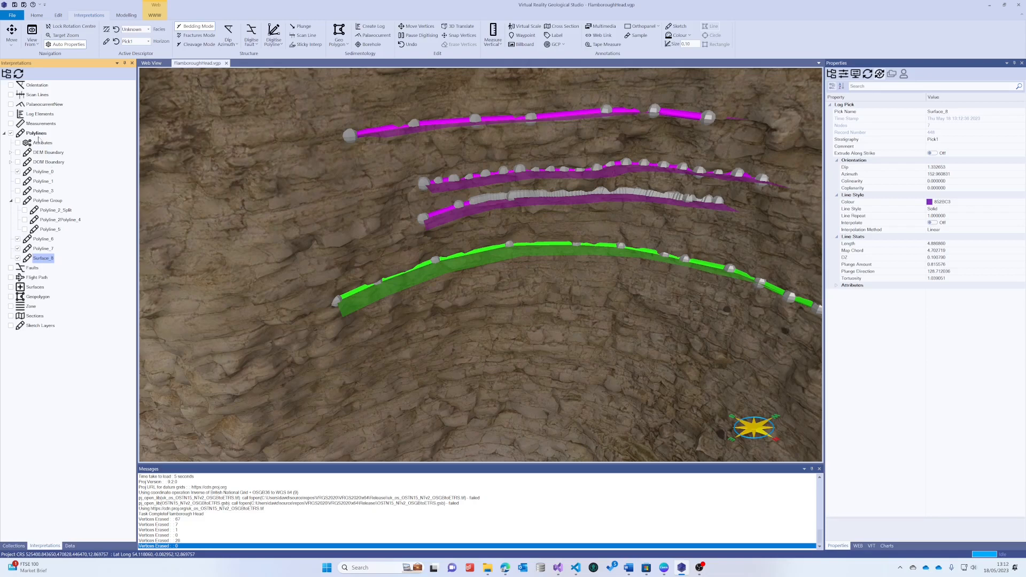
left_click(37, 134)
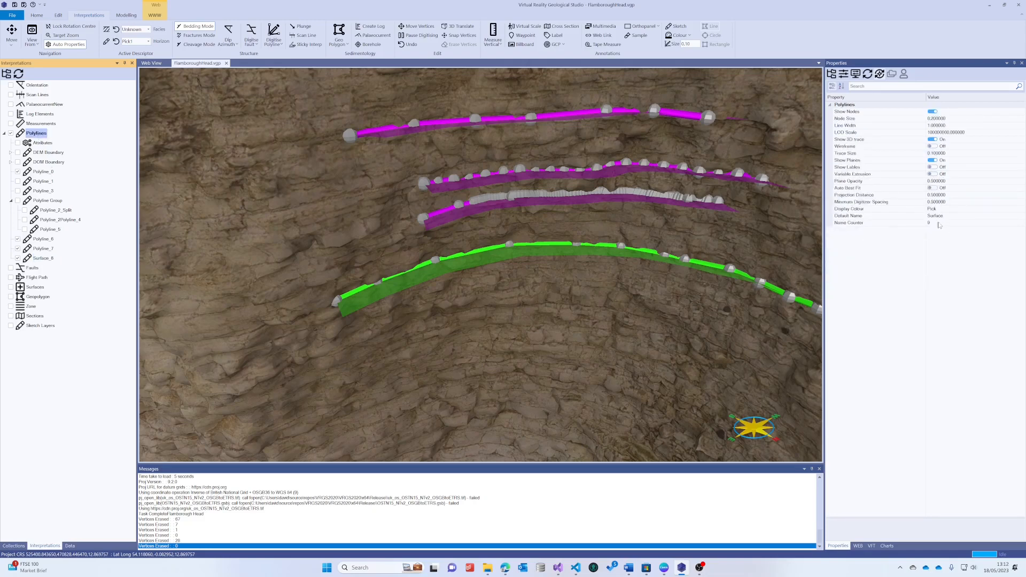
left_click(877, 223)
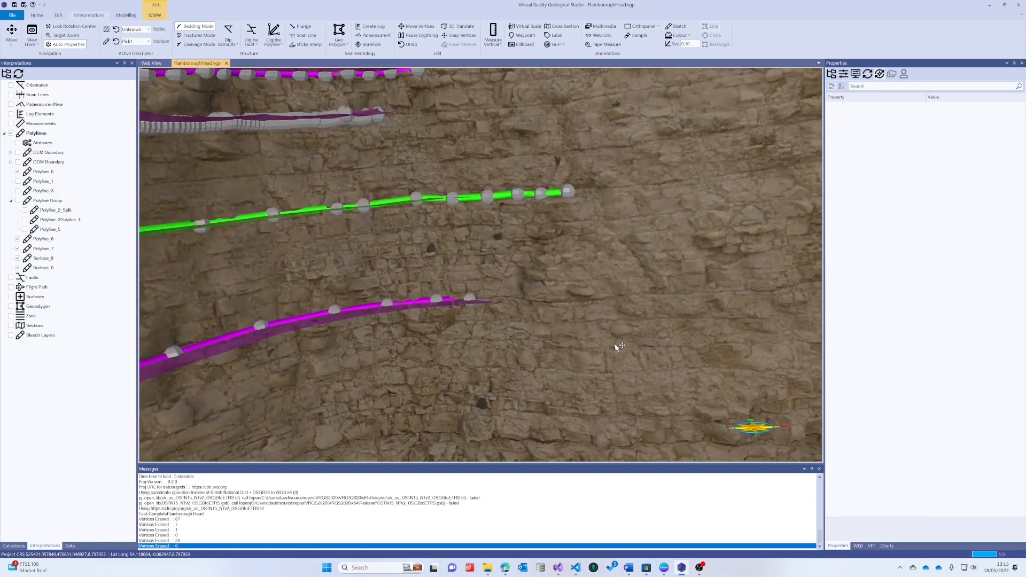
Pan the view along the cliff to centre on the polyline ends
left_click_drag(615, 346, 579, 345)
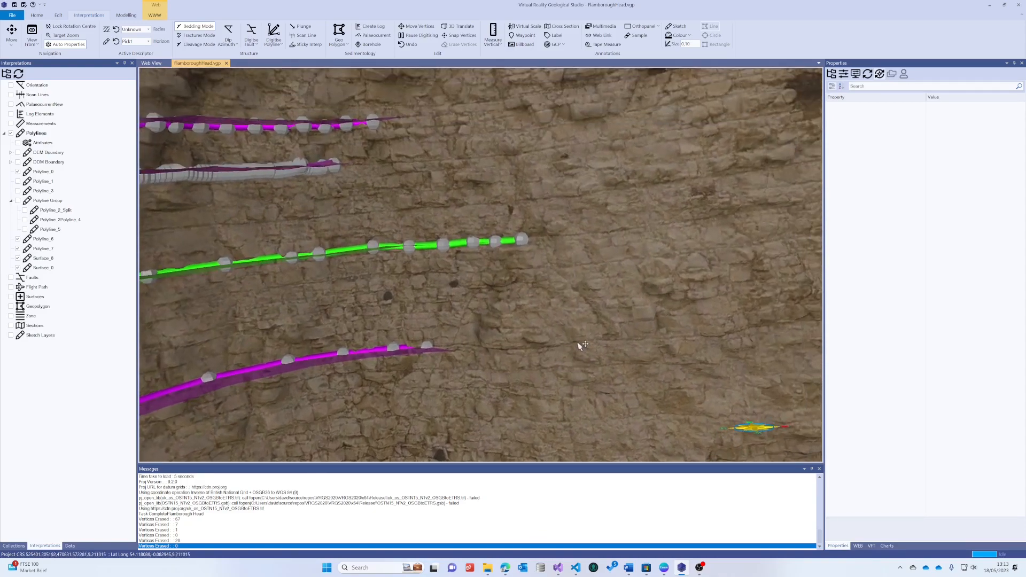
mouse_move(476, 360)
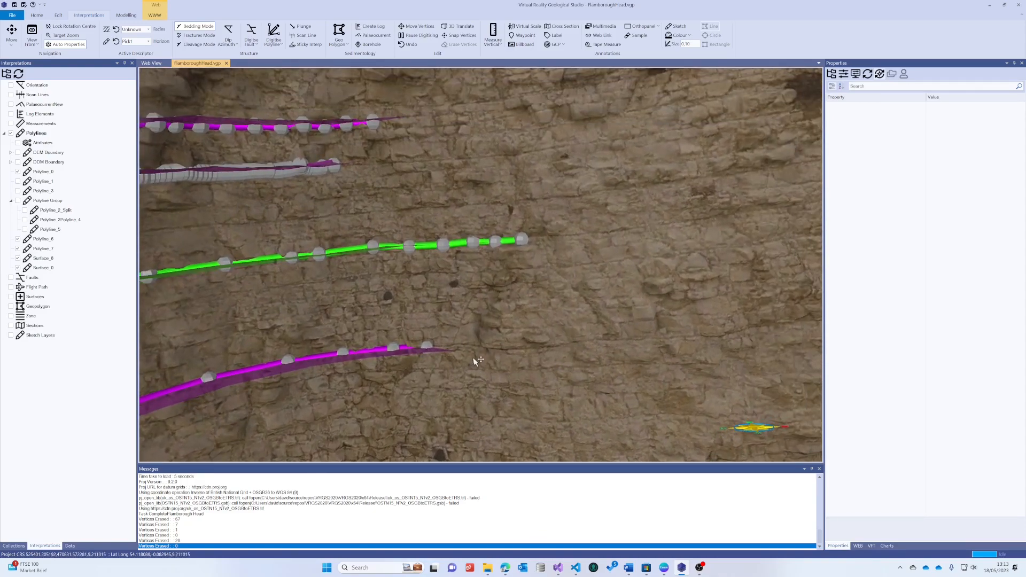
left_click_drag(475, 359, 471, 320)
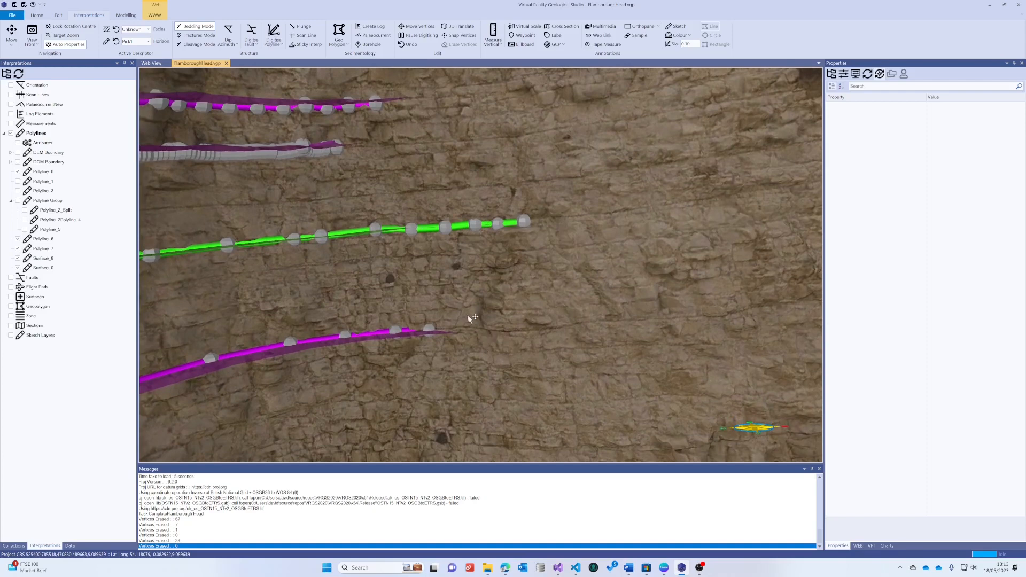
mouse_move(568, 101)
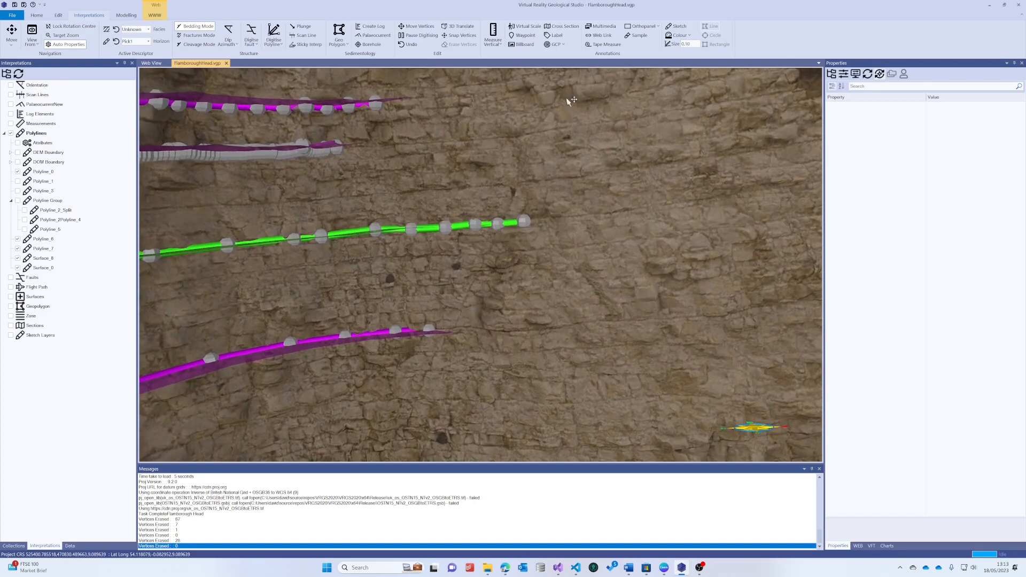
mouse_move(520, 189)
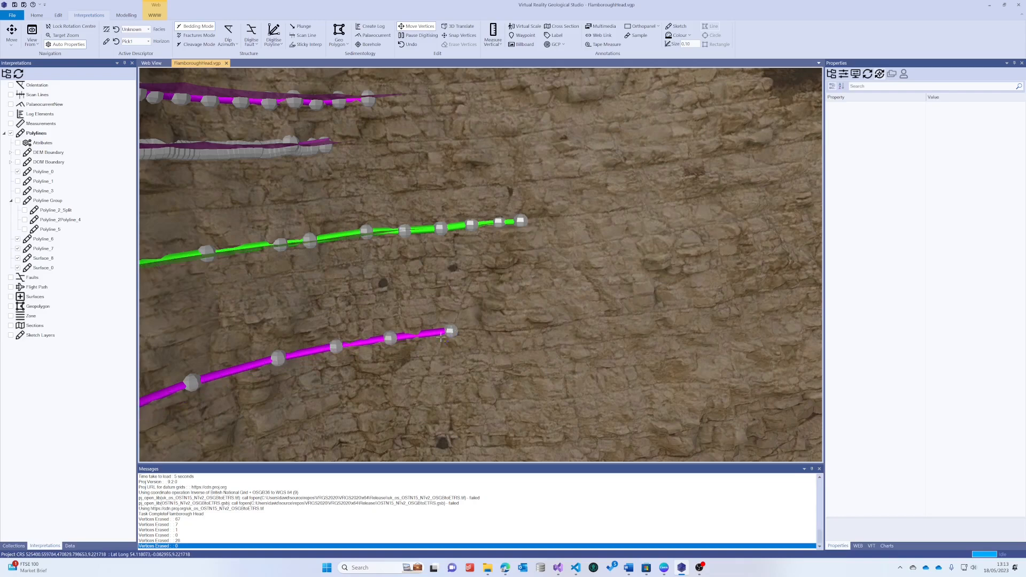
mouse_move(476, 295)
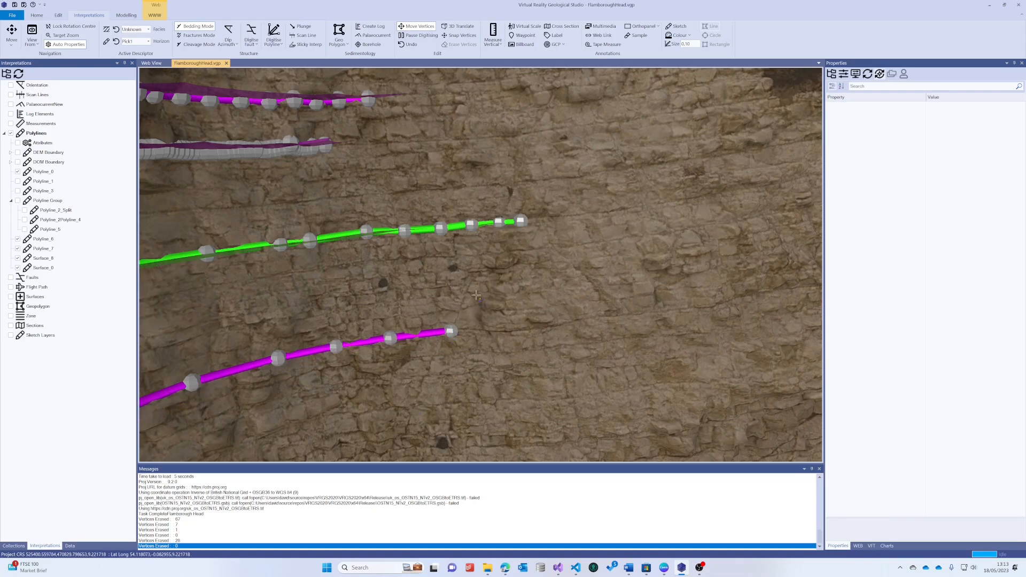
mouse_move(561, 322)
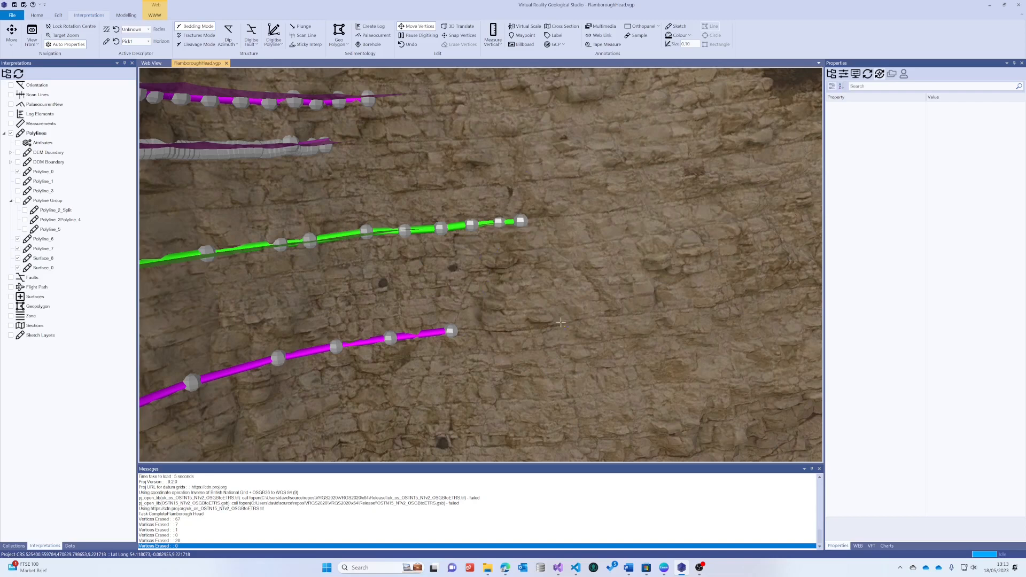
mouse_move(145, 281)
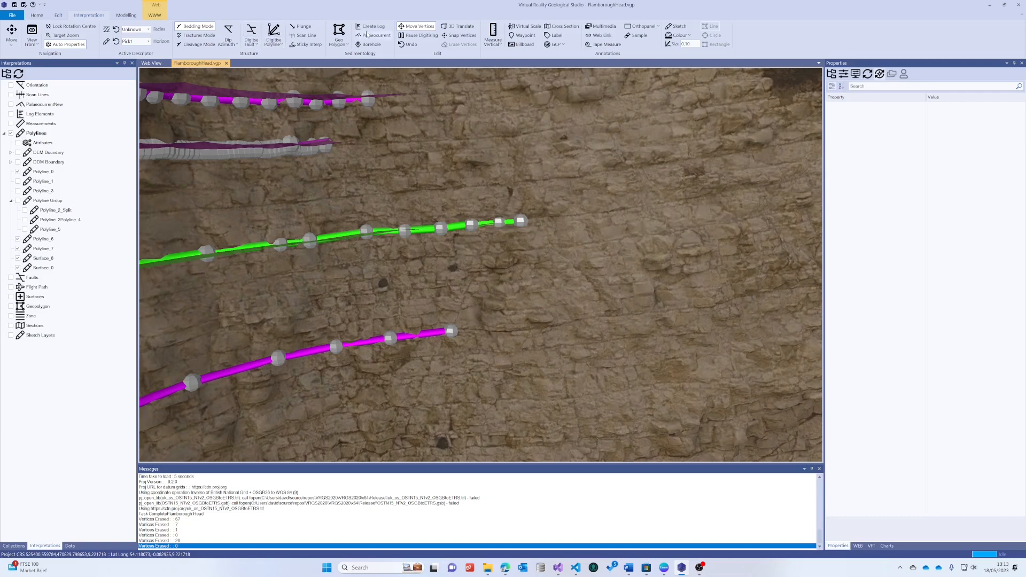
Turn on Snap Vertices and start digitising the fracture polyline
left_click(460, 35)
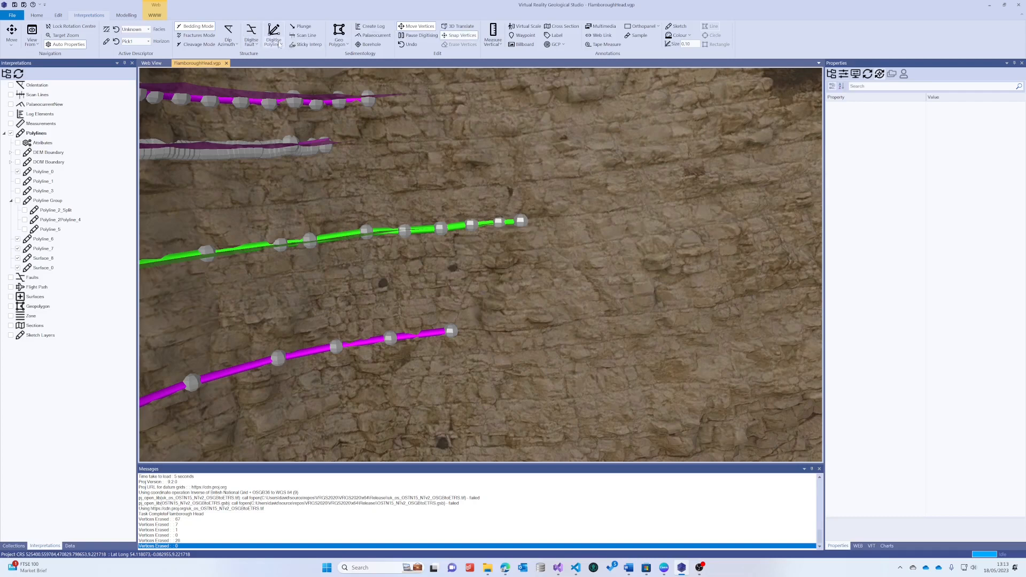
left_click(274, 35)
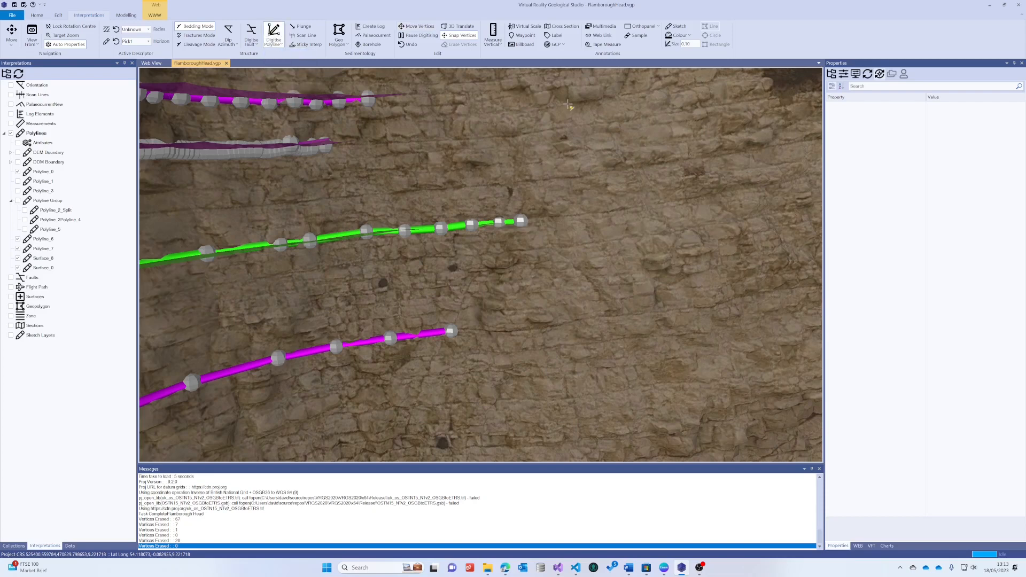
mouse_move(534, 133)
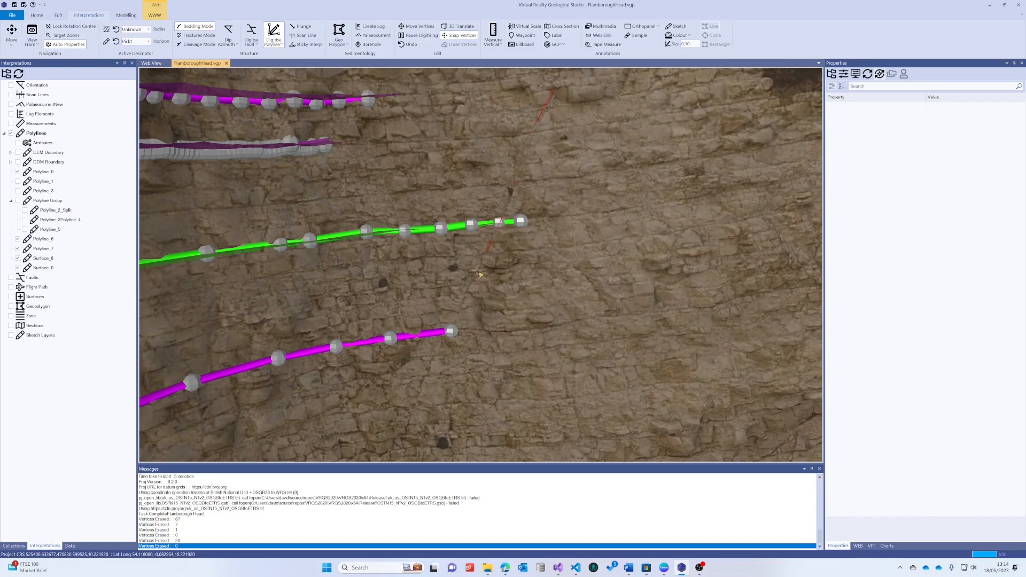
mouse_move(473, 284)
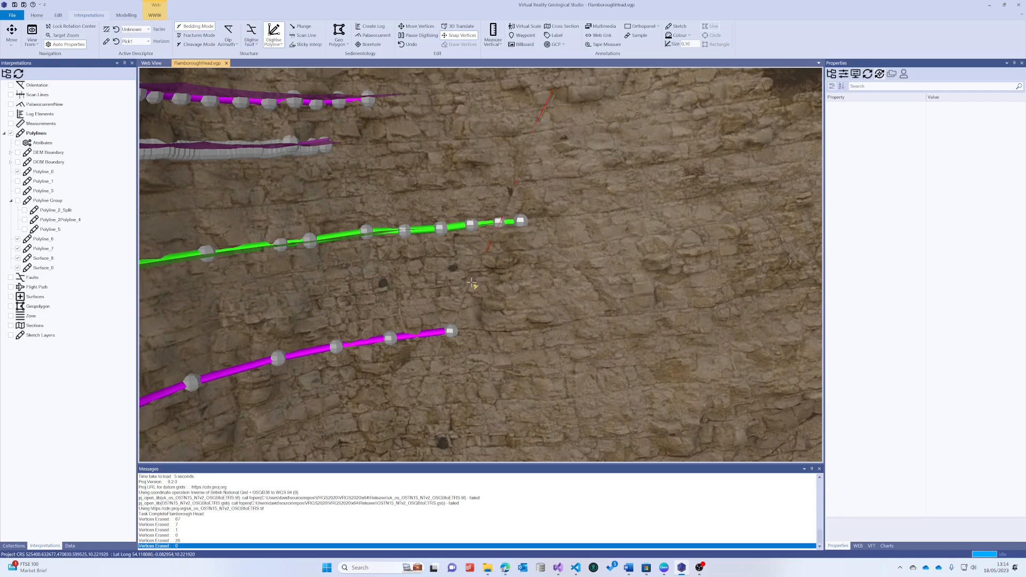
mouse_move(458, 318)
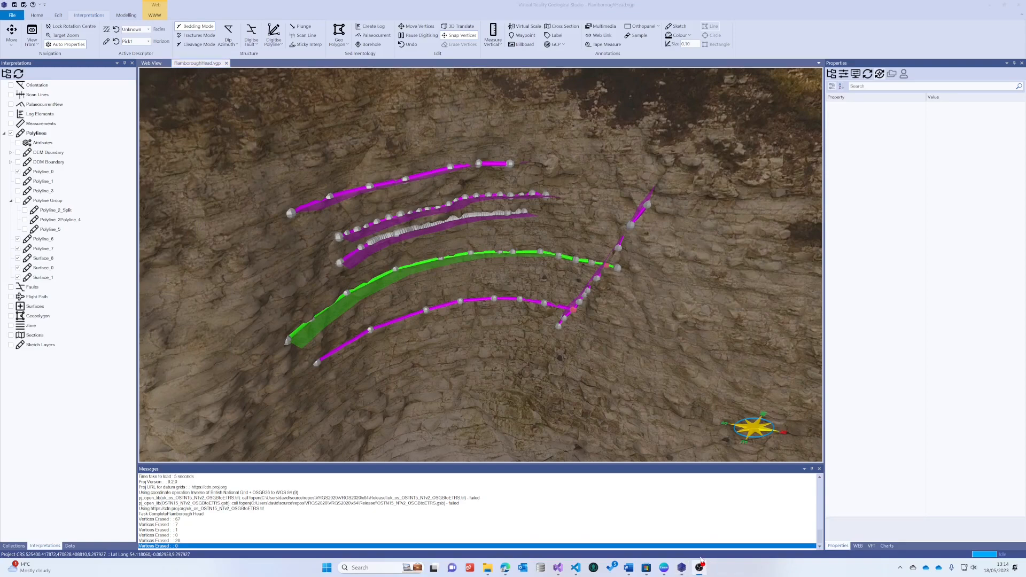
mouse_move(689, 556)
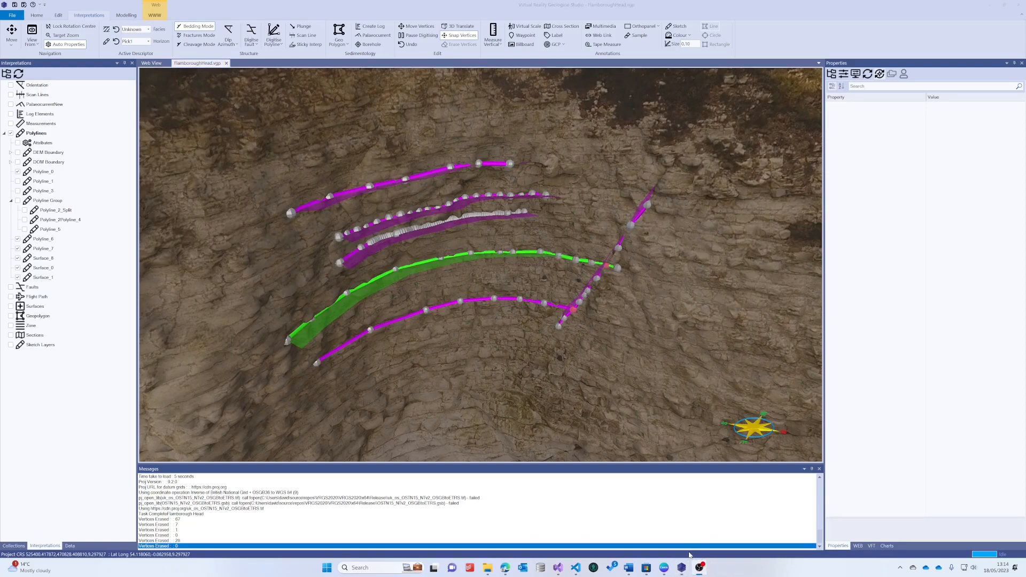